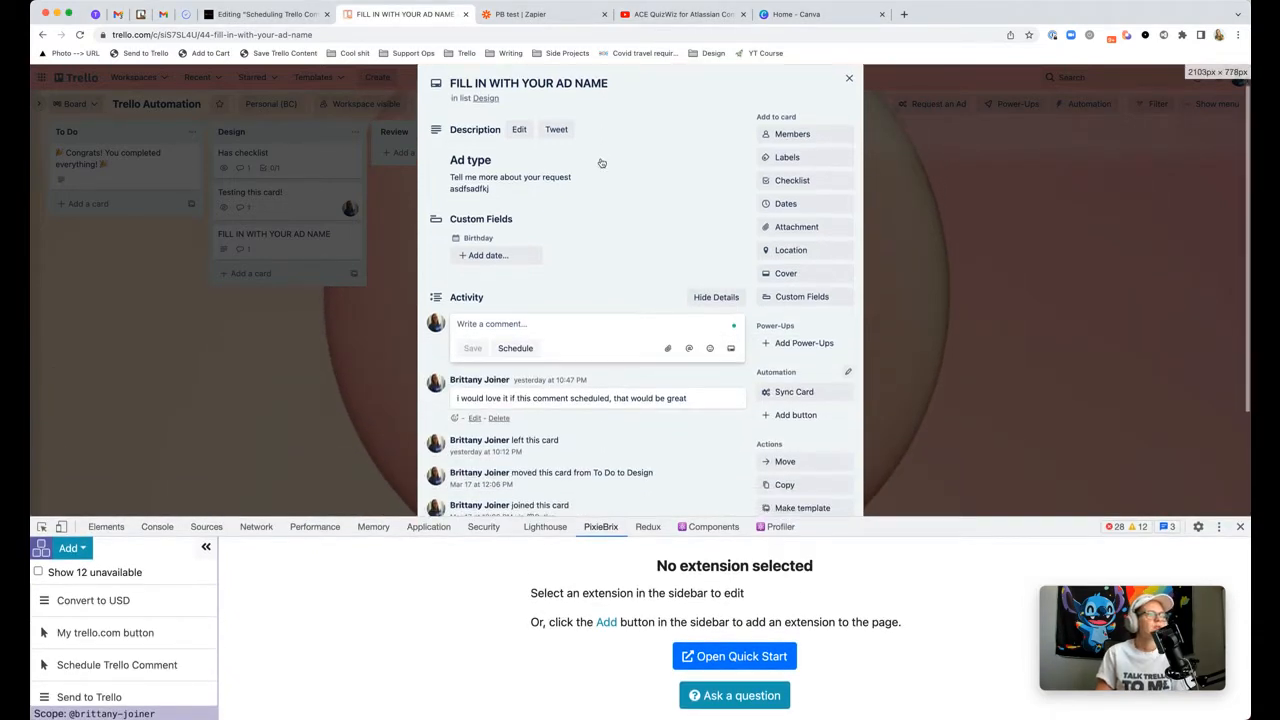
Step: Schedule 'i want to test this feature!' on 'Testing this card!' for 04/14/2022, 12:13 PM
{"action": "left_click", "coordinate": [849, 78]}
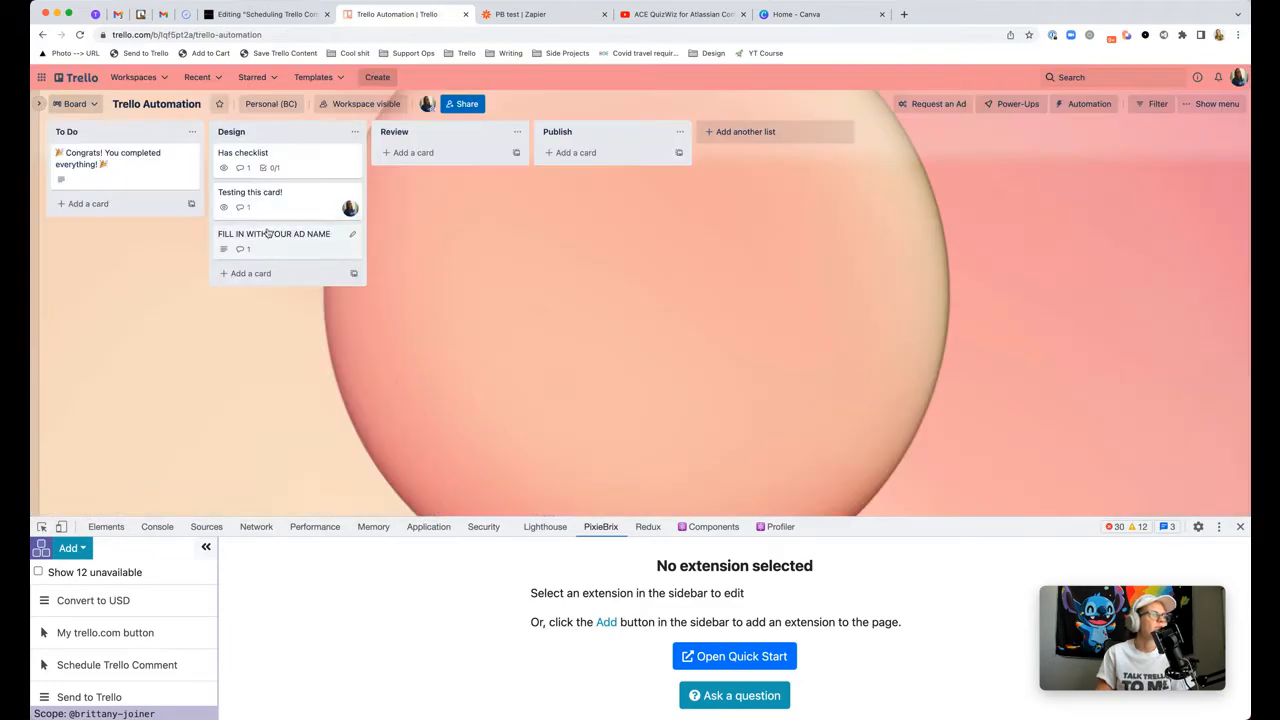
{"action": "left_click", "coordinate": [274, 233]}
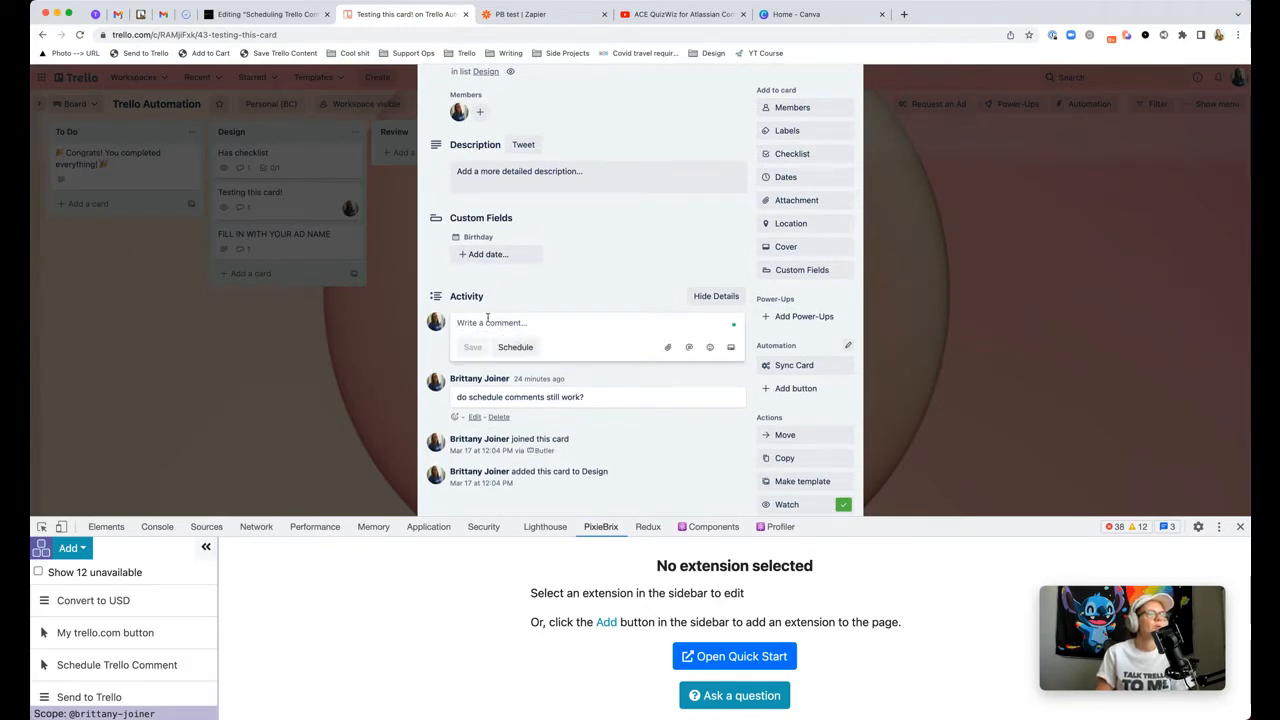
{"action": "left_click", "coordinate": [515, 347]}
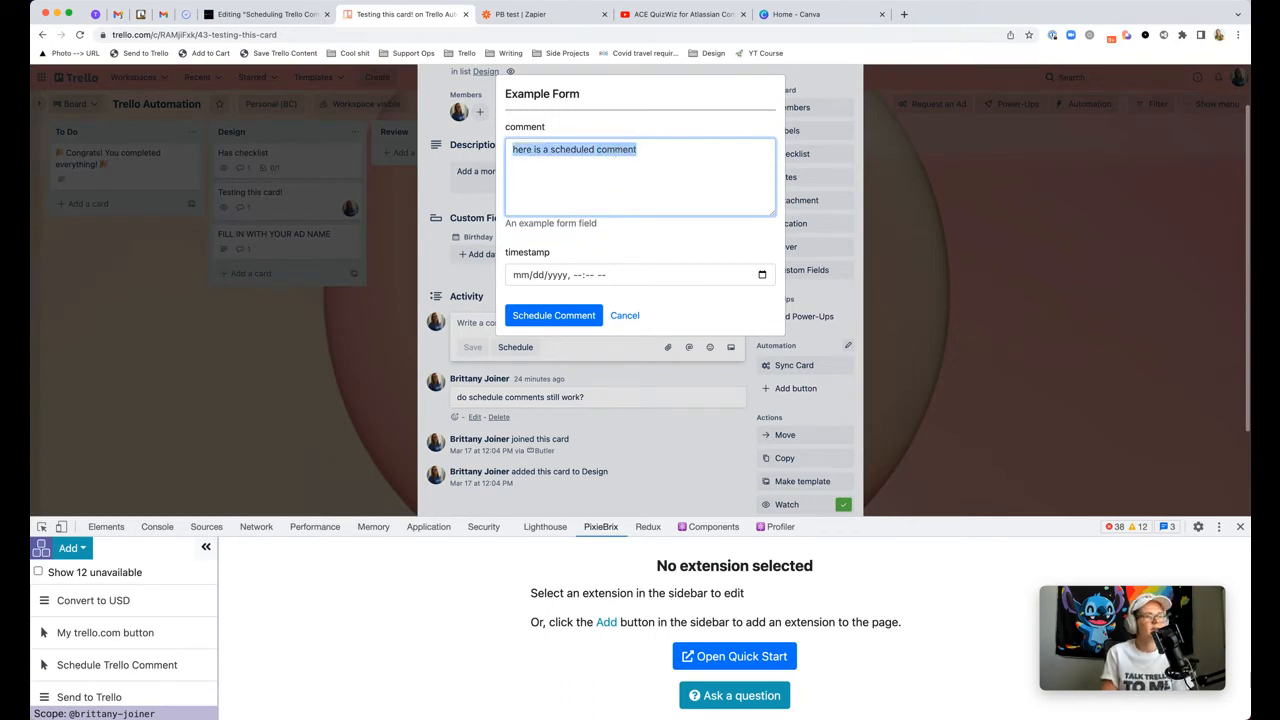
{"action": "type", "text": "i want to test this feature!"}
{"action": "left_click", "coordinate": [640, 274]}
{"action": "type", "text": "04/14/2022, 12:13 PM"}
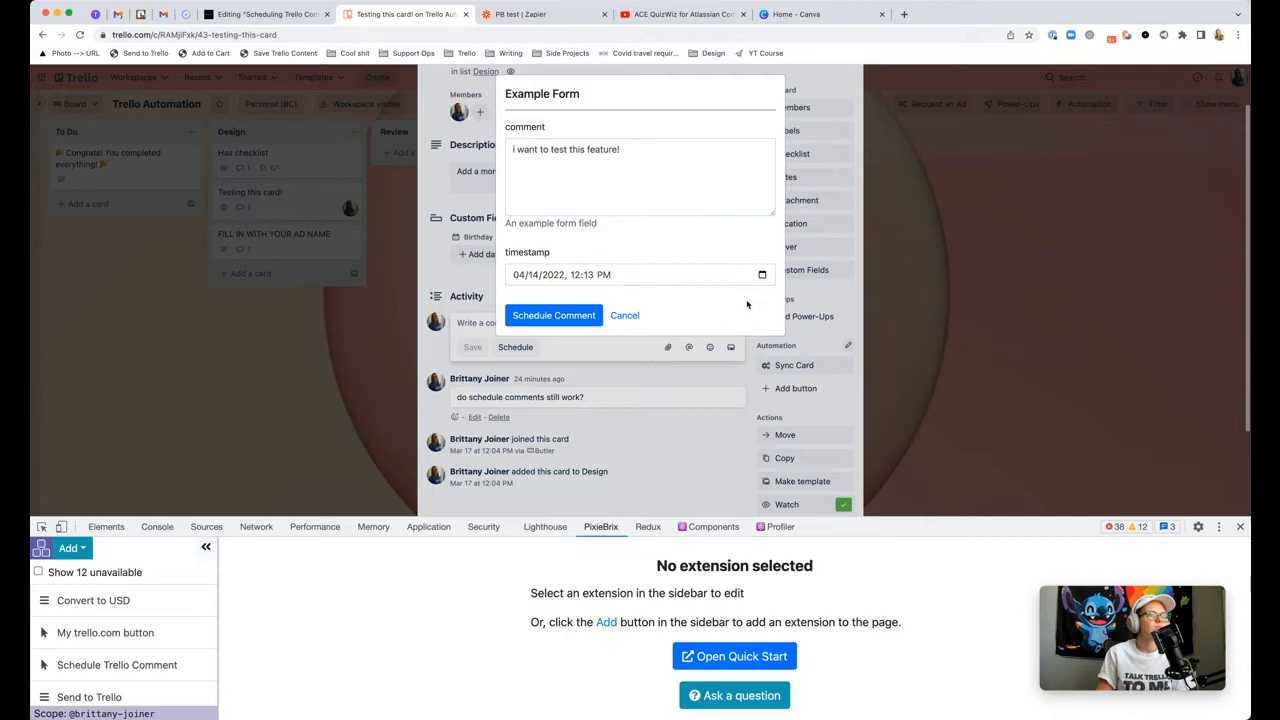
{"action": "left_click", "coordinate": [553, 315]}
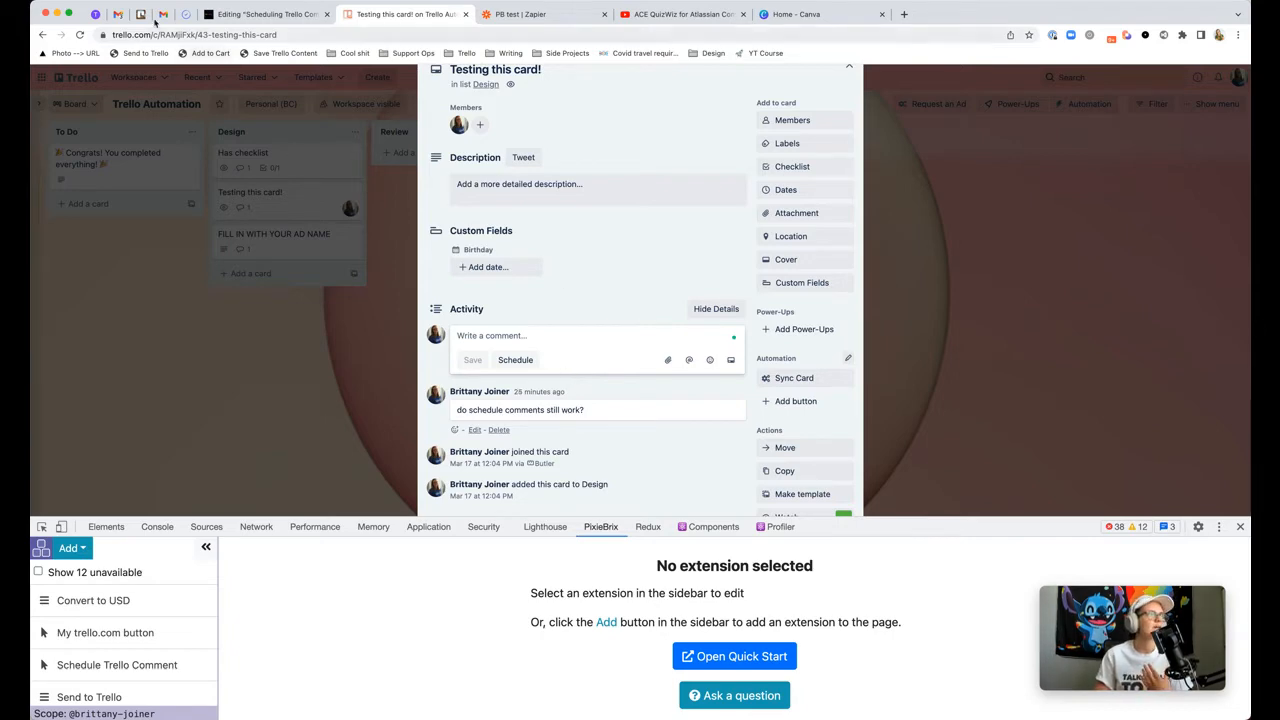
{"action": "left_click", "coordinate": [162, 14]}
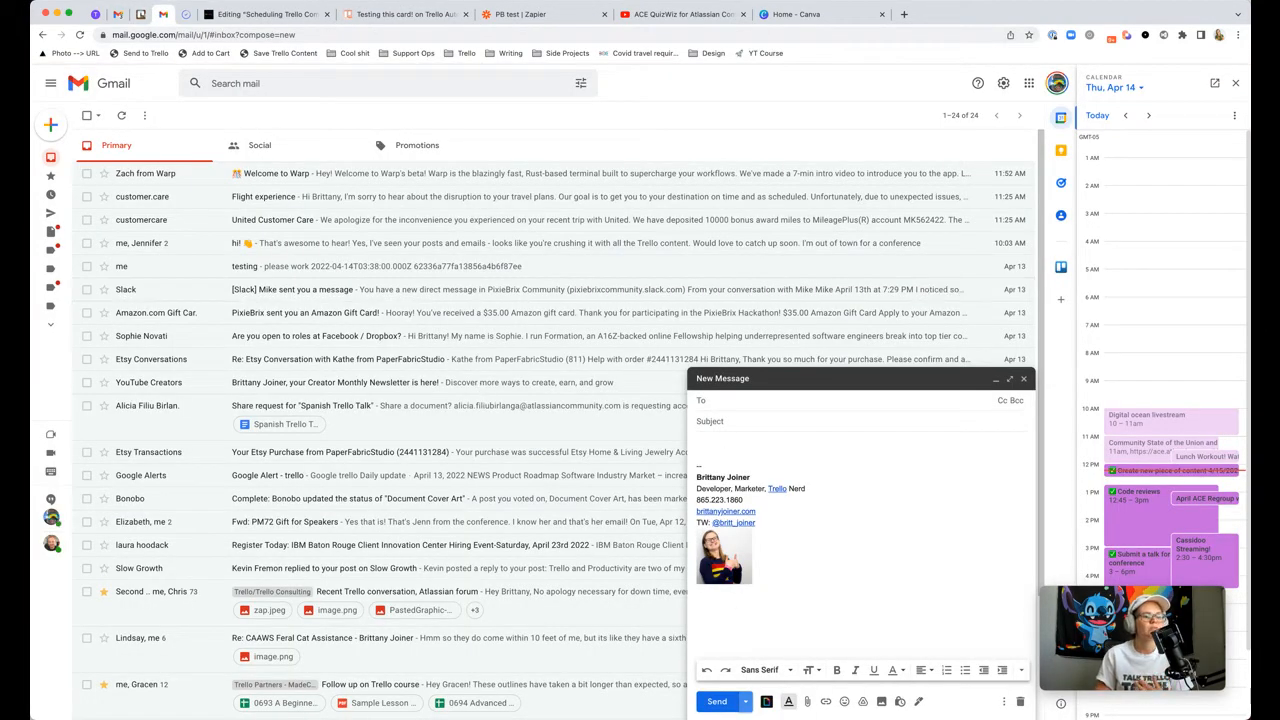
{"action": "left_click", "coordinate": [716, 700]}
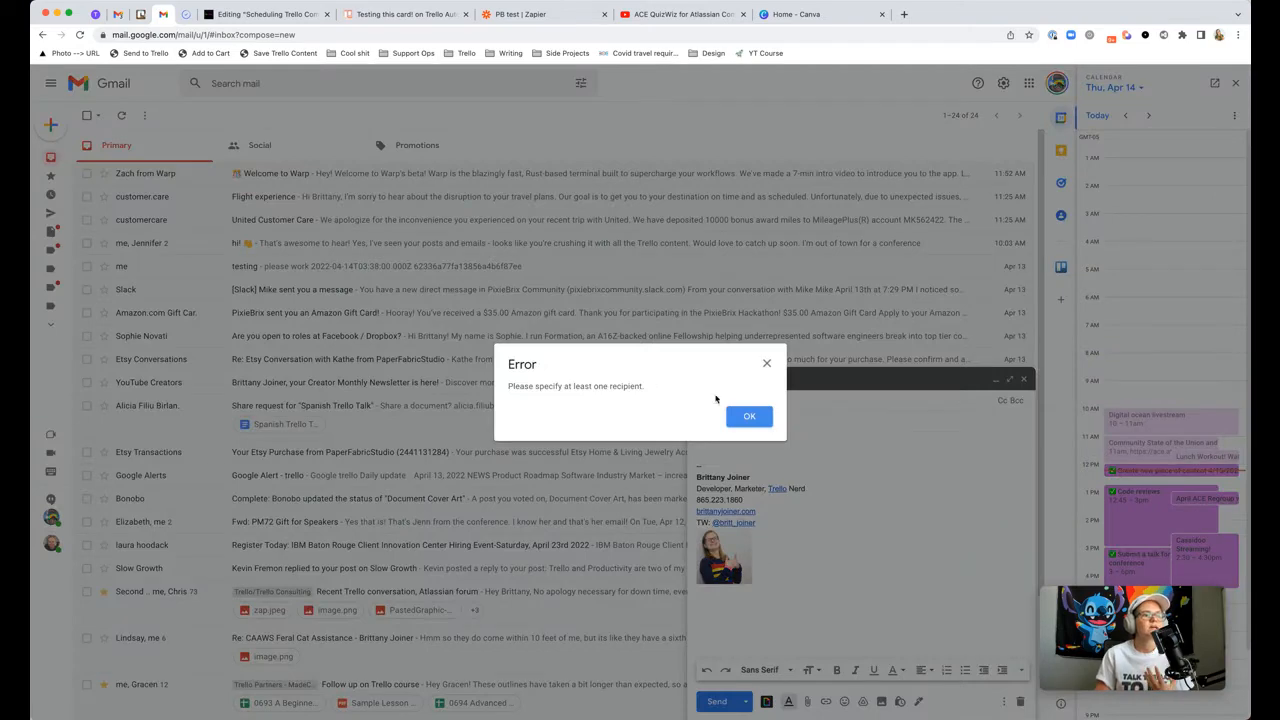
{"action": "left_click", "coordinate": [749, 416]}
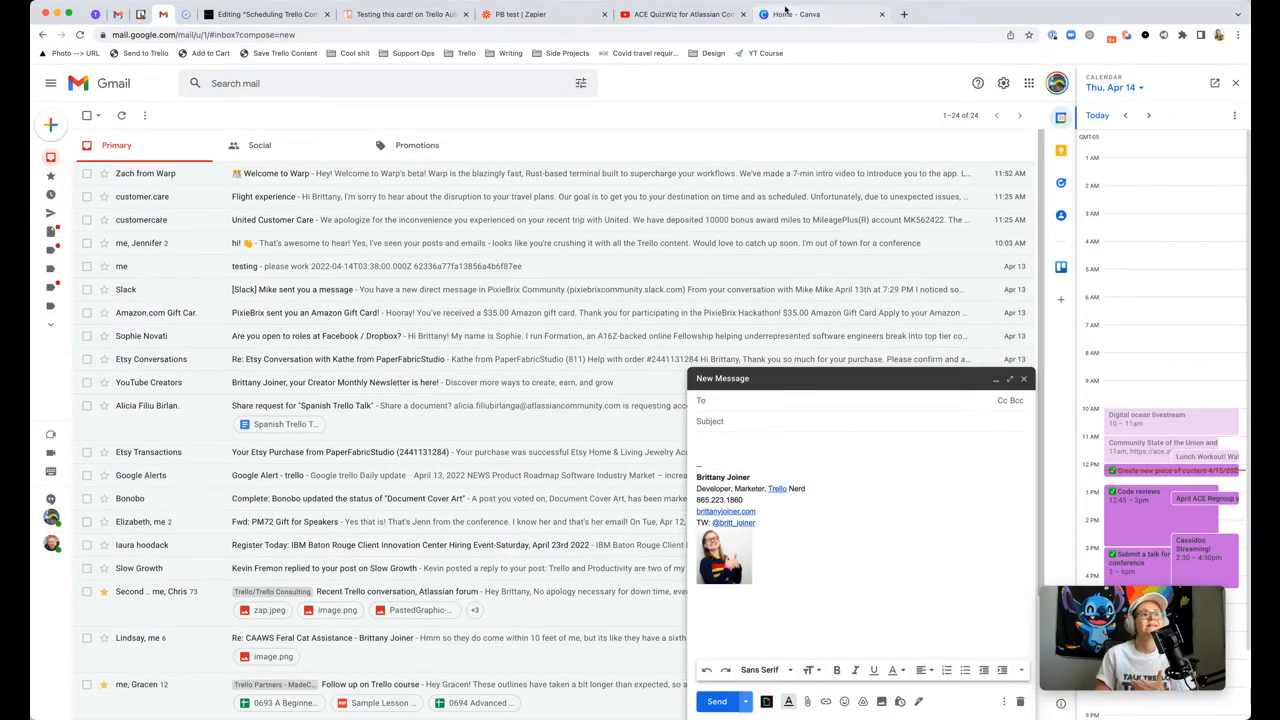
{"action": "left_click", "coordinate": [400, 14]}
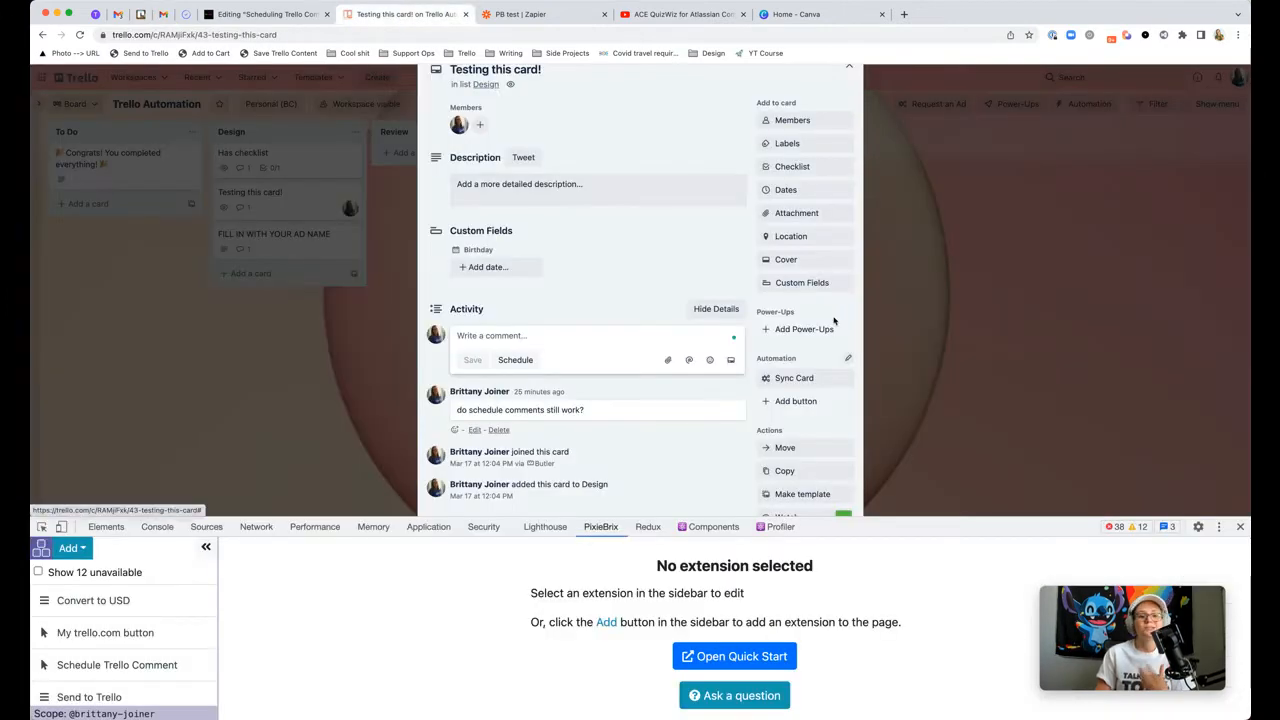
{"action": "mouse_move", "coordinate": [840, 320]}
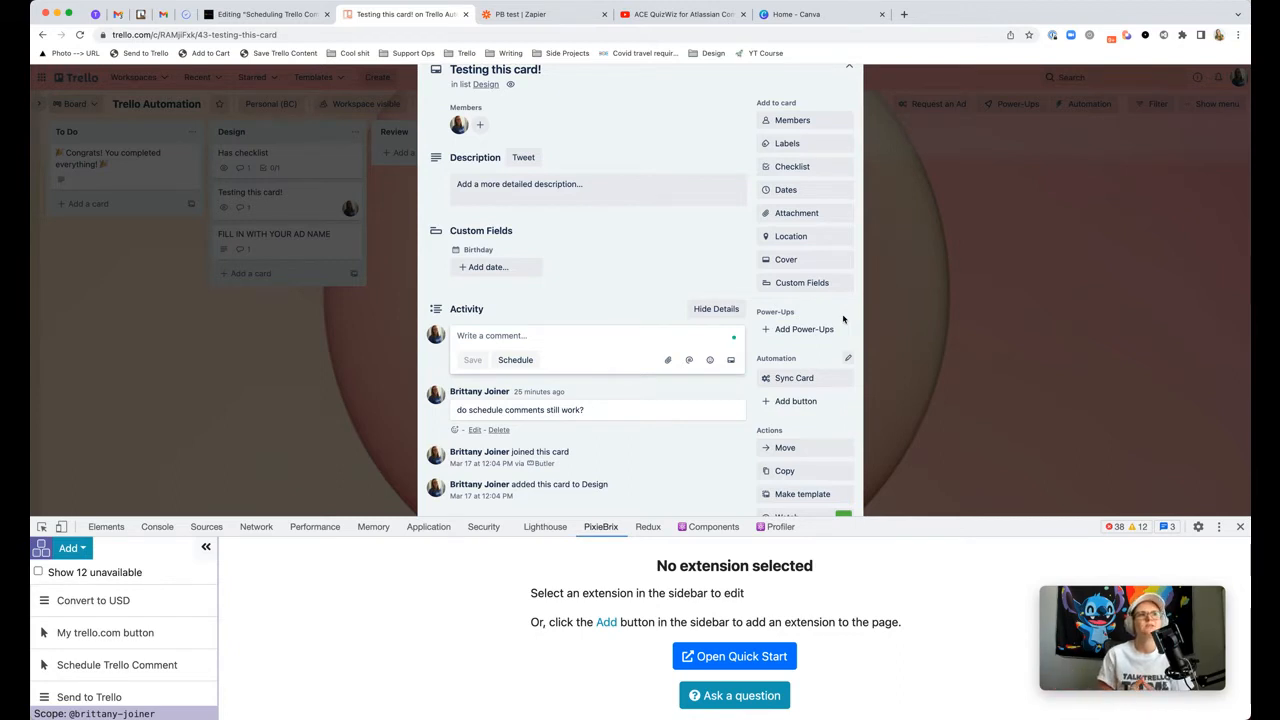
Step: Wait on the card until 'i want to test this feature!' appears in Activity
{"action": "left_click", "coordinate": [472, 360]}
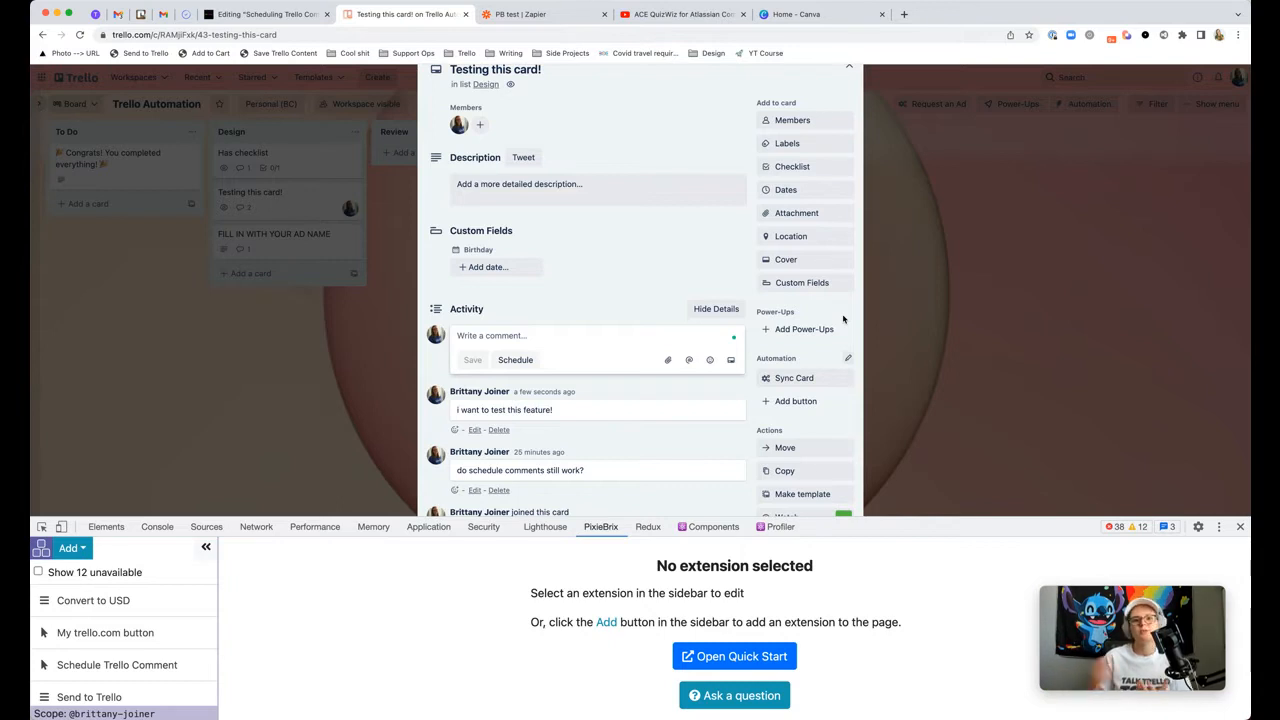
{"action": "mouse_move", "coordinate": [655, 281]}
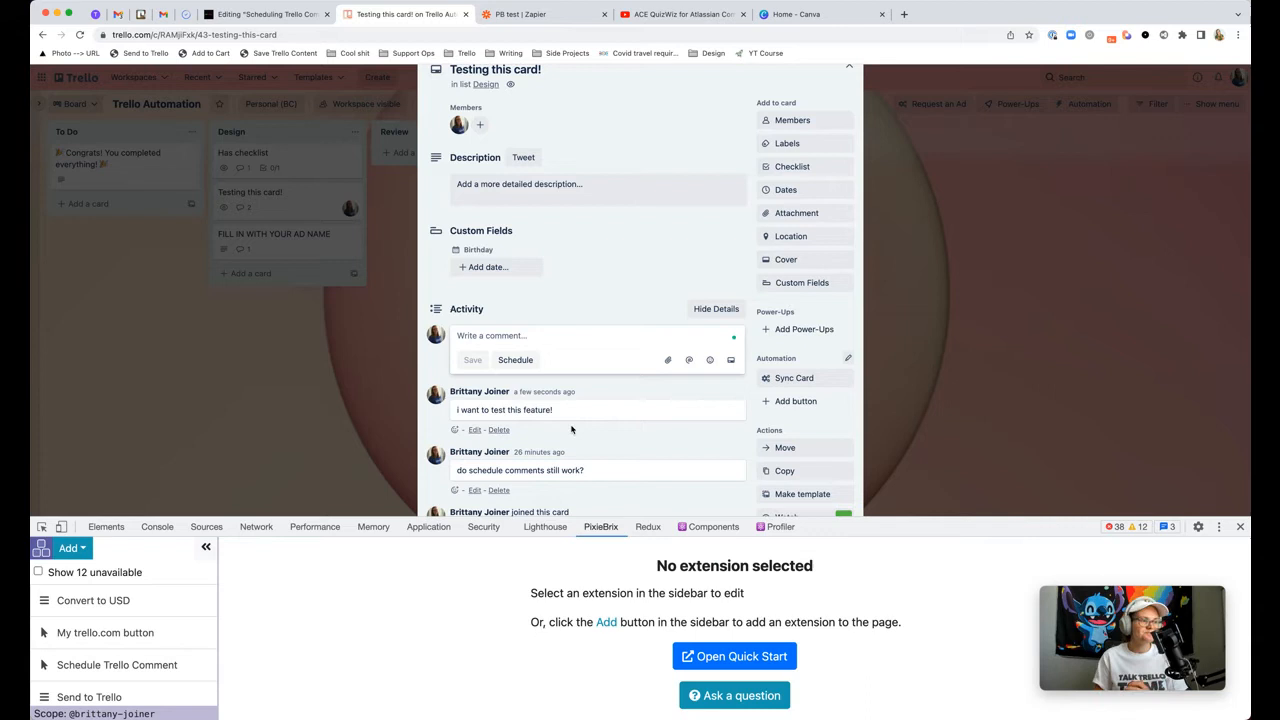
{"action": "mouse_move", "coordinate": [538, 438]}
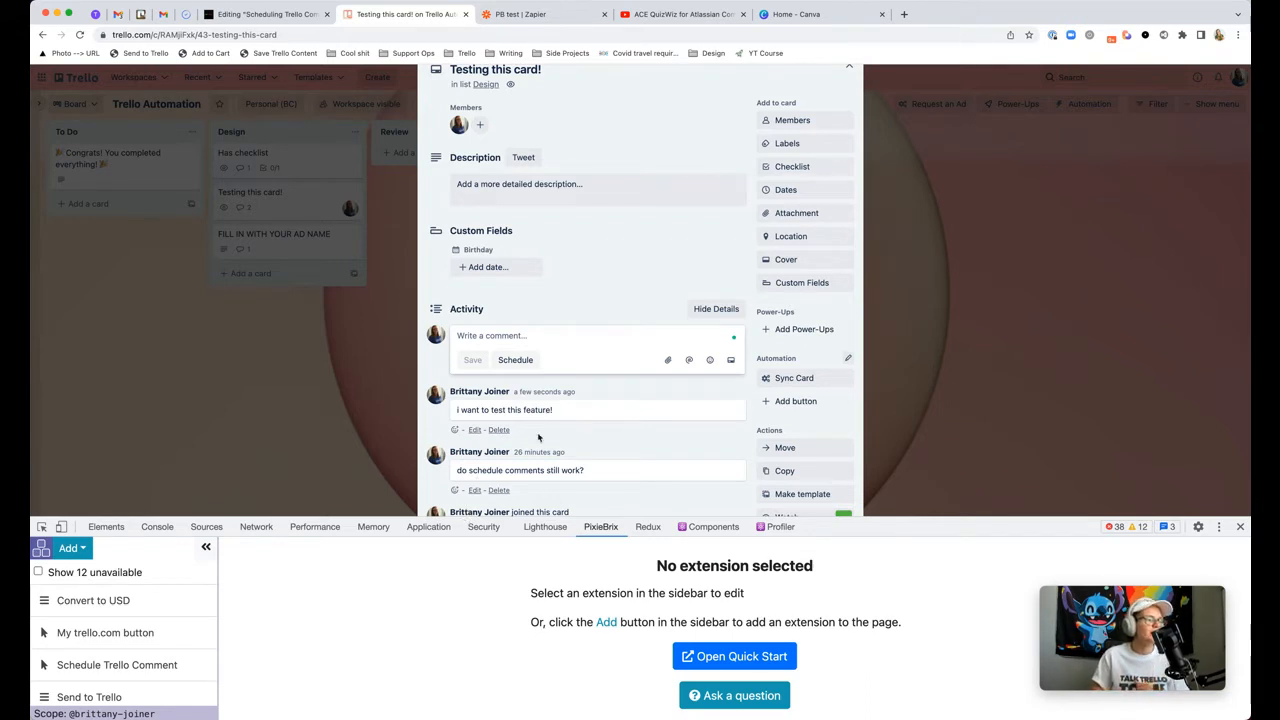
{"action": "mouse_move", "coordinate": [566, 405]}
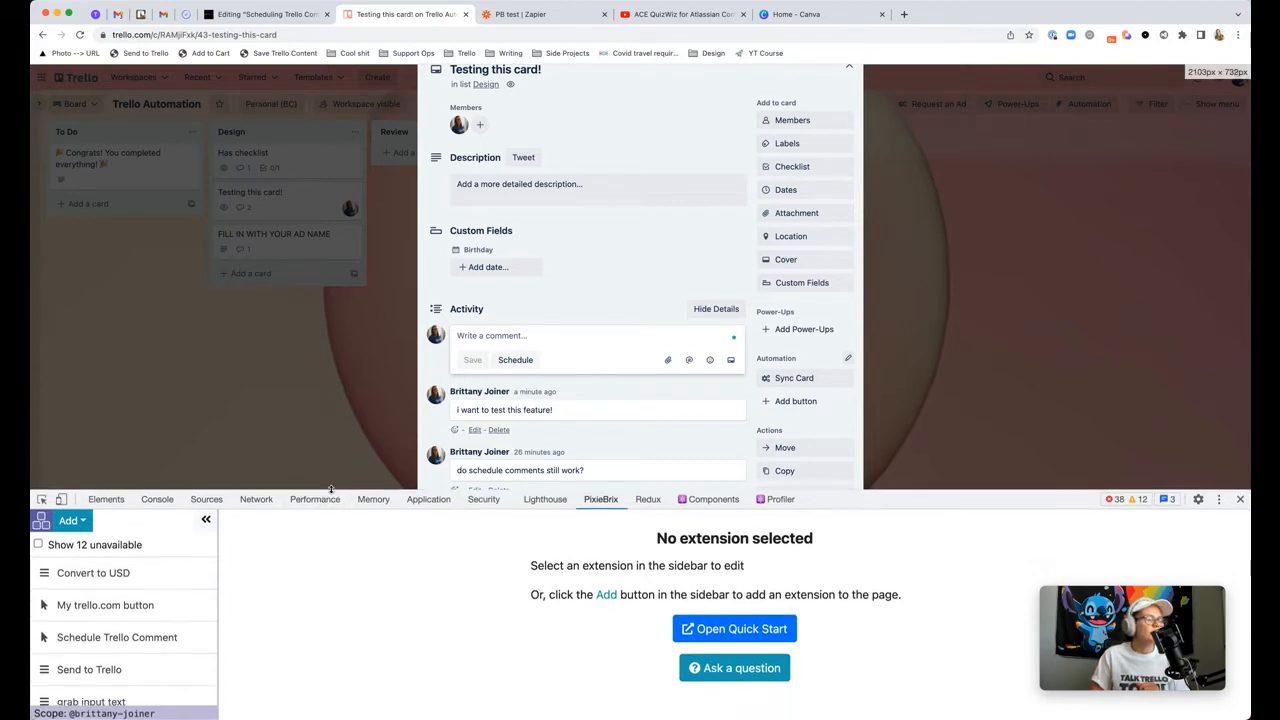
Step: Expand the PB test Zap's PixieBrix trigger step and show its connected account
{"action": "left_click", "coordinate": [543, 14]}
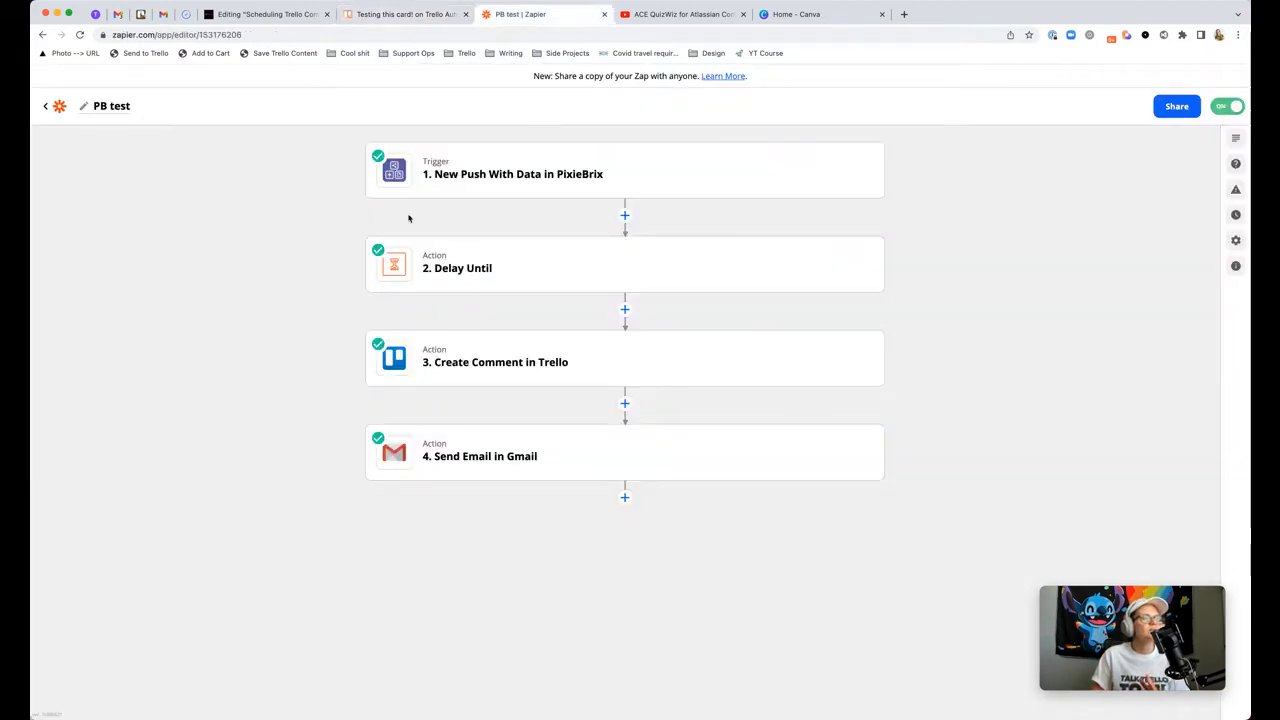
{"action": "mouse_move", "coordinate": [298, 137]}
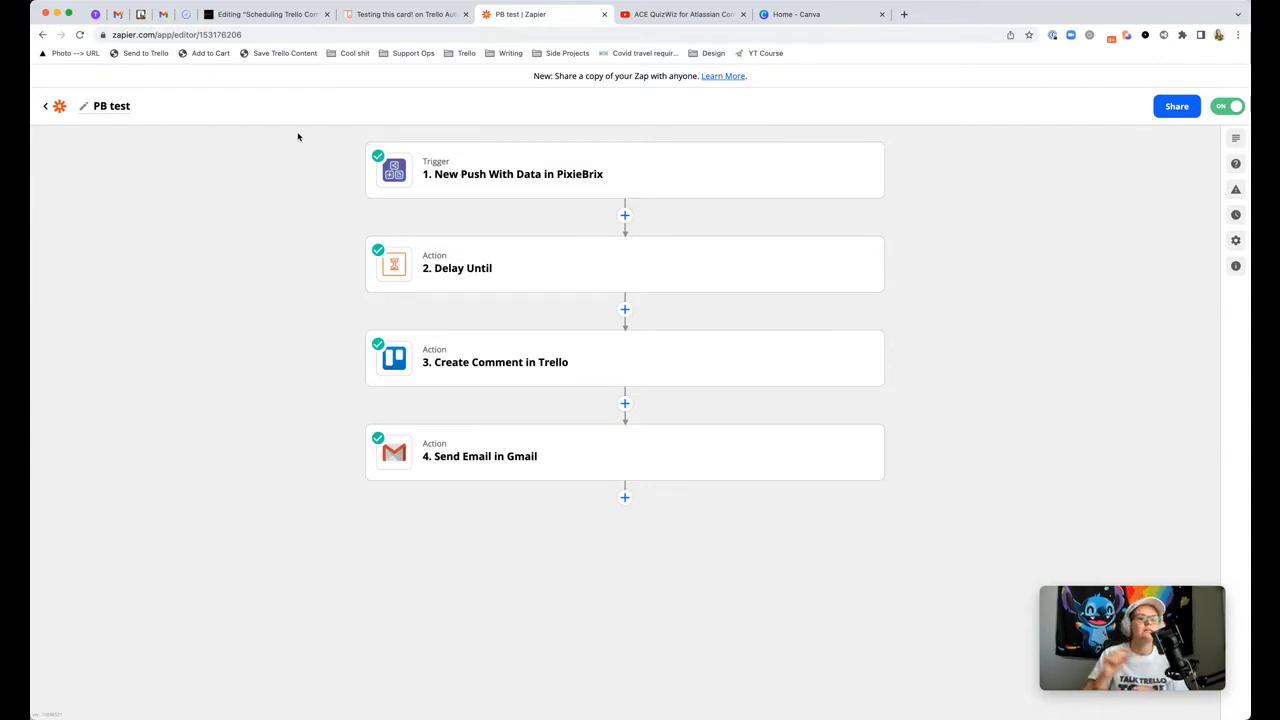
{"action": "mouse_move", "coordinate": [515, 200]}
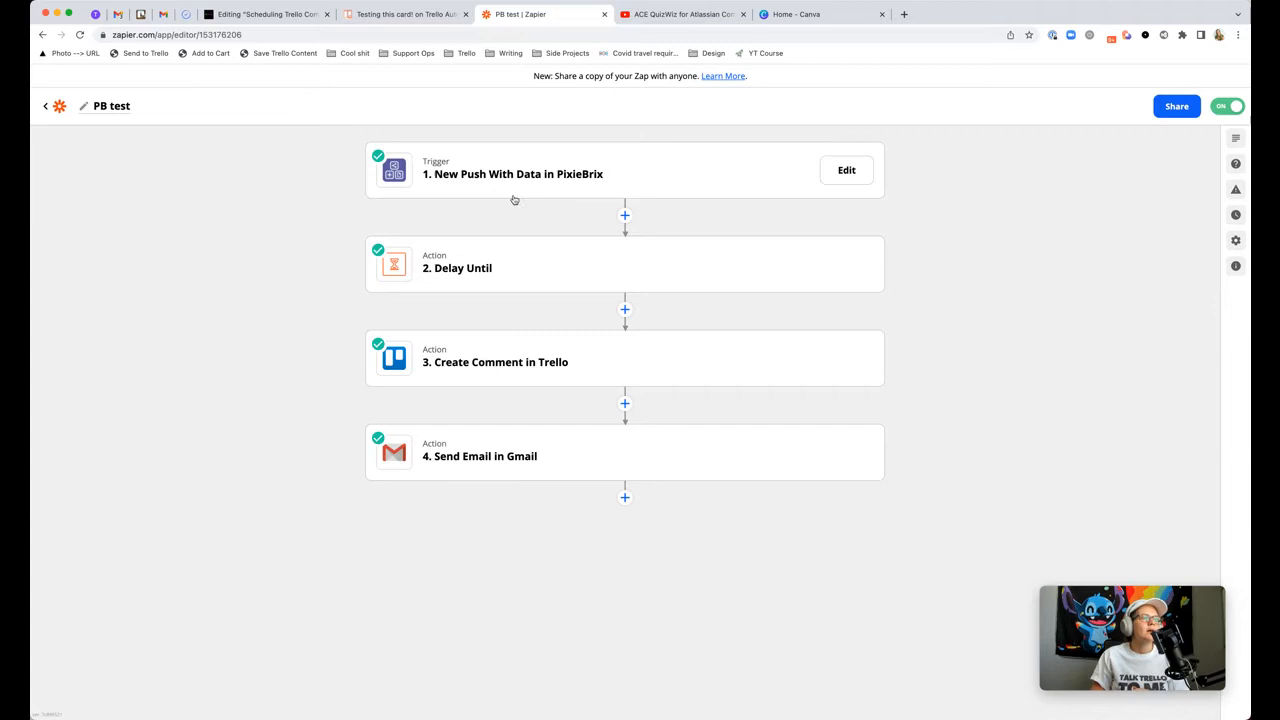
{"action": "left_click", "coordinate": [512, 174]}
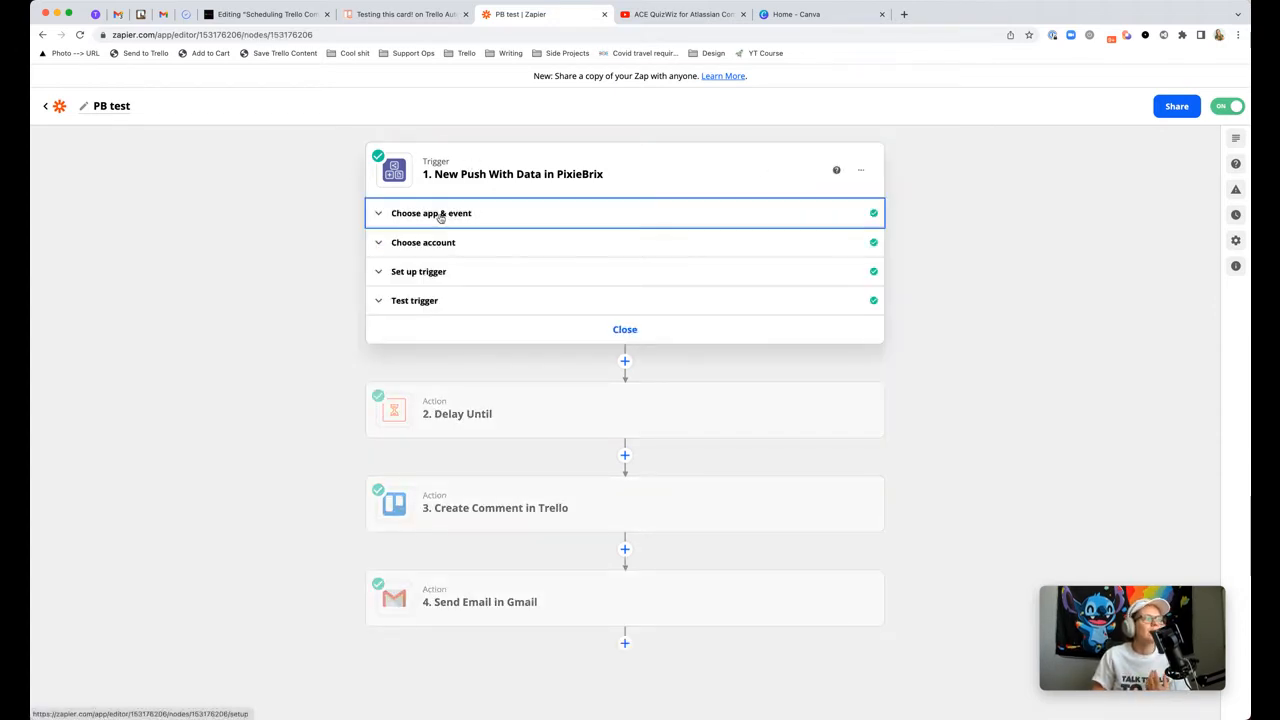
{"action": "left_click", "coordinate": [430, 213]}
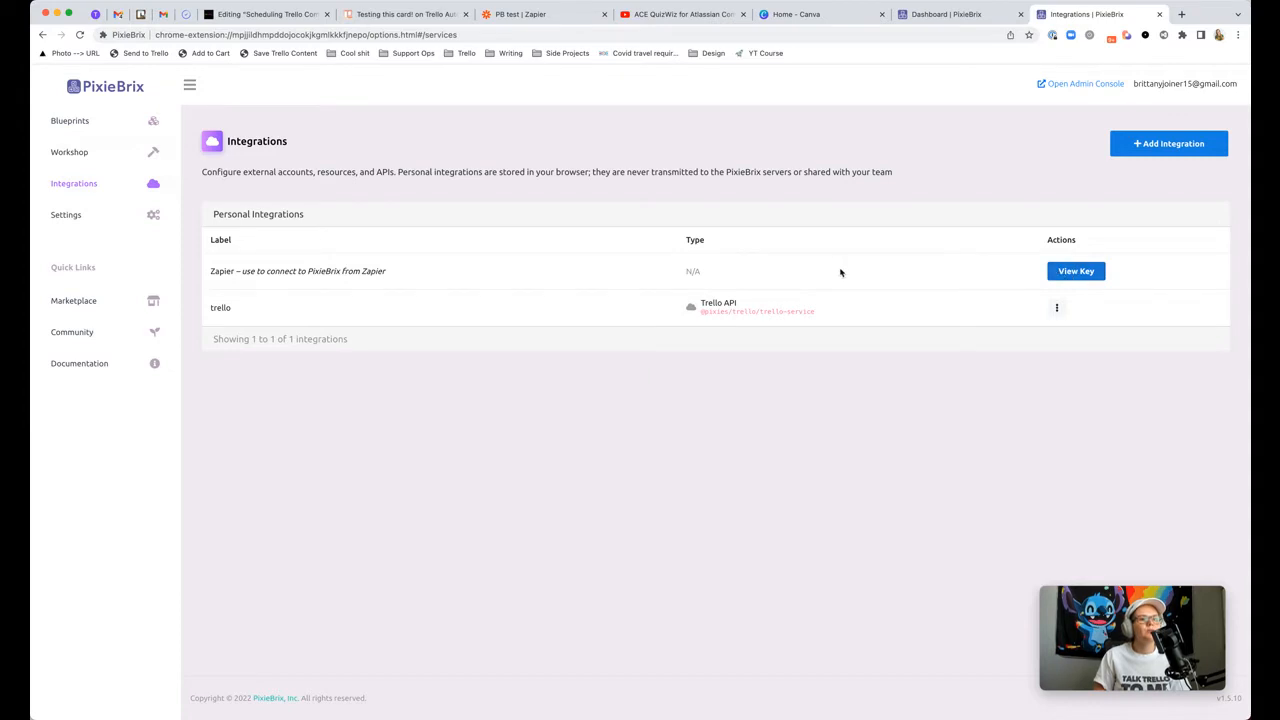
Step: Check the PixieBrix dashboard shows version 1.5.10, then return to the PB test Zap
{"action": "left_click", "coordinate": [1168, 143]}
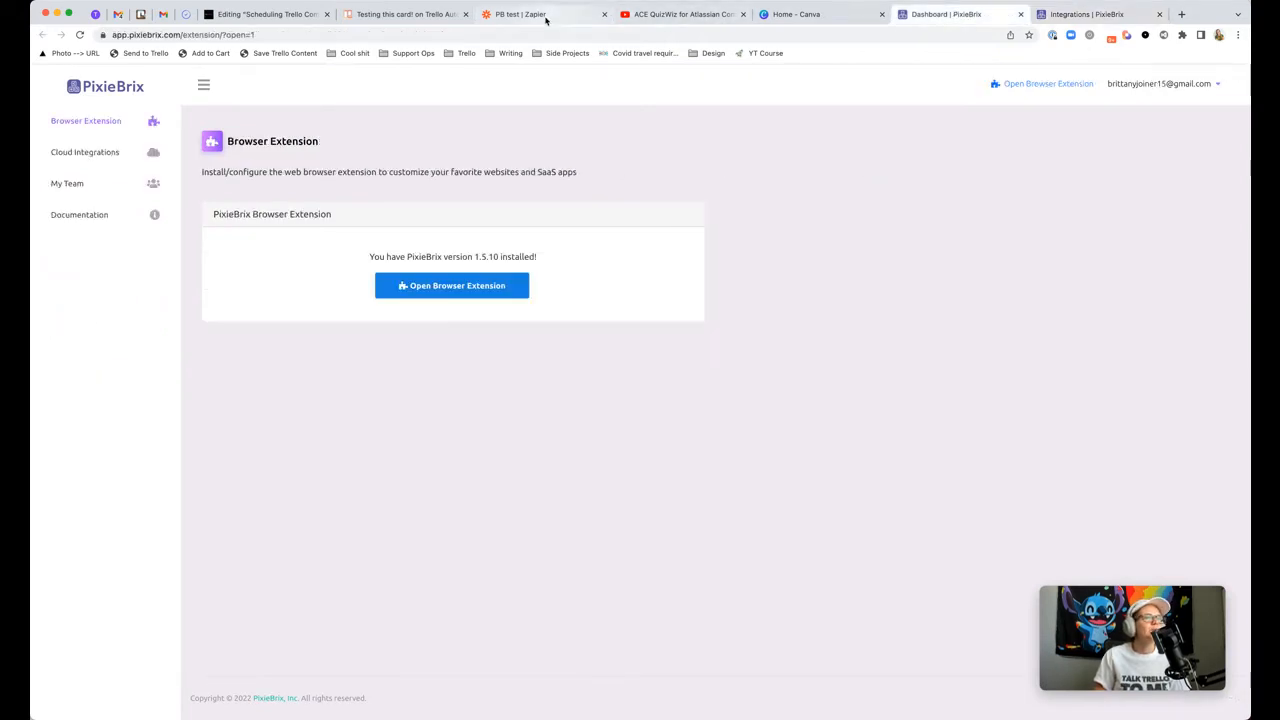
{"action": "left_click", "coordinate": [520, 14]}
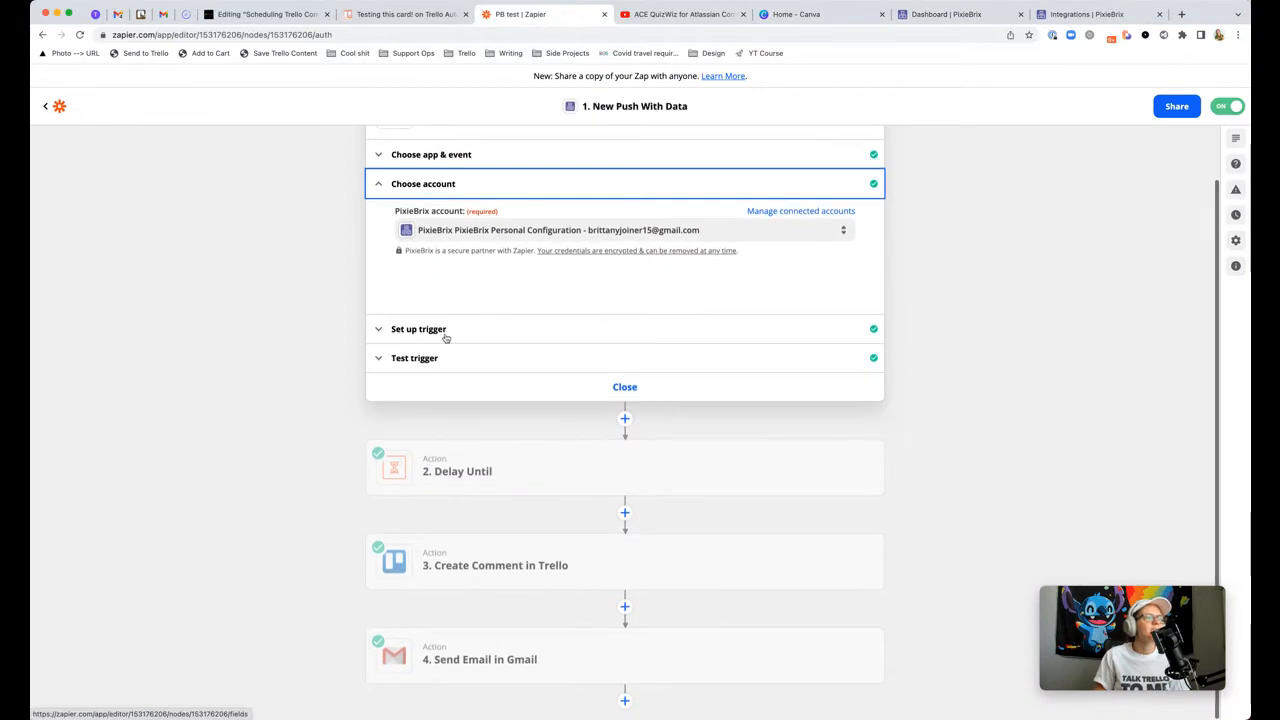
Step: Review the trigger's comment, timestamp and cardID fields and its found test push
{"action": "left_click", "coordinate": [418, 328]}
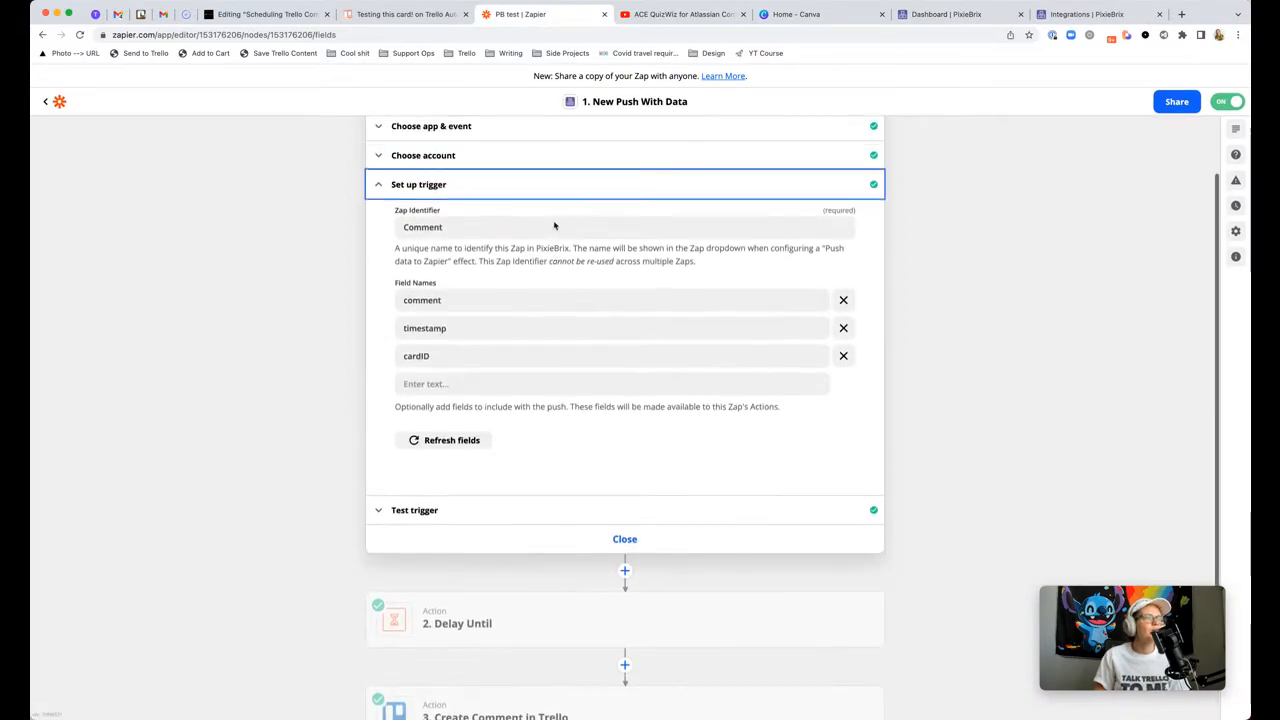
{"action": "scroll", "scroll_direction": "down", "scroll_amount": 3}
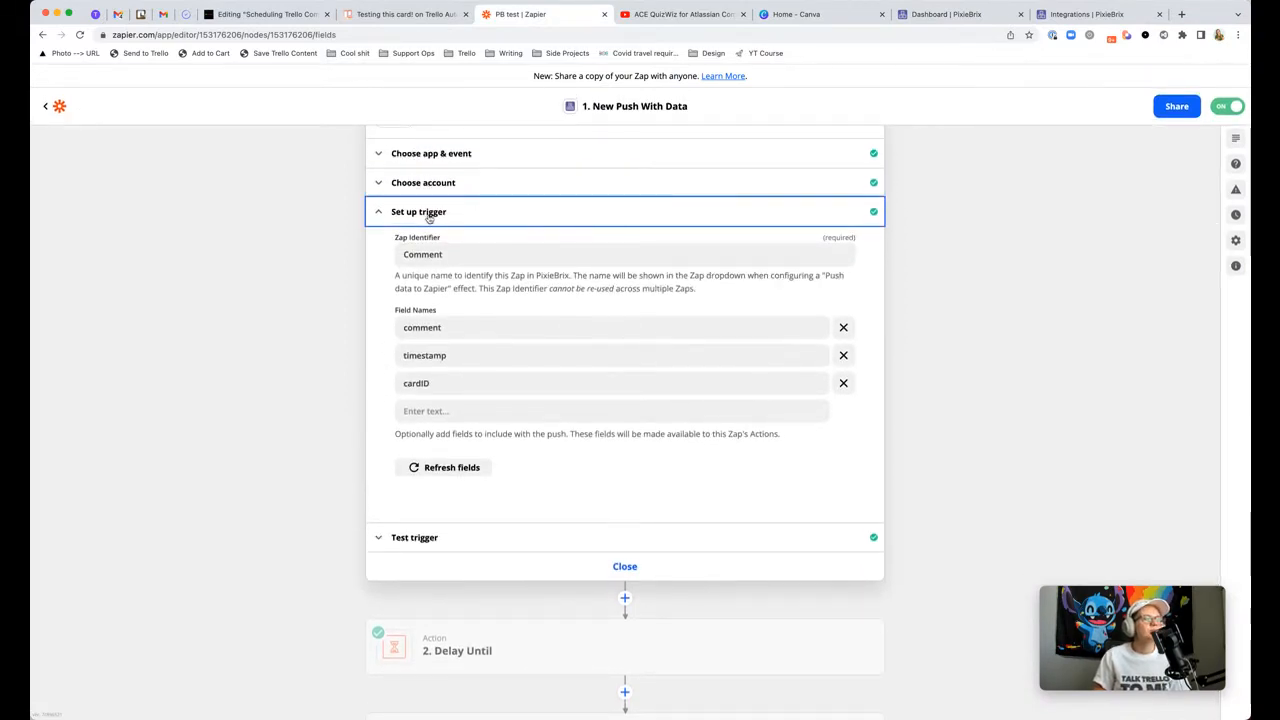
{"action": "mouse_move", "coordinate": [373, 250]}
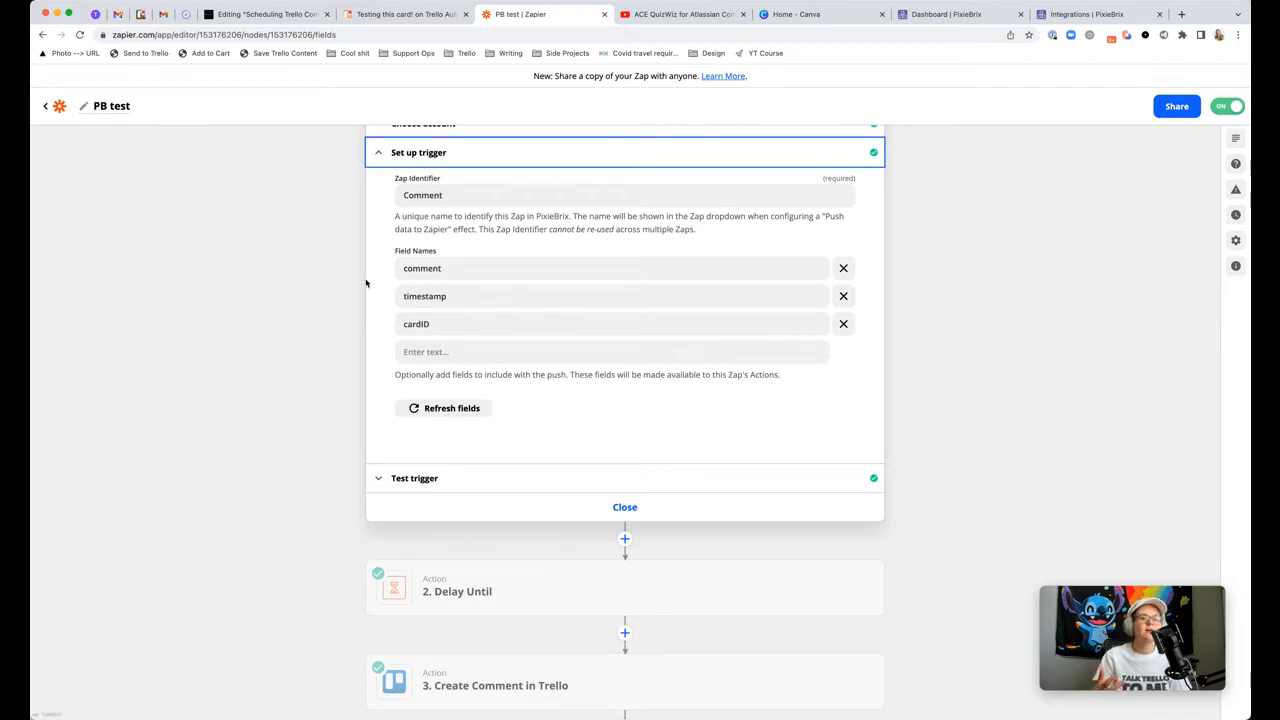
{"action": "scroll", "scroll_direction": "down", "scroll_amount": 3}
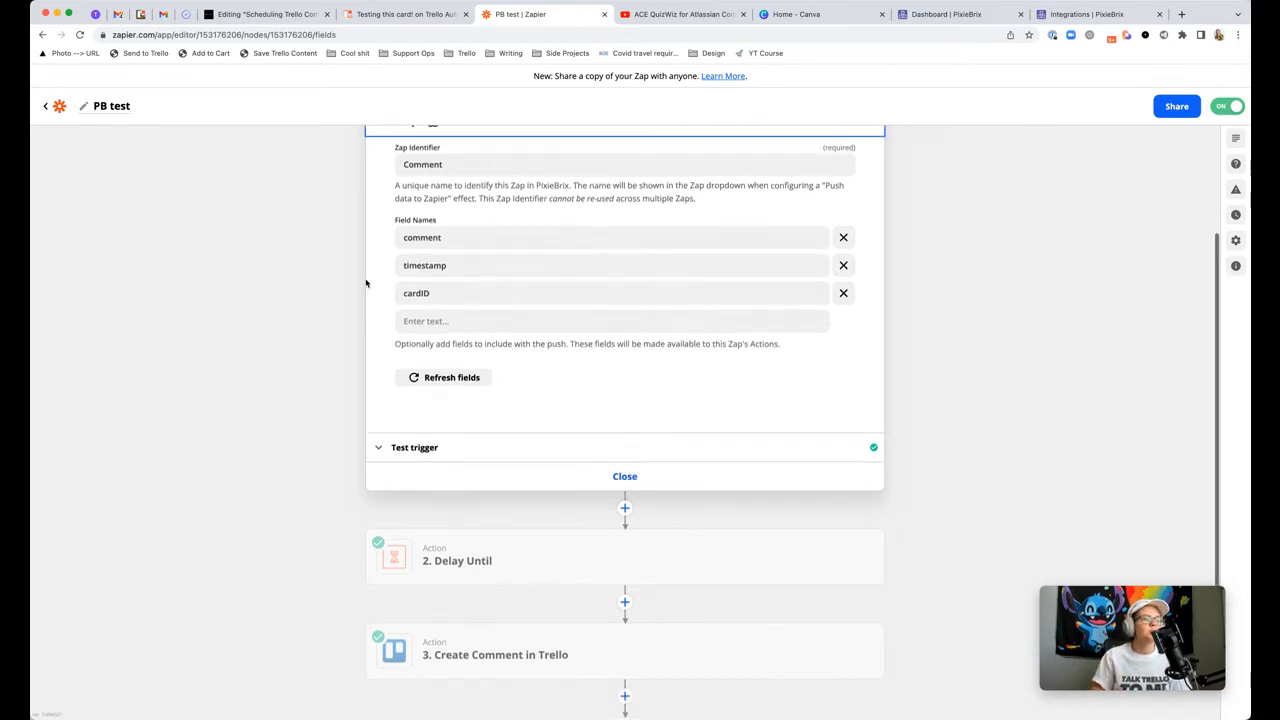
{"action": "left_click", "coordinate": [414, 447]}
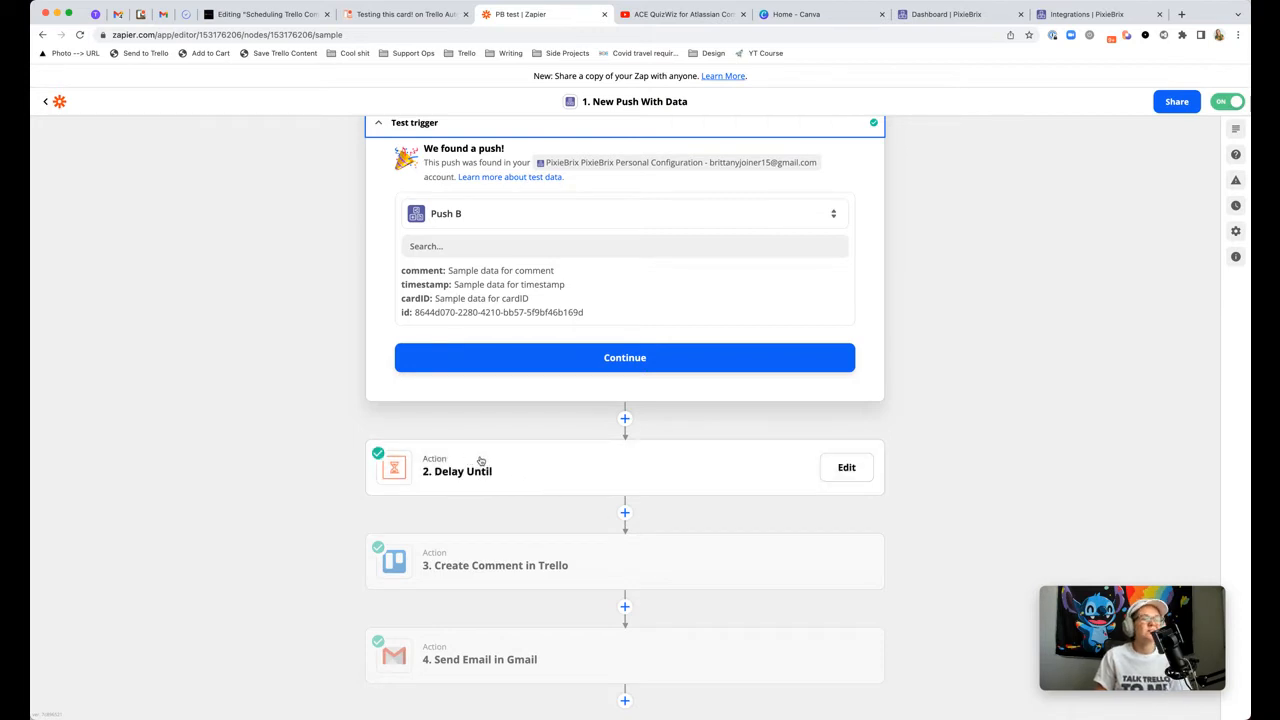
{"action": "mouse_move", "coordinate": [314, 444]}
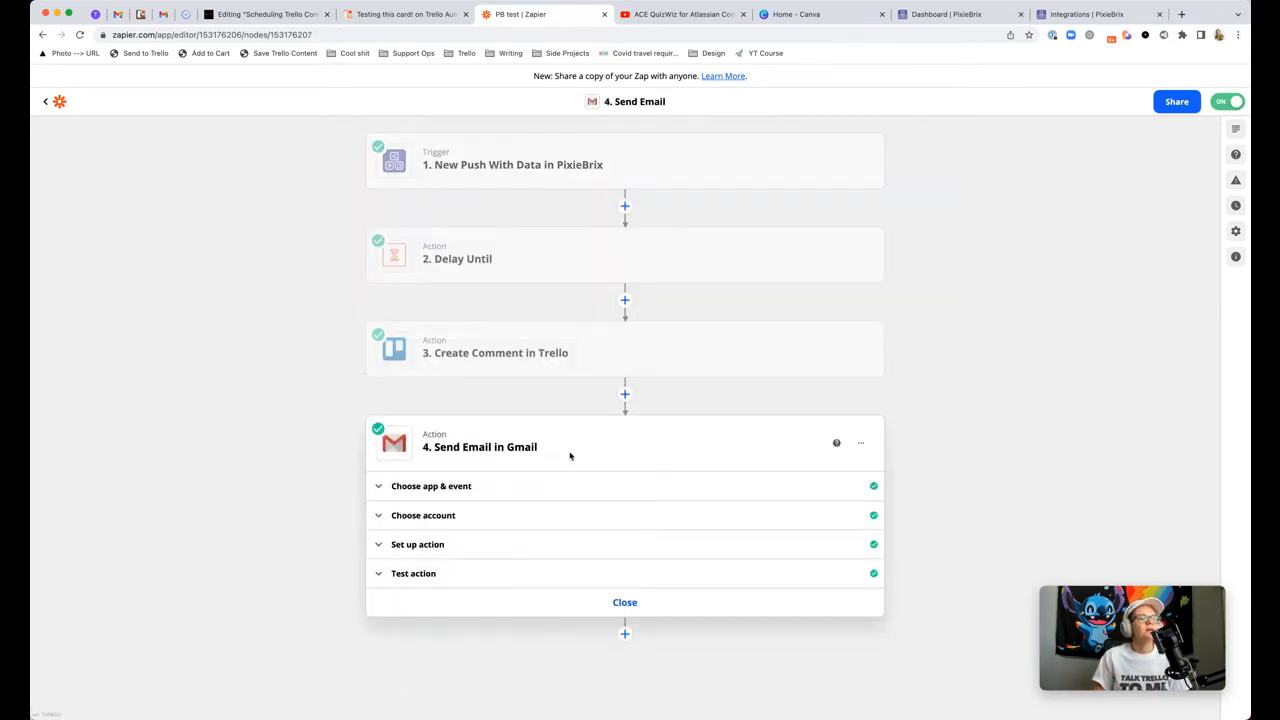
Step: Review the Gmail 'testing' email with comment, timestamp and card ID, then go to the Trello card
{"action": "left_click", "coordinate": [417, 544]}
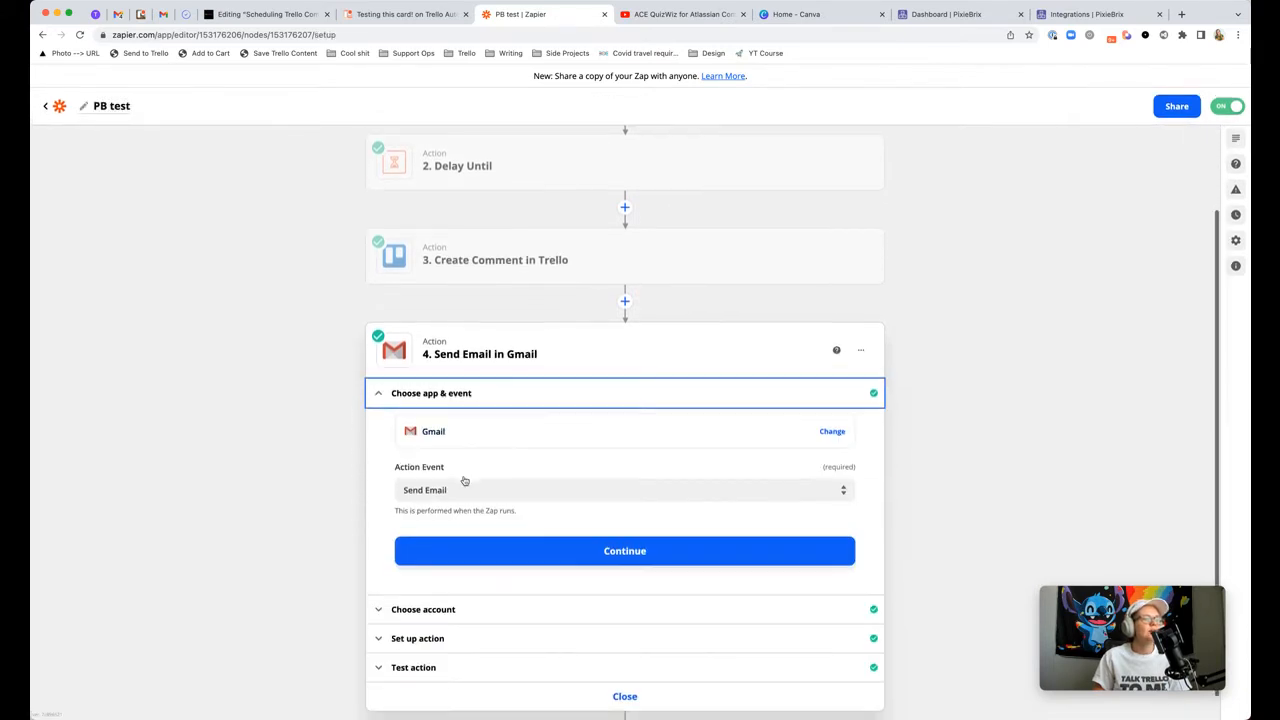
{"action": "left_click", "coordinate": [624, 550]}
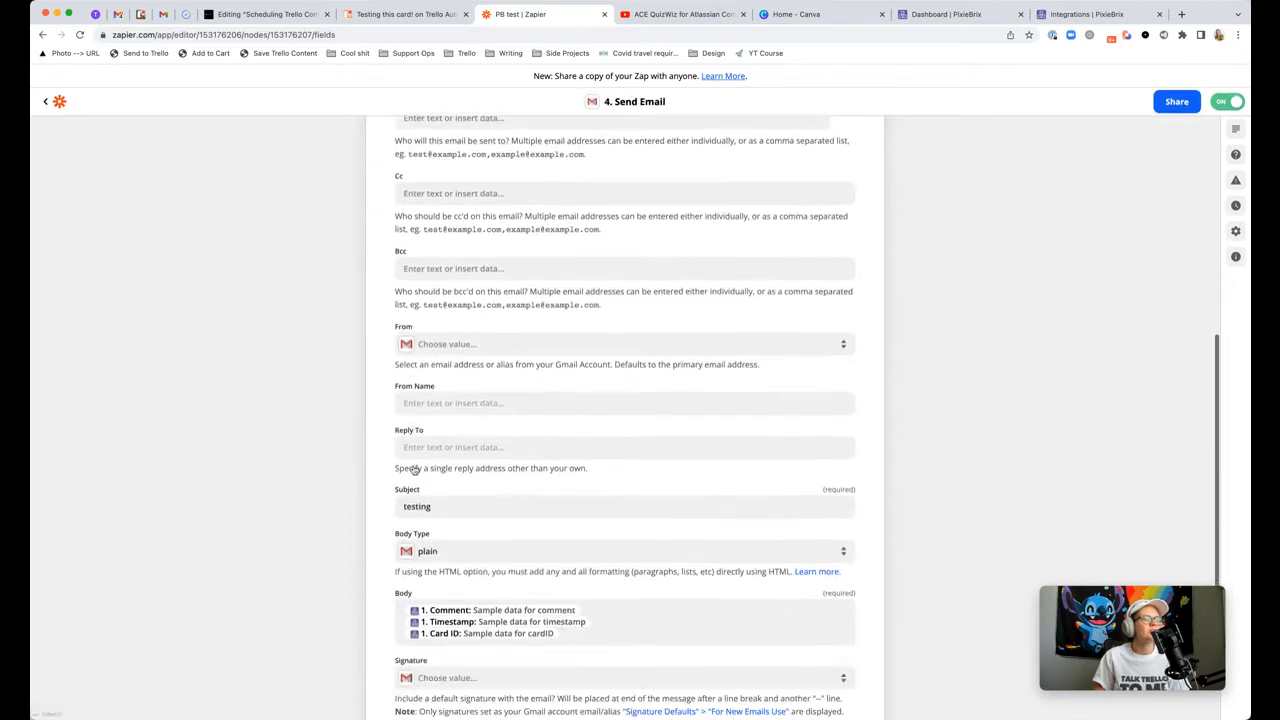
{"action": "scroll", "scroll_direction": "down", "scroll_amount": 3}
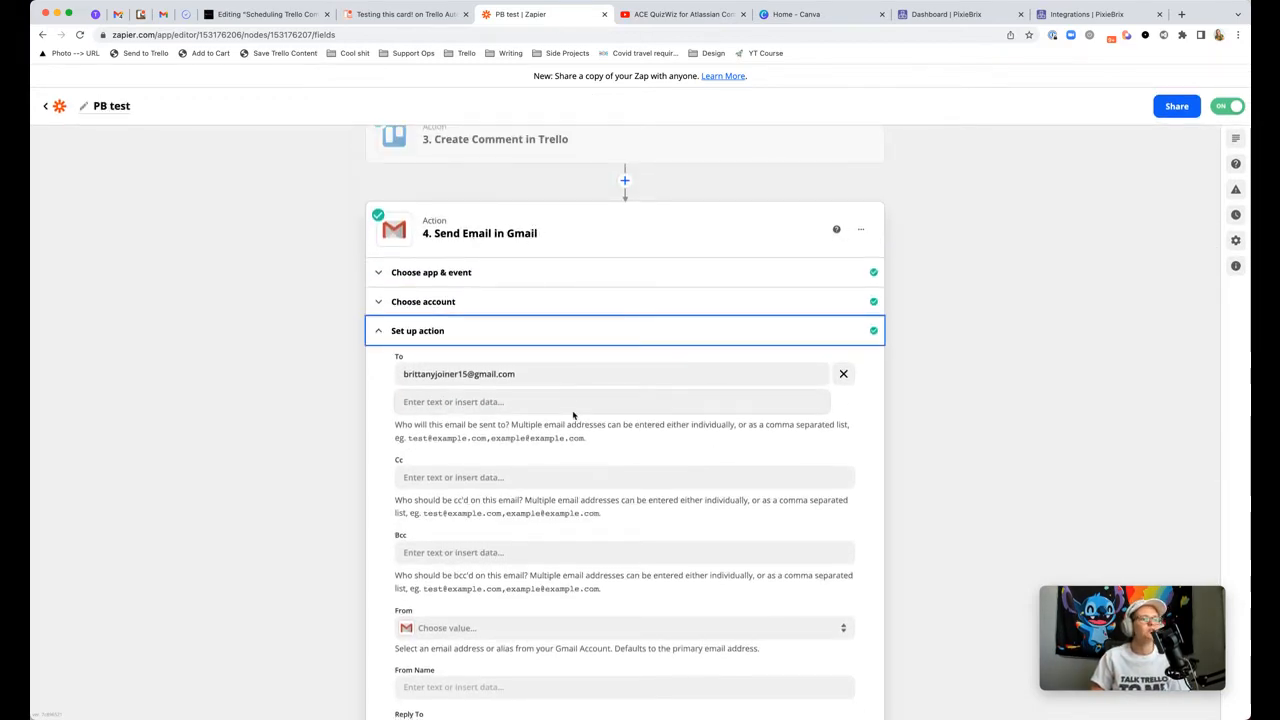
{"action": "scroll", "scroll_direction": "down", "scroll_amount": 3}
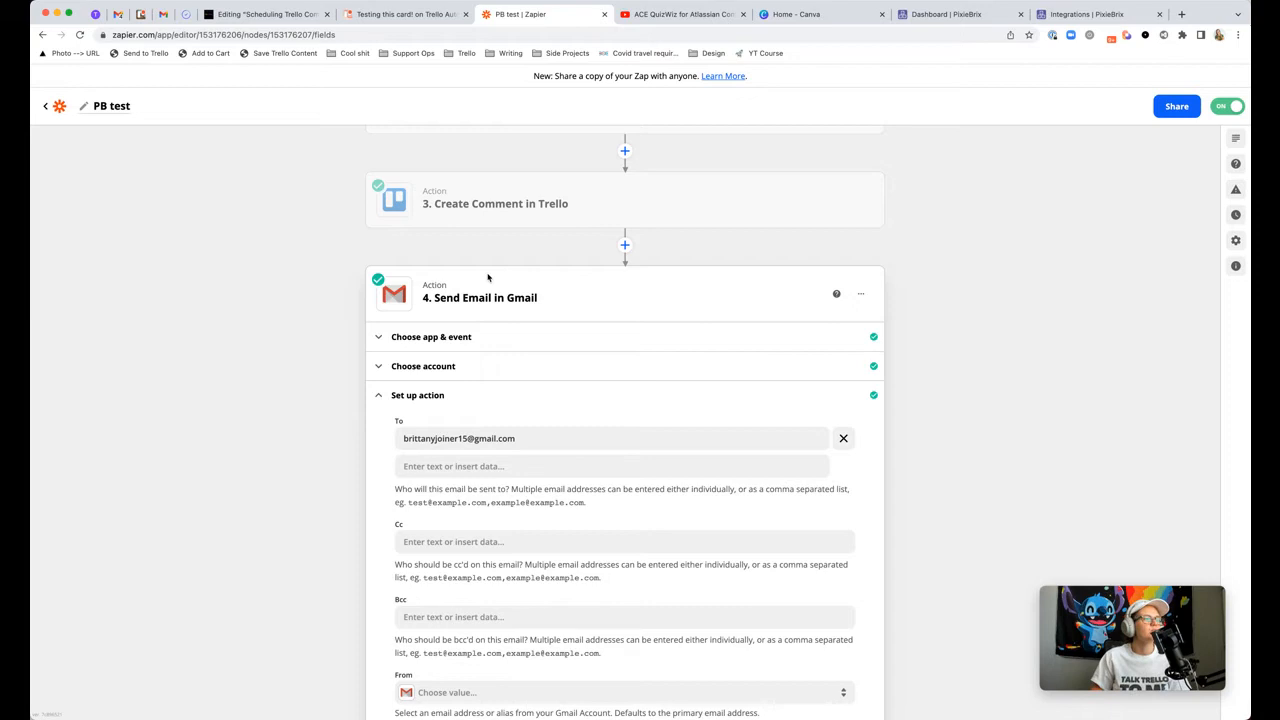
{"action": "mouse_move", "coordinate": [556, 273]}
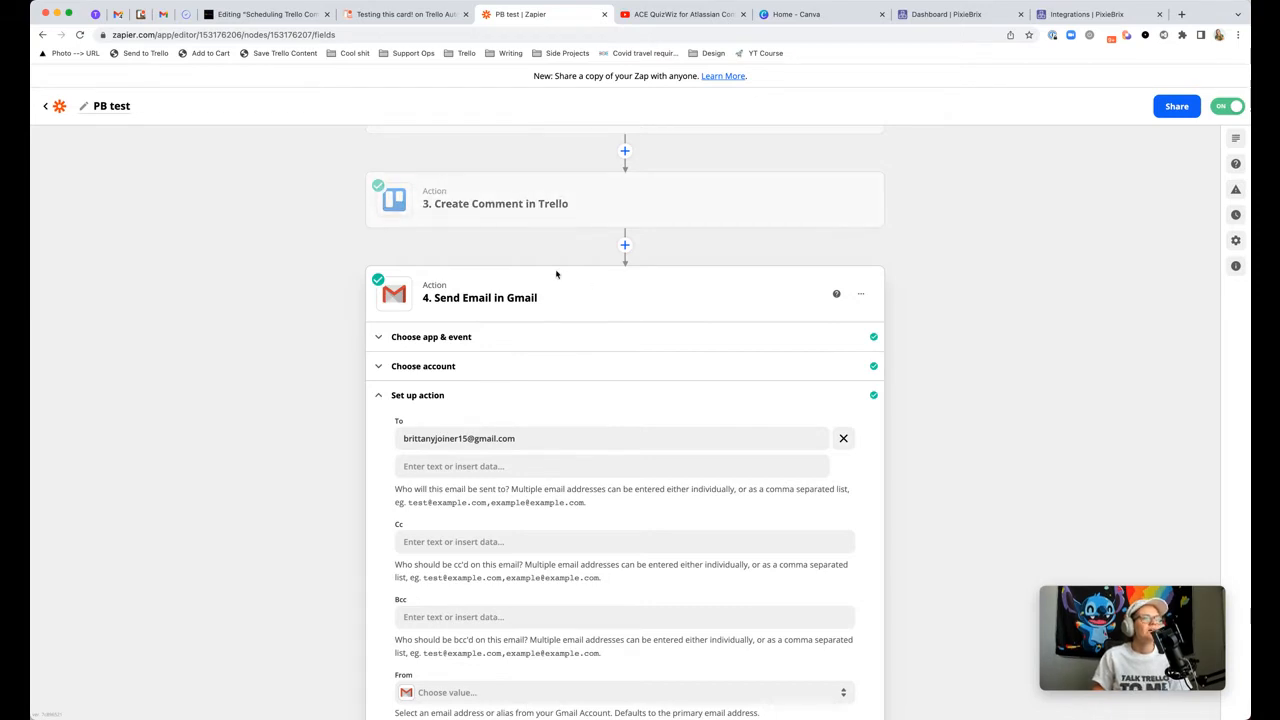
{"action": "left_click", "coordinate": [405, 14]}
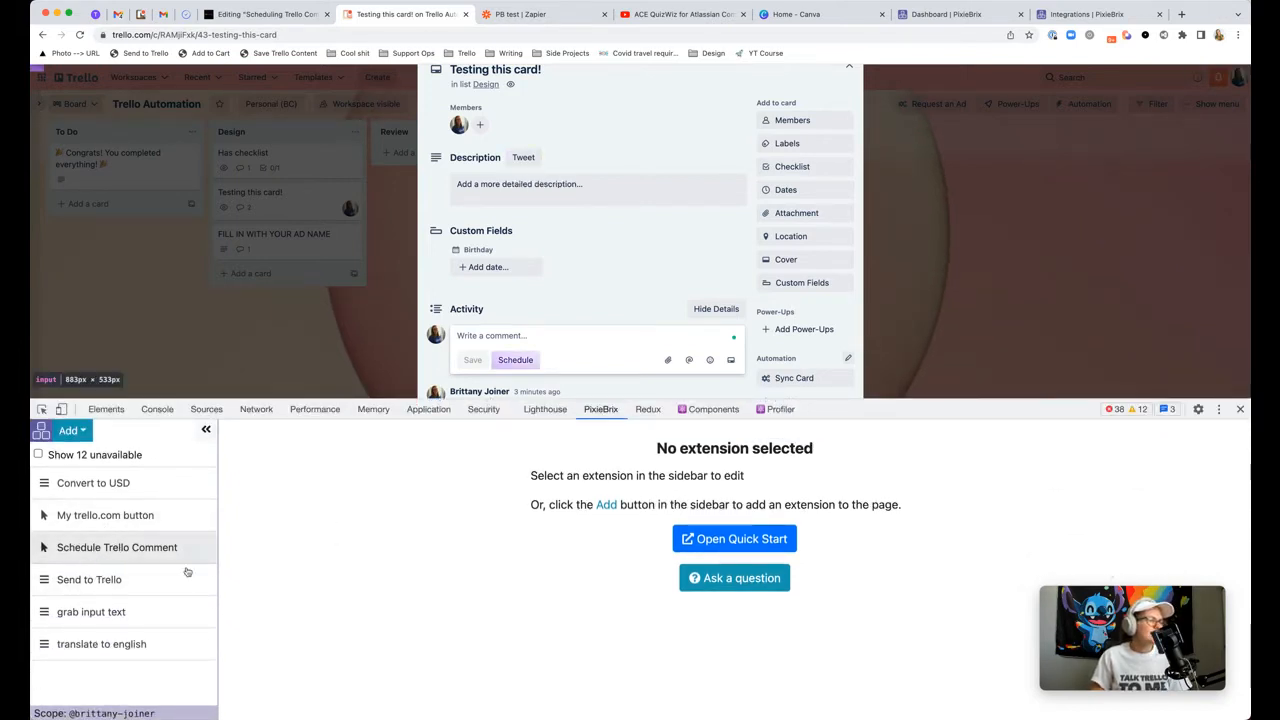
Step: Inspect the Schedule Trello Comment extension's Schedule button at .comment-controls and its template
{"action": "left_click", "coordinate": [117, 547]}
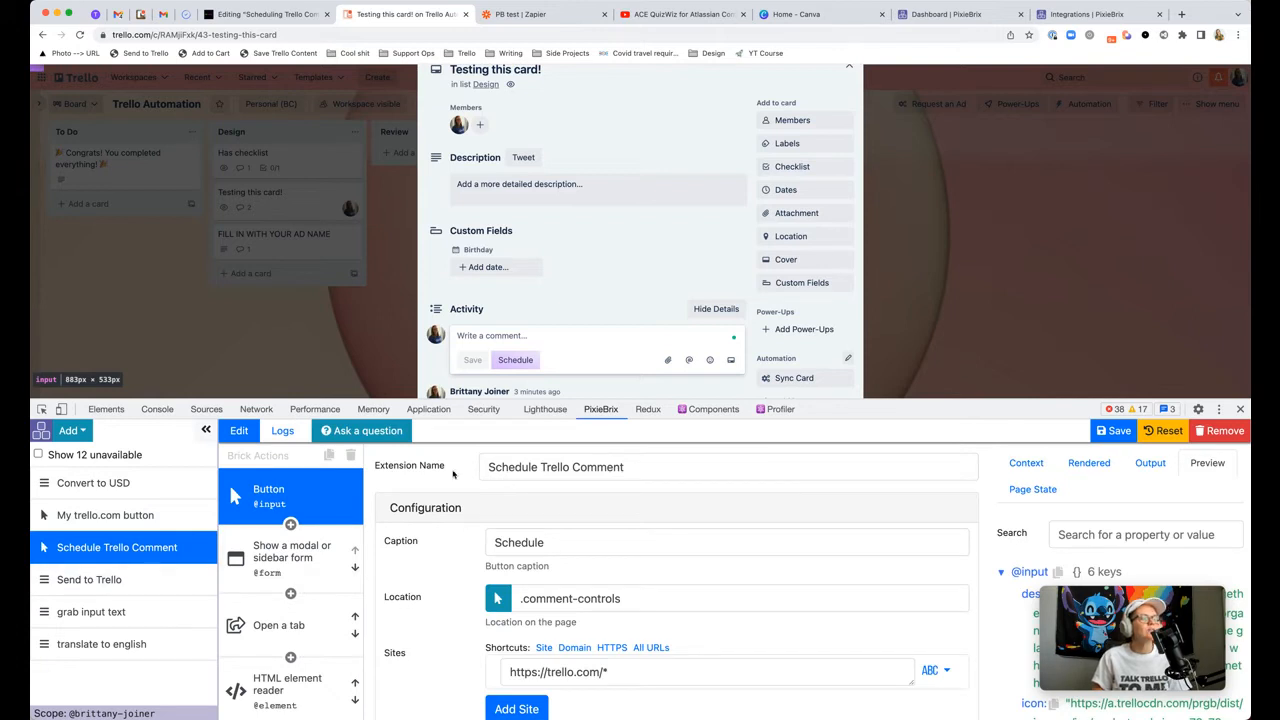
{"action": "left_click", "coordinate": [68, 430]}
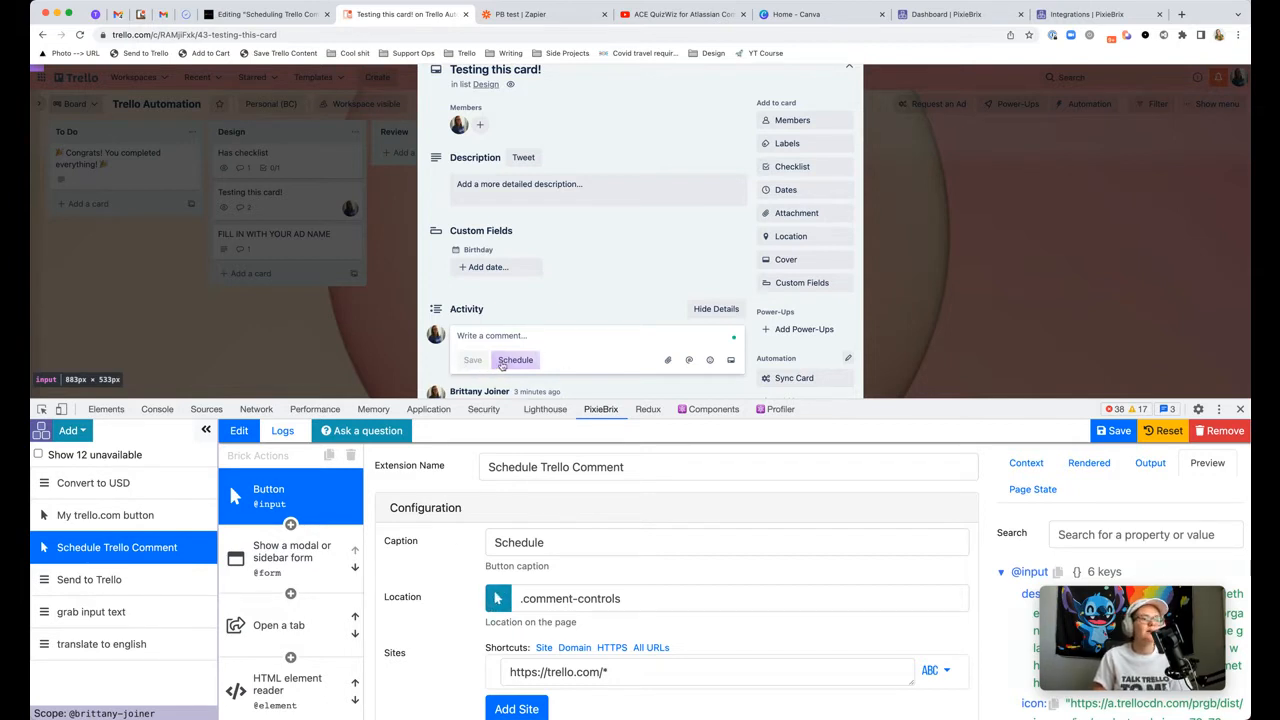
{"action": "mouse_move", "coordinate": [567, 365]}
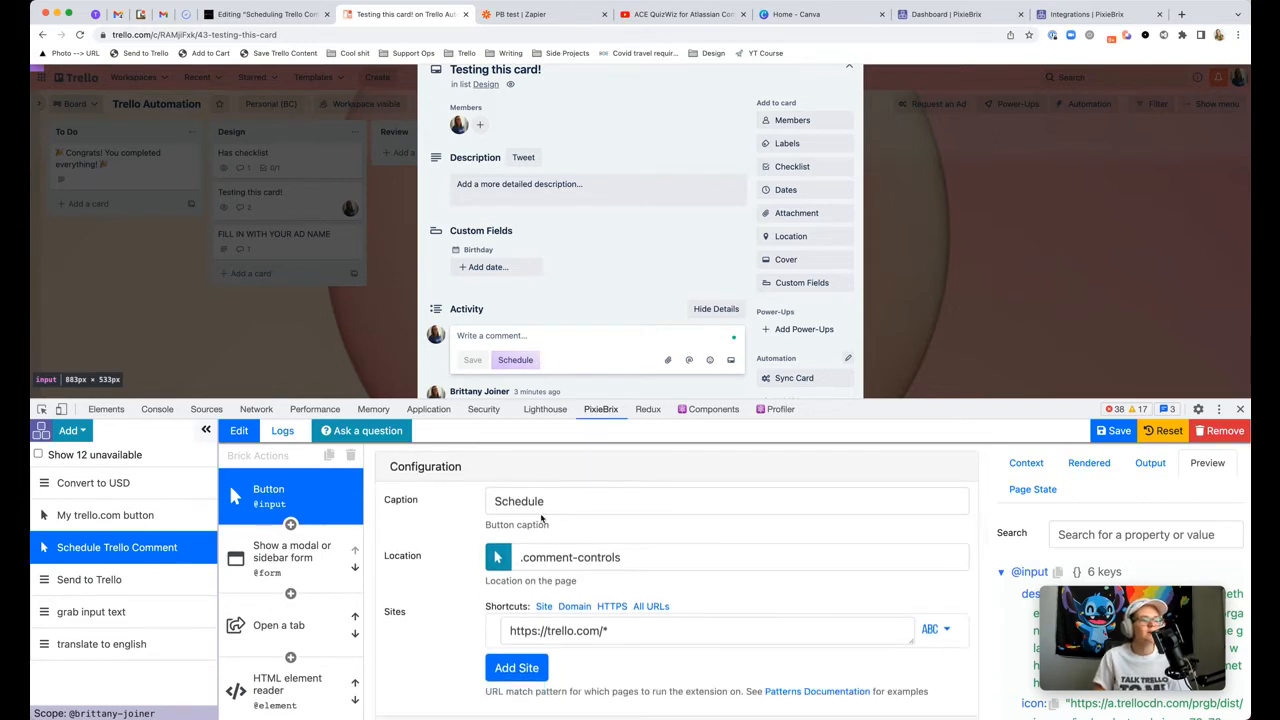
{"action": "scroll", "scroll_direction": "down", "scroll_amount": 3}
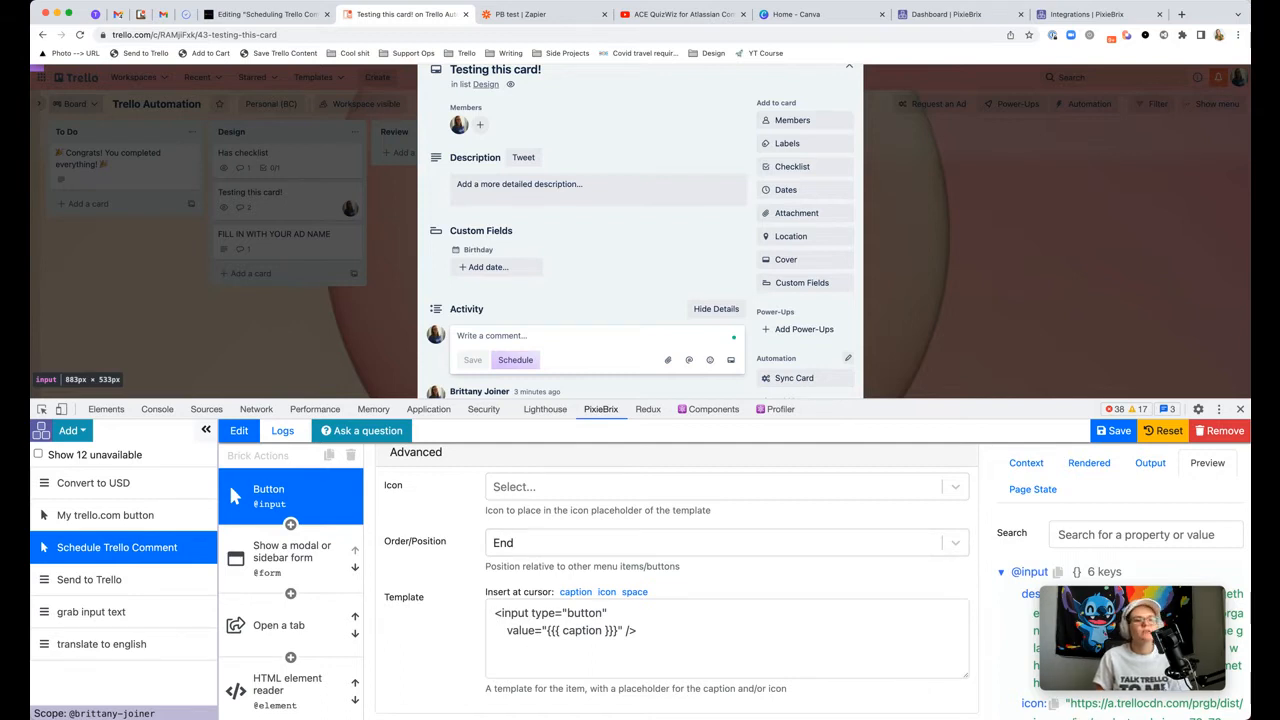
{"action": "mouse_move", "coordinate": [463, 549]}
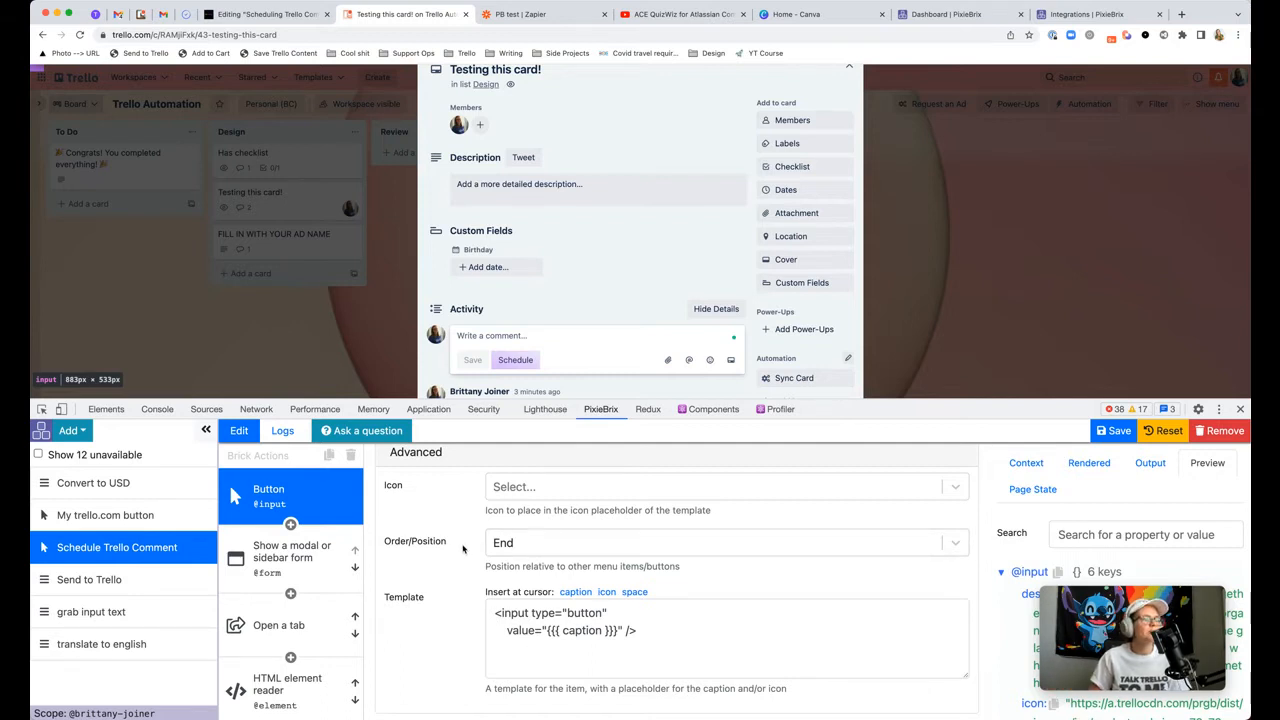
{"action": "left_click", "coordinate": [291, 551]}
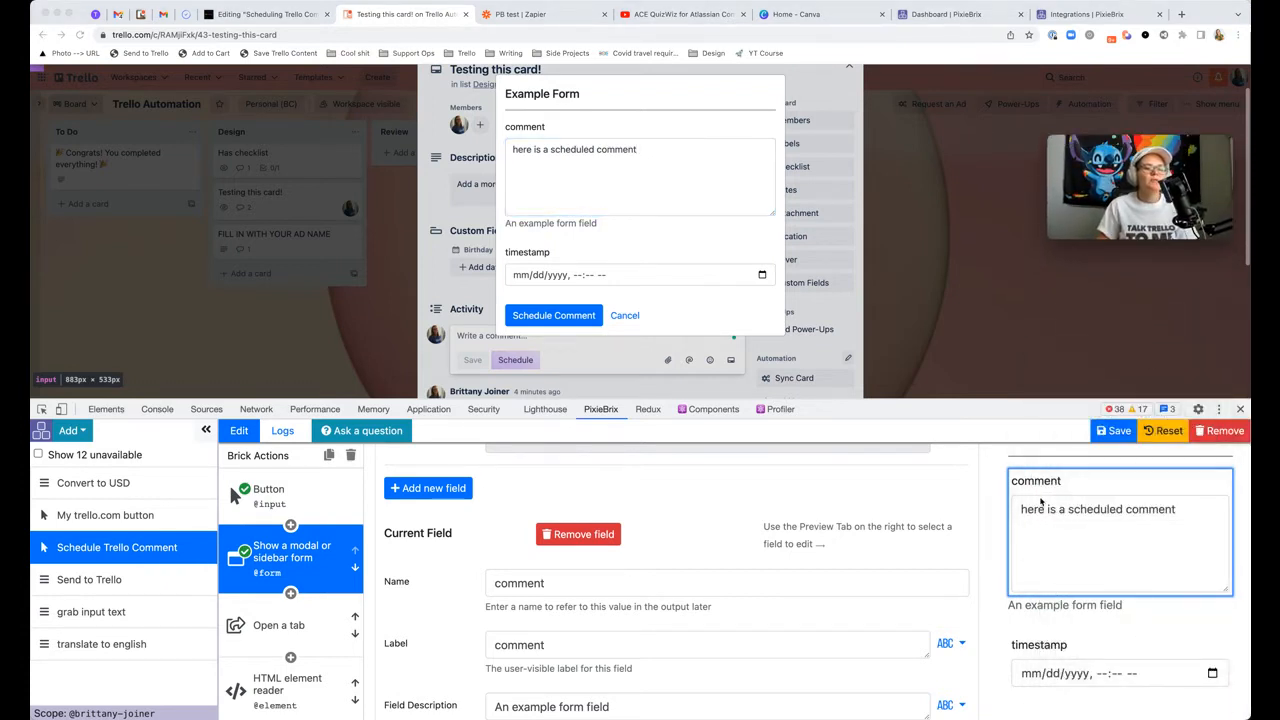
Step: Inspect the comment paragraph field and the date-and-time timestamp field settings
{"action": "left_click", "coordinate": [640, 177]}
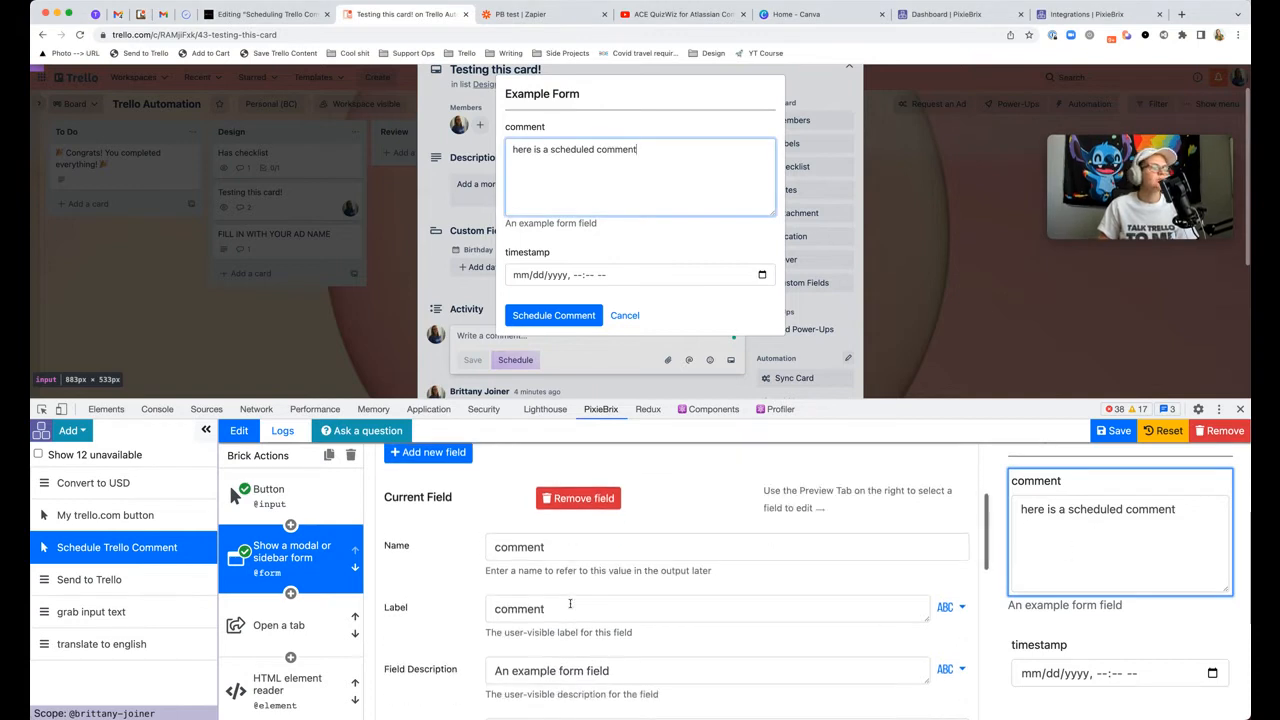
{"action": "scroll", "scroll_direction": "down", "scroll_amount": 3}
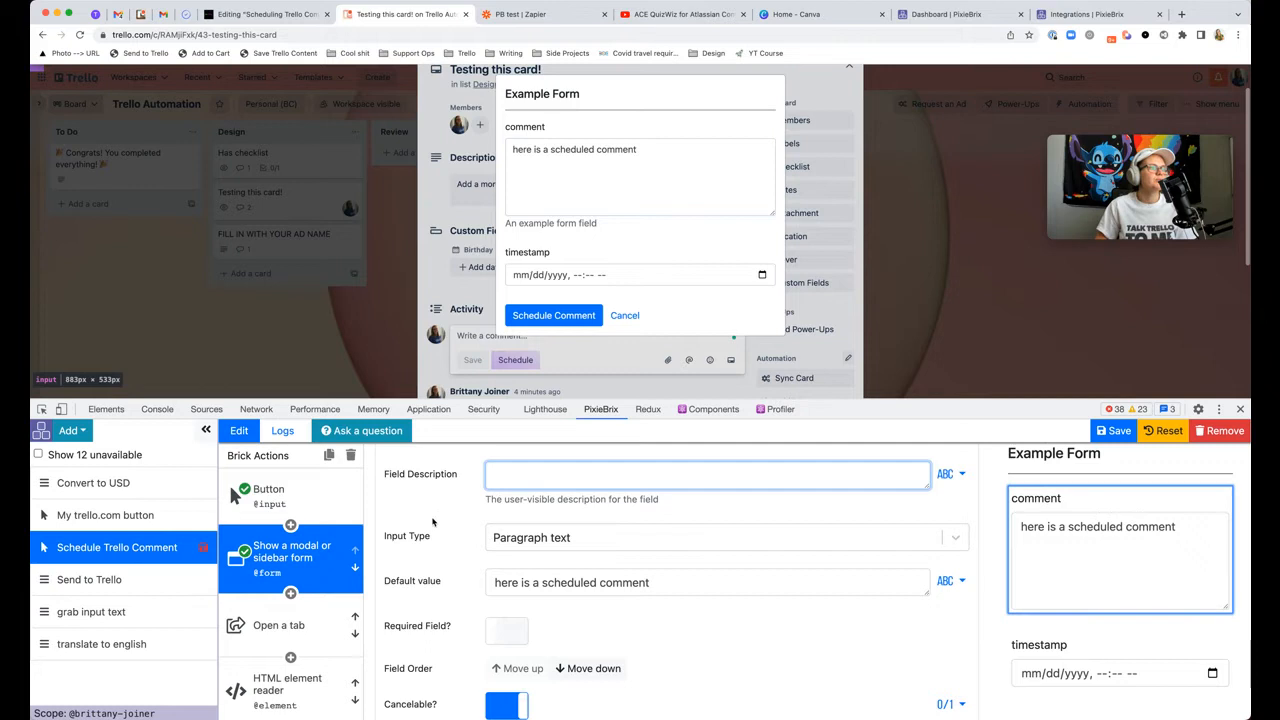
{"action": "scroll", "scroll_direction": "down", "scroll_amount": 3}
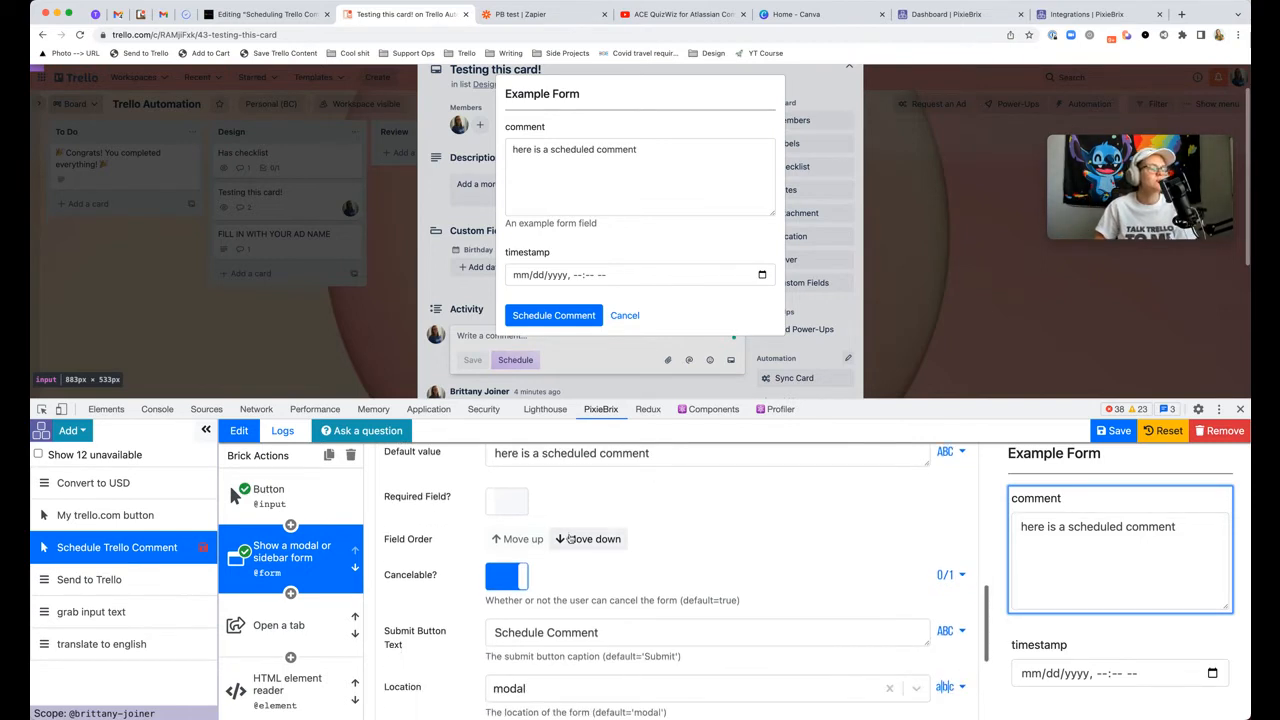
{"action": "scroll", "scroll_direction": "down", "scroll_amount": 3}
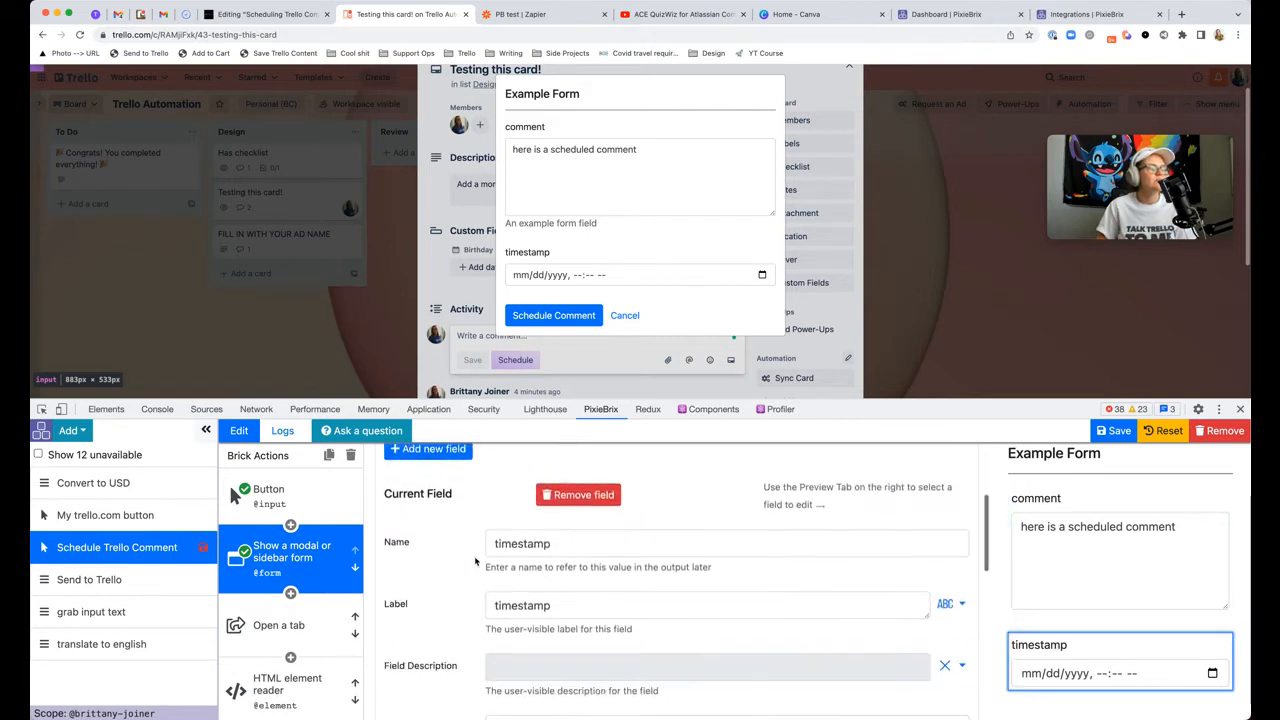
{"action": "scroll", "scroll_direction": "down", "scroll_amount": 3}
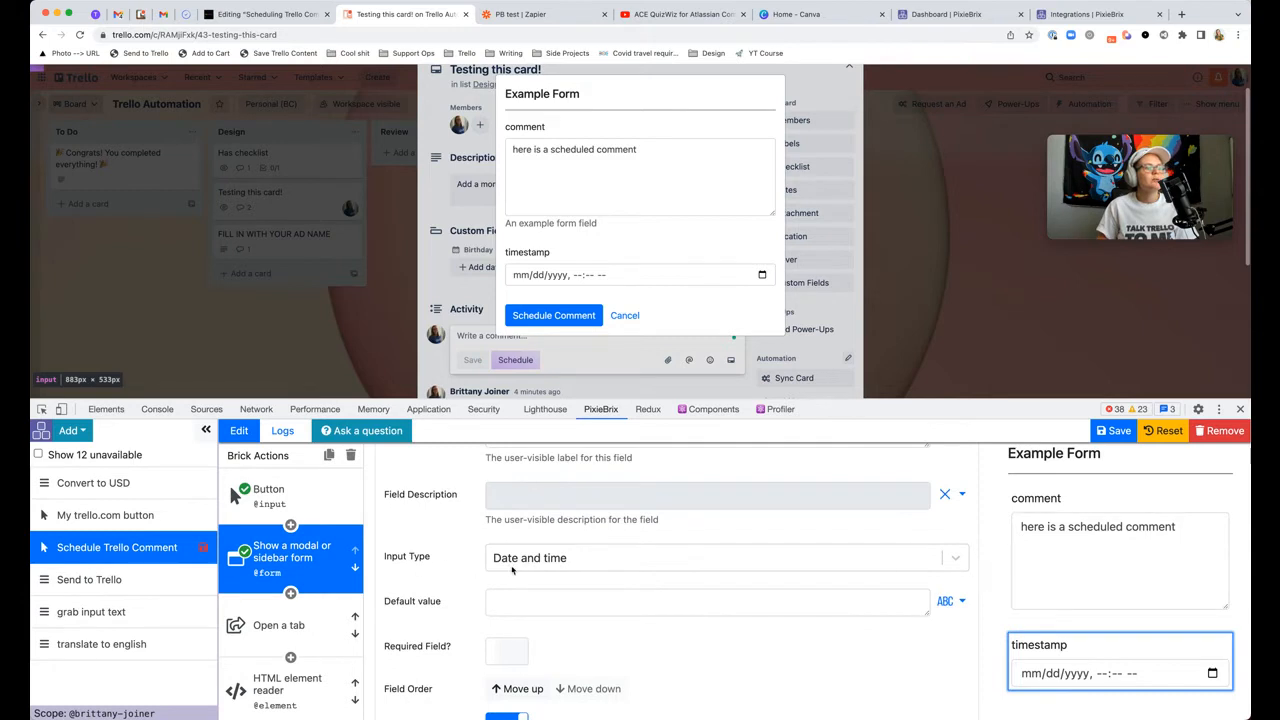
{"action": "scroll", "scroll_direction": "down", "scroll_amount": 3}
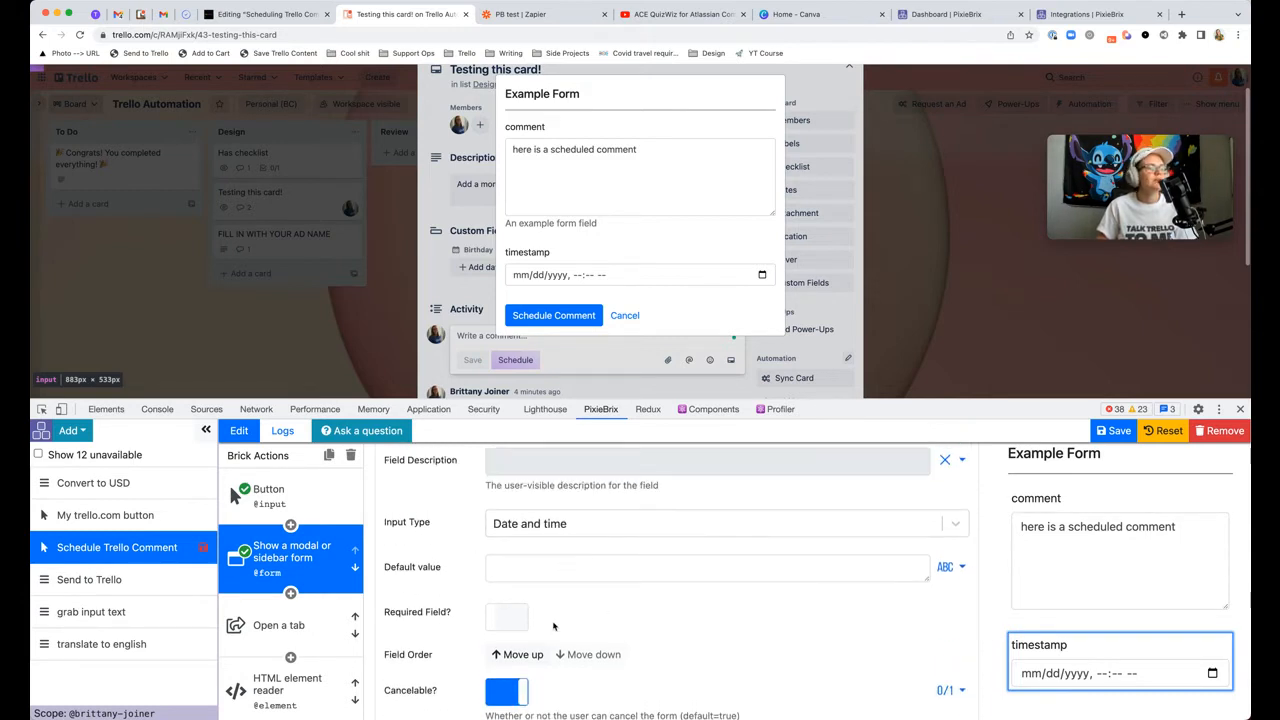
{"action": "scroll", "scroll_direction": "down", "scroll_amount": 3}
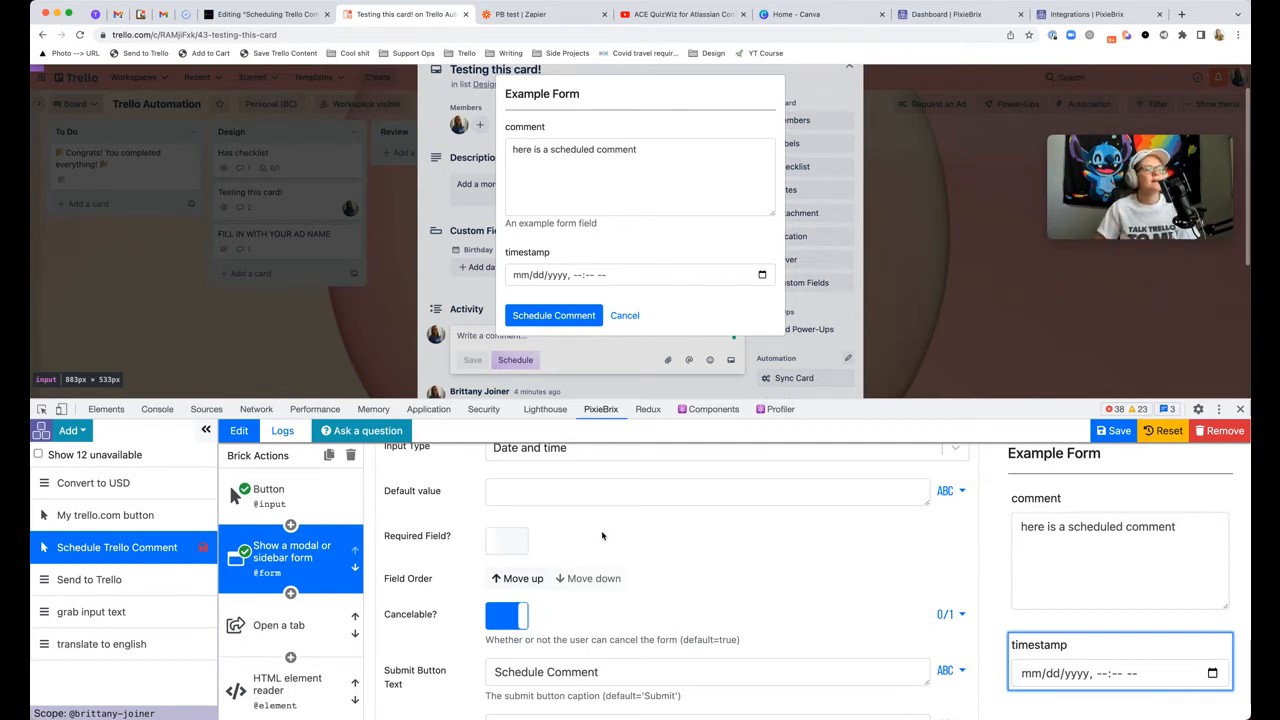
{"action": "scroll", "scroll_direction": "down", "scroll_amount": 3}
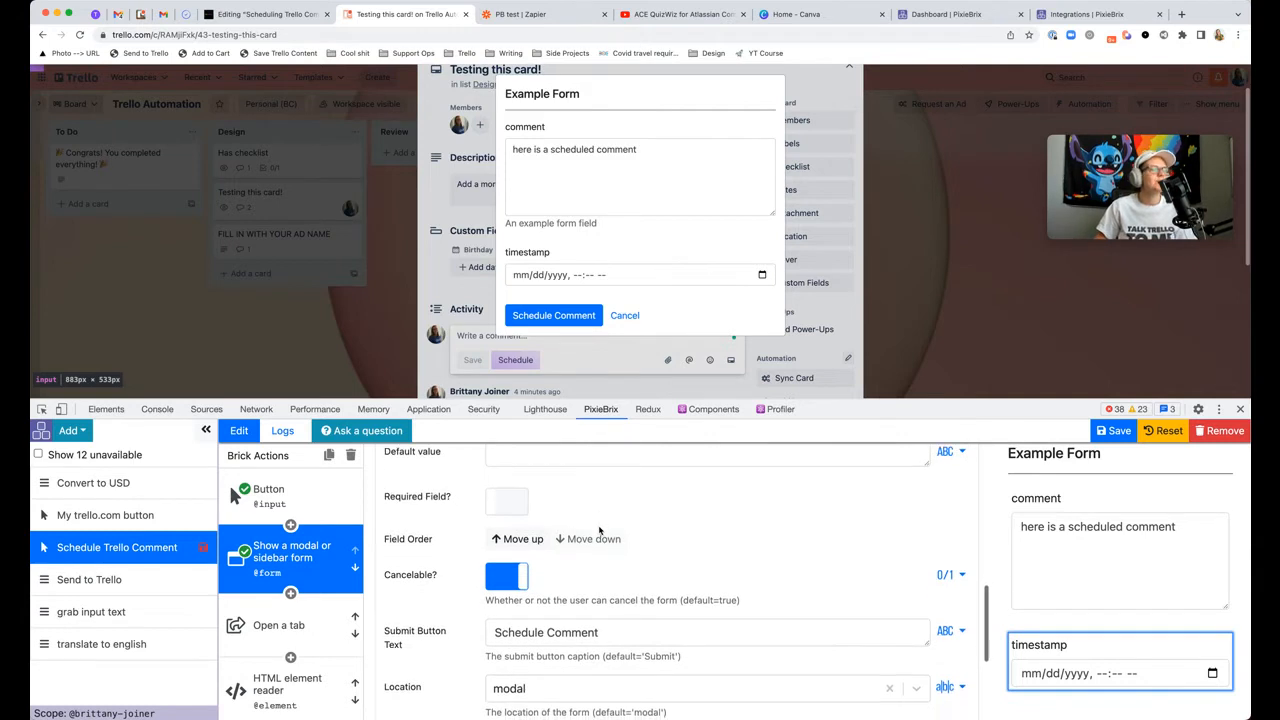
Step: Show the Open a tab step's URL setting: input URL plus .json
{"action": "scroll", "scroll_direction": "down", "scroll_amount": 3}
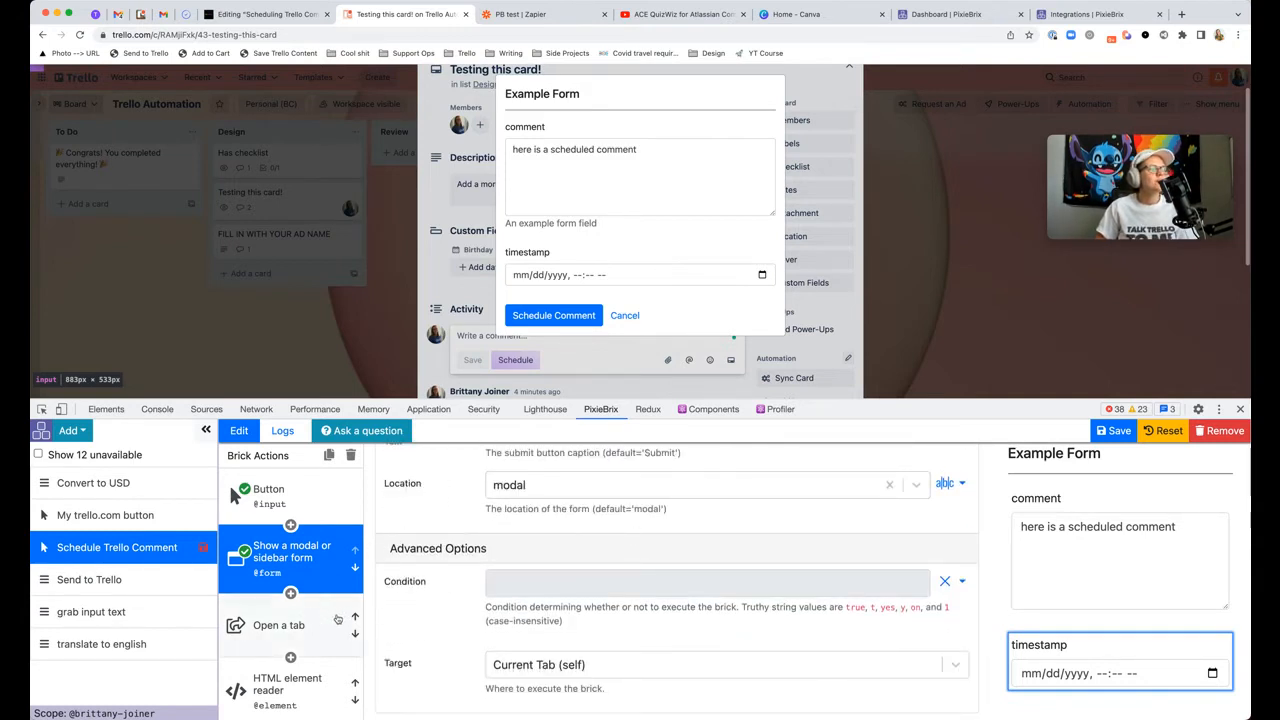
{"action": "left_click", "coordinate": [279, 625]}
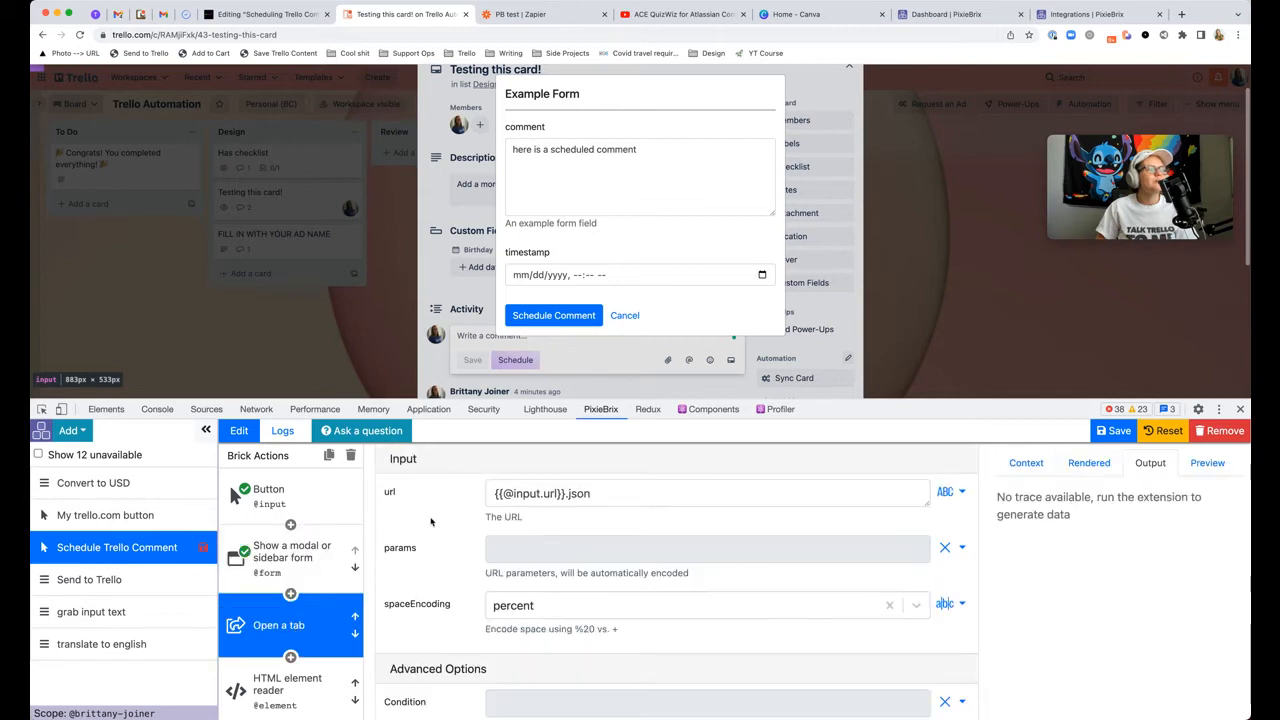
{"action": "left_click", "coordinate": [279, 625]}
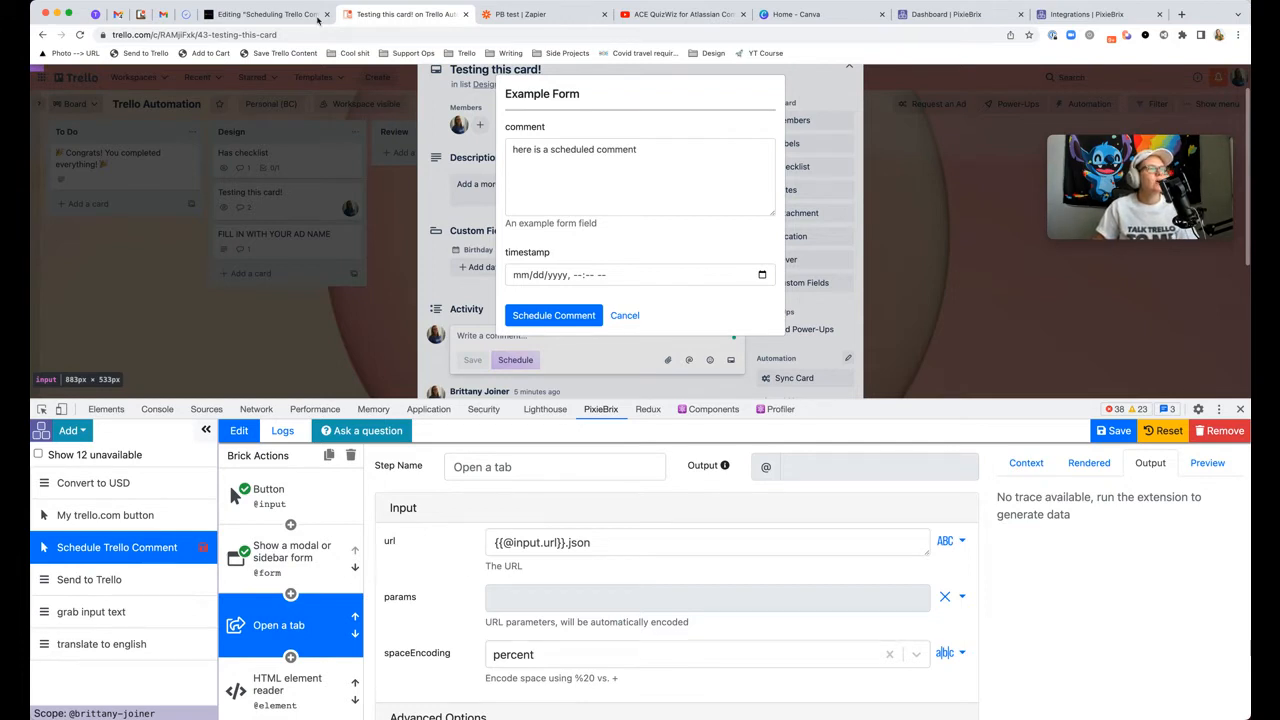
Step: Load the Trello card's address with .json appended in a new tab, then return
{"action": "left_click", "coordinate": [190, 34]}
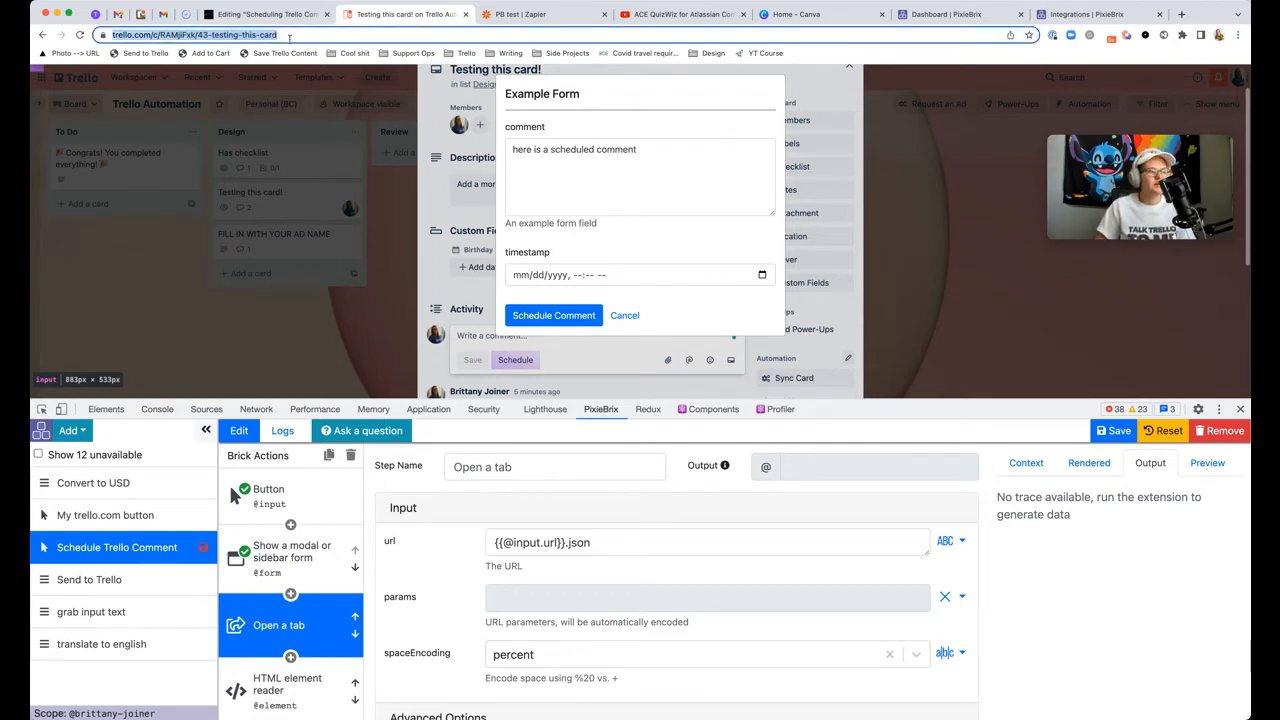
{"action": "left_click", "coordinate": [624, 315]}
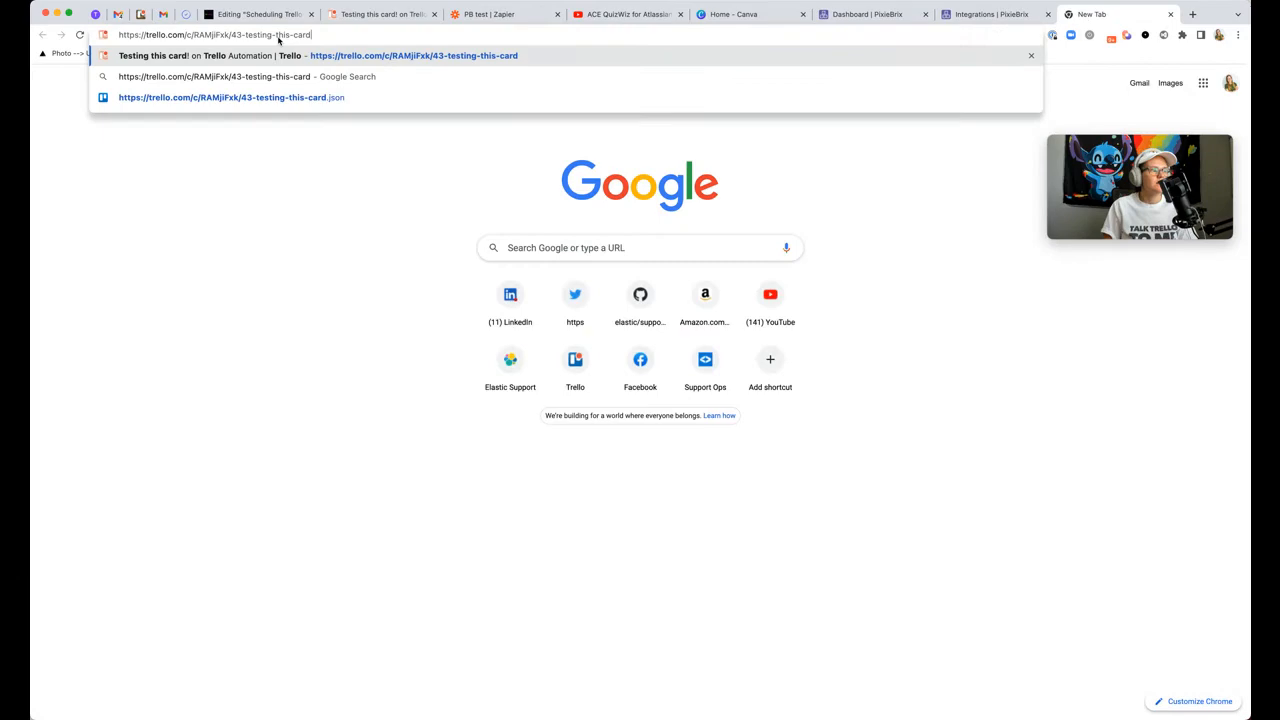
{"action": "left_click", "coordinate": [490, 14]}
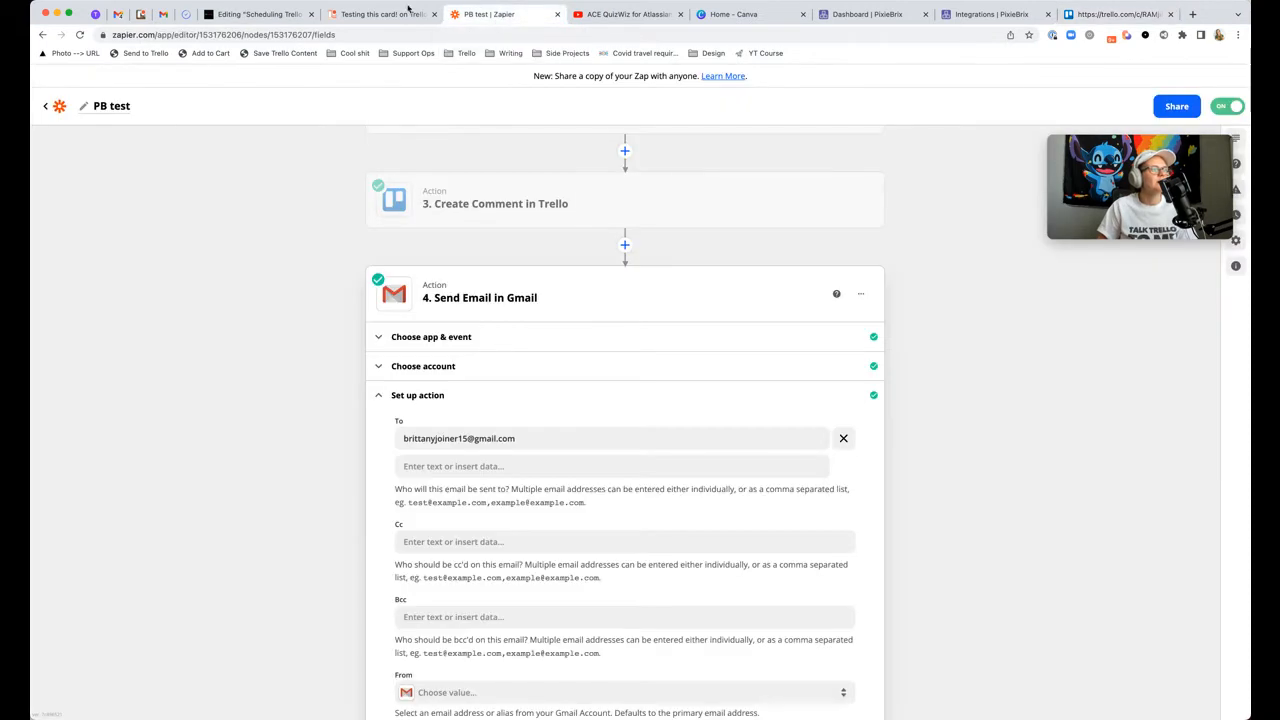
{"action": "left_click", "coordinate": [380, 14]}
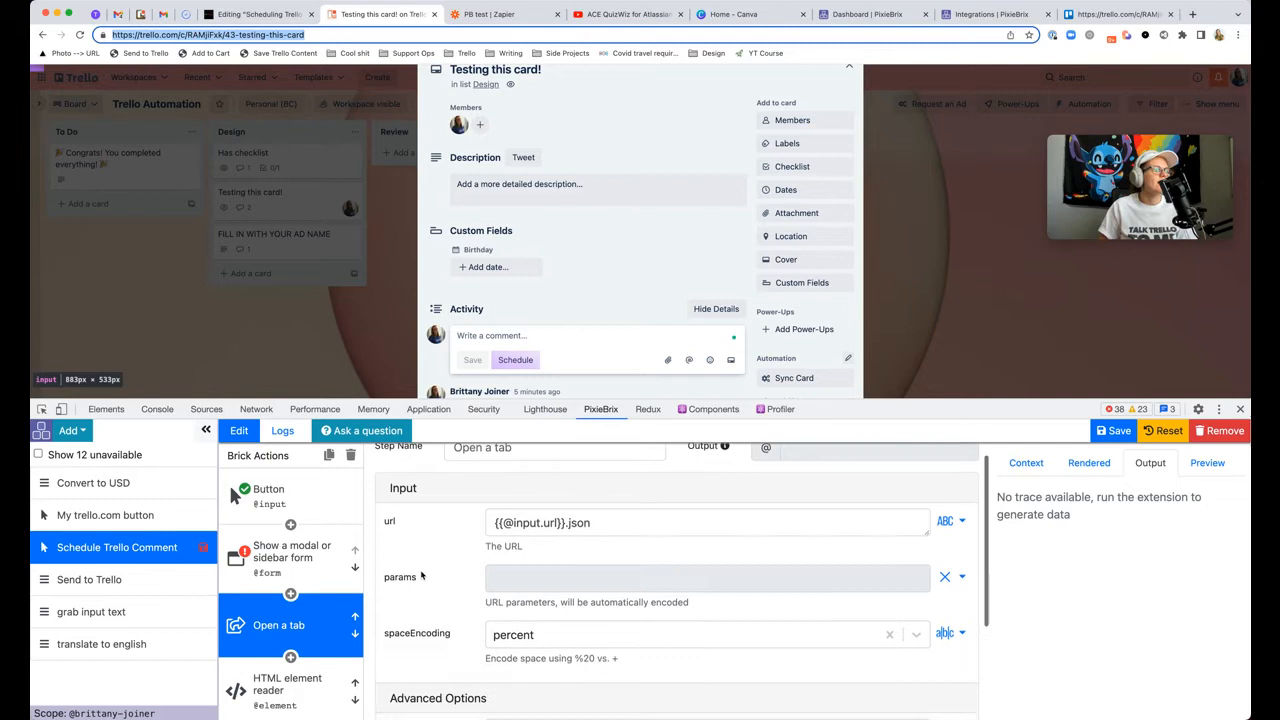
{"action": "scroll", "scroll_direction": "down", "scroll_amount": 3}
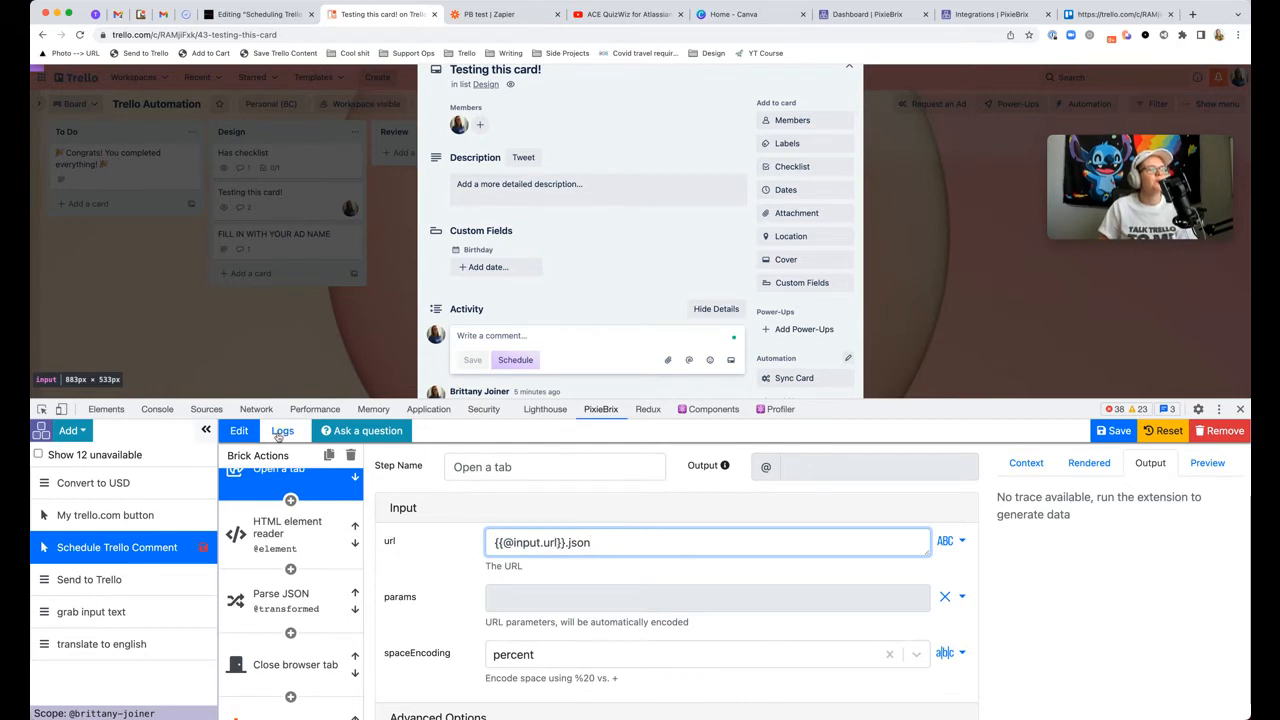
{"action": "scroll", "scroll_direction": "down", "scroll_amount": 3}
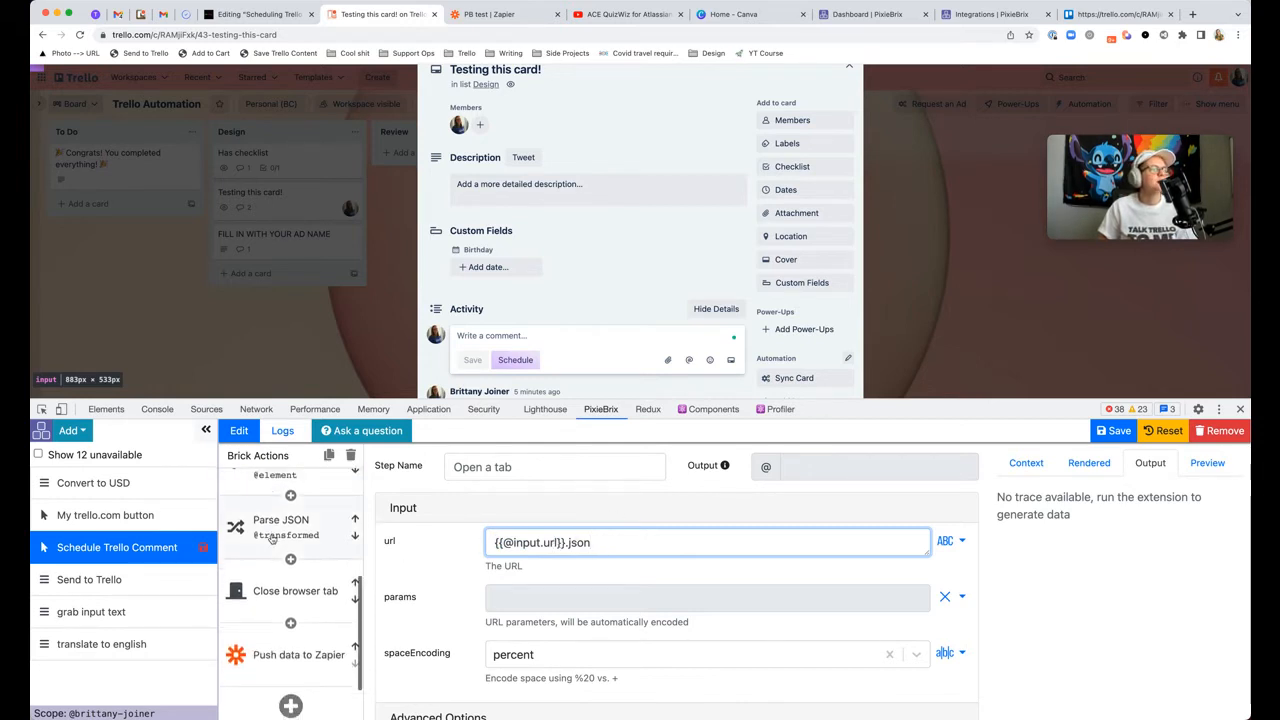
{"action": "left_click", "coordinate": [287, 582]}
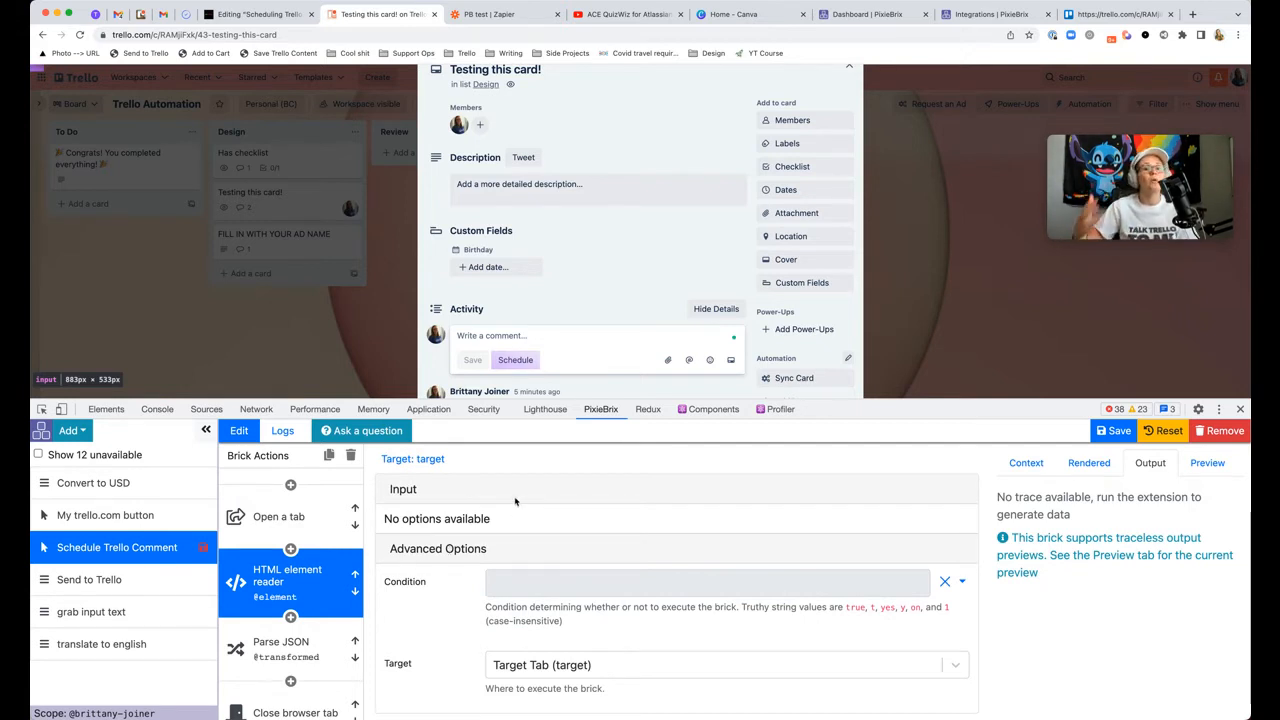
{"action": "left_click", "coordinate": [991, 14]}
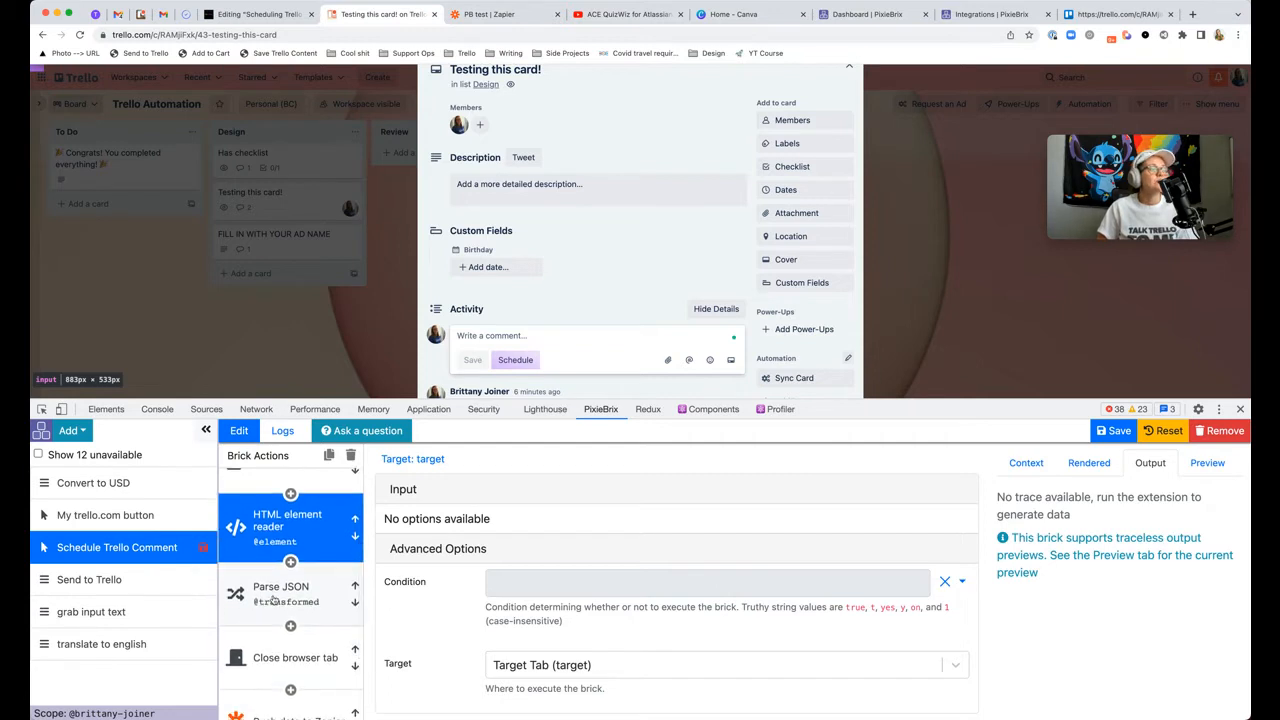
{"action": "left_click", "coordinate": [290, 593]}
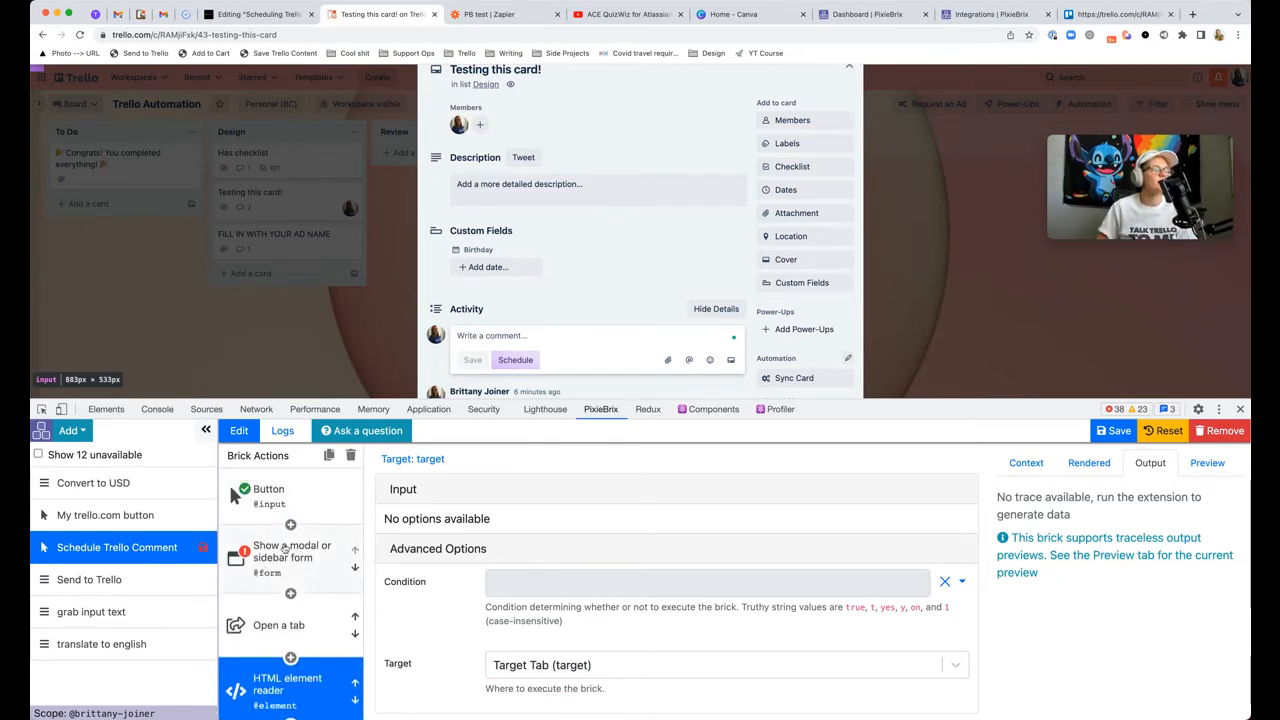
{"action": "scroll", "scroll_direction": "down", "scroll_amount": 3}
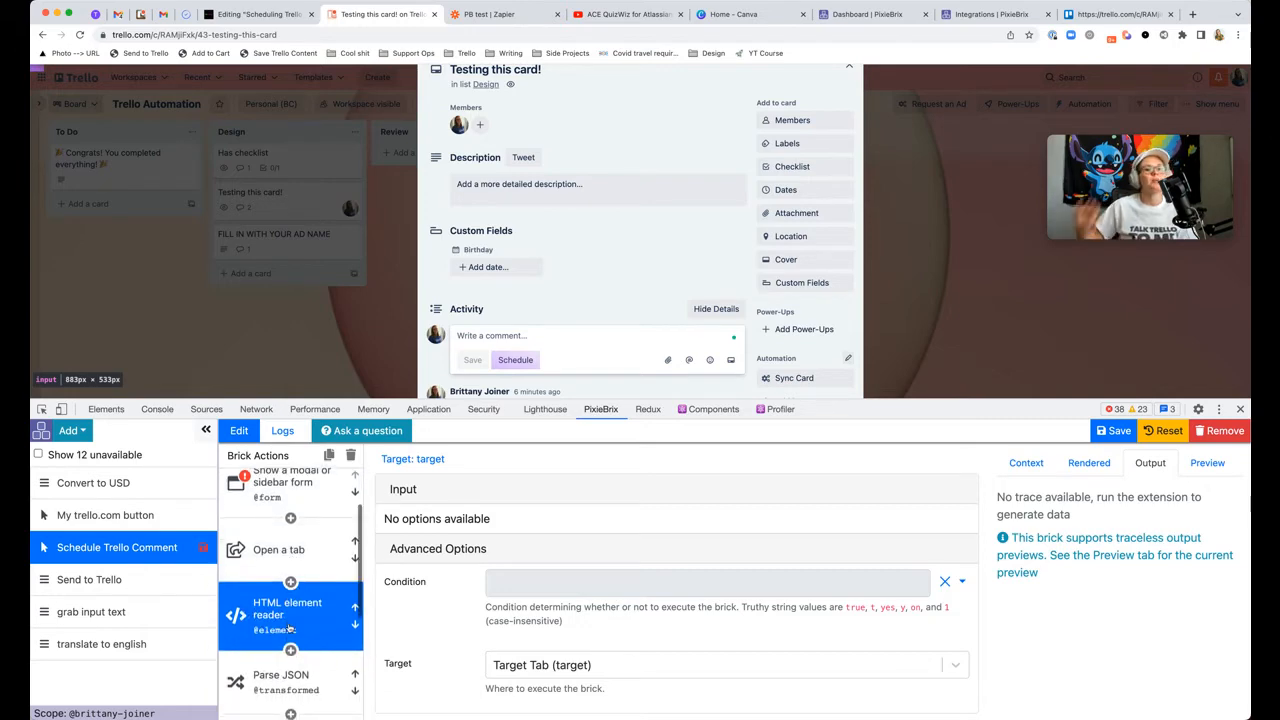
{"action": "left_click", "coordinate": [489, 14]}
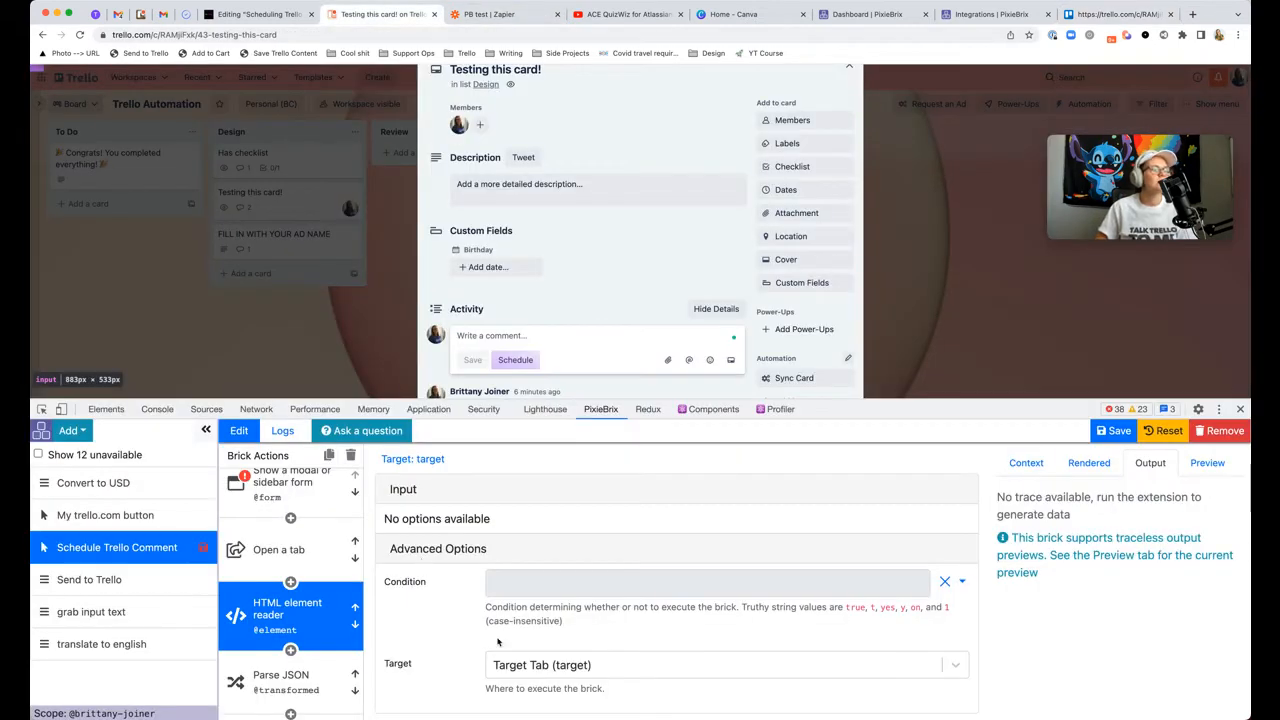
{"action": "mouse_move", "coordinate": [420, 613]}
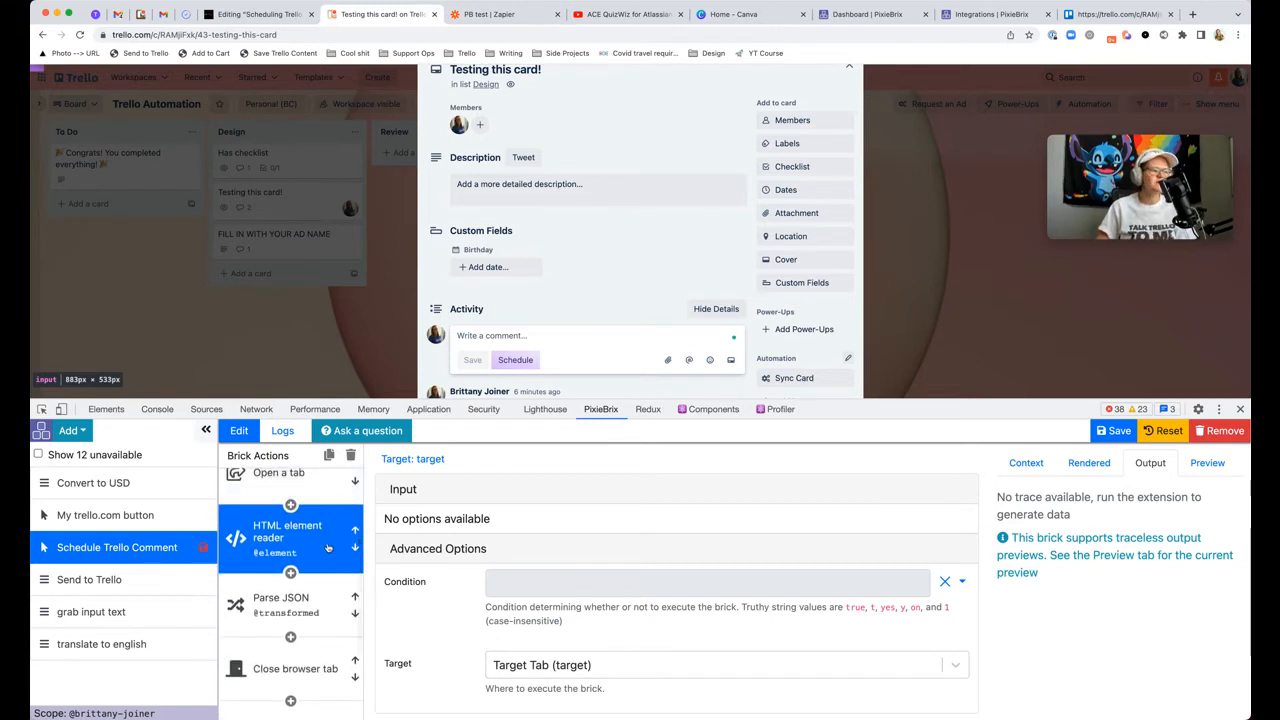
{"action": "scroll", "scroll_direction": "down", "scroll_amount": 3}
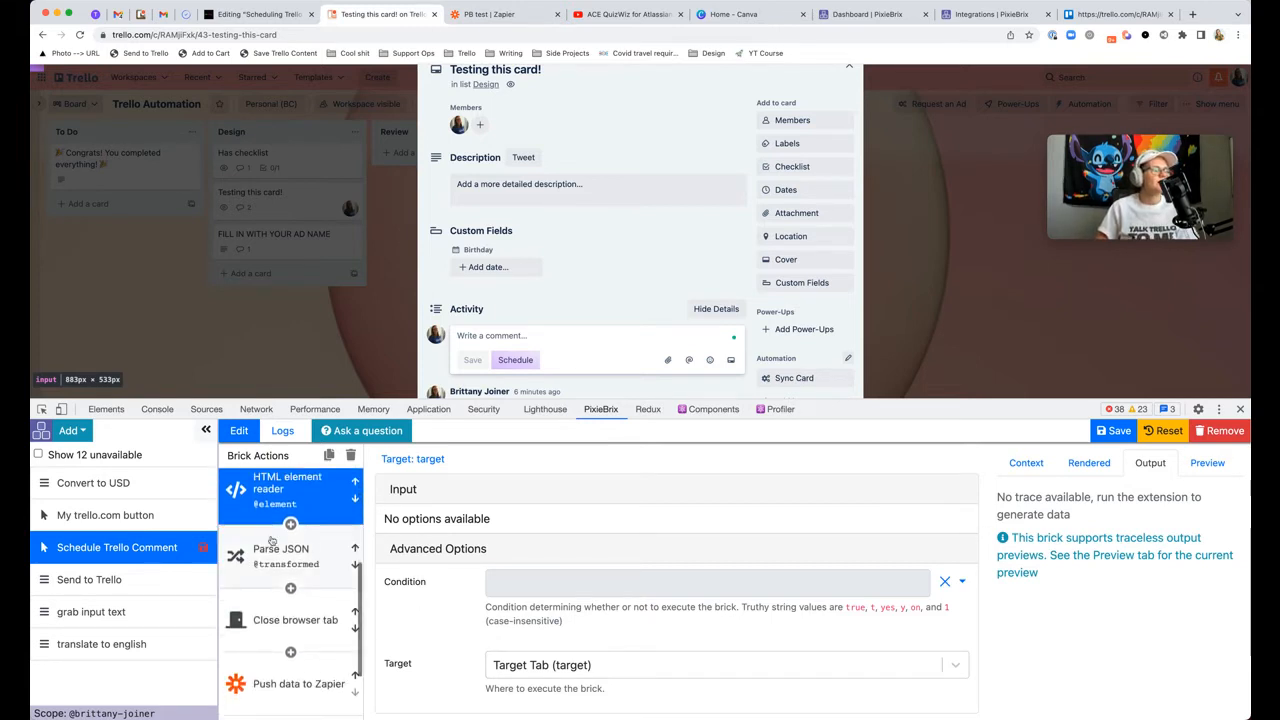
{"action": "left_click", "coordinate": [281, 556]}
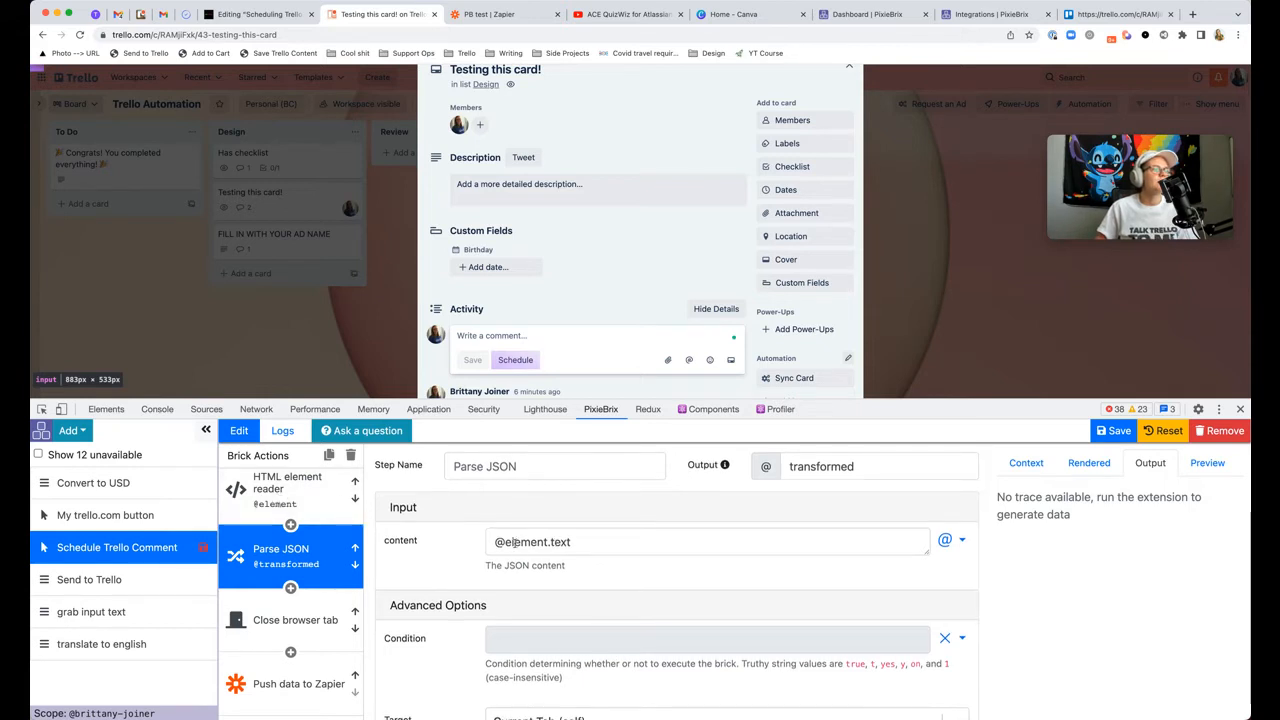
Step: Inspect the HTML element reader and Parse JSON steps, then launch the card's Schedule form
{"action": "left_click", "coordinate": [287, 488]}
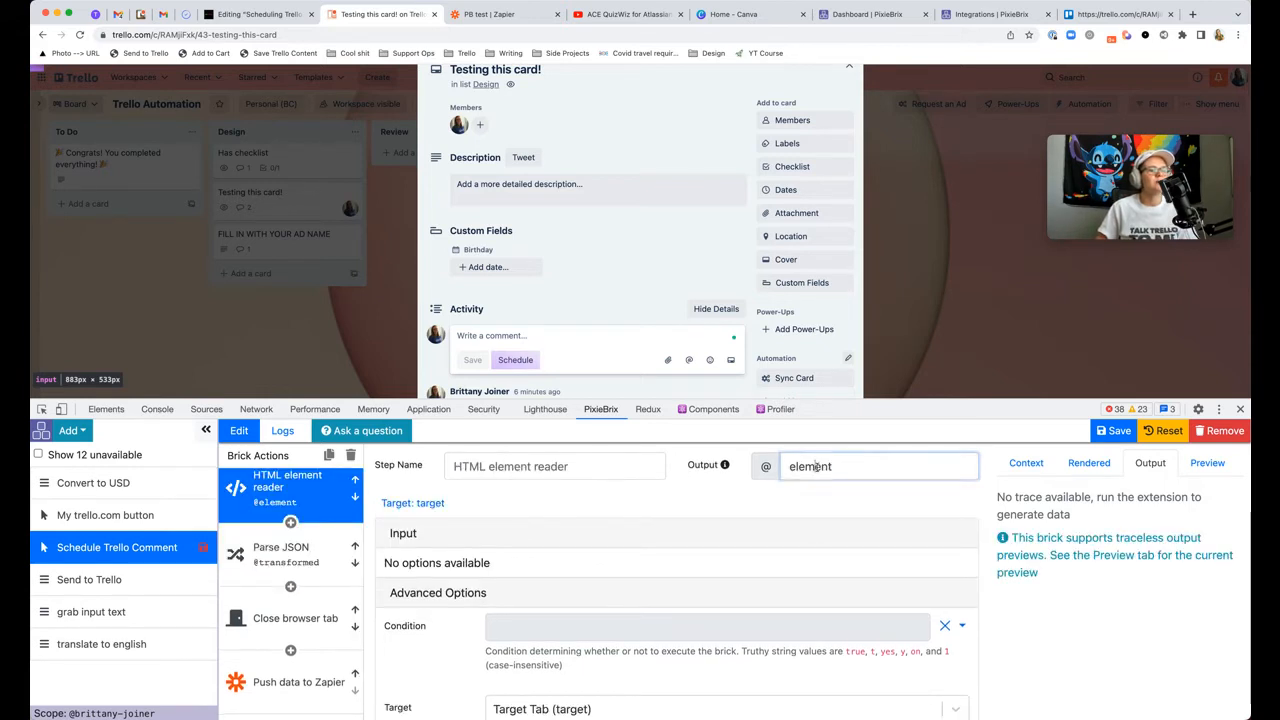
{"action": "double_click", "coordinate": [810, 466]}
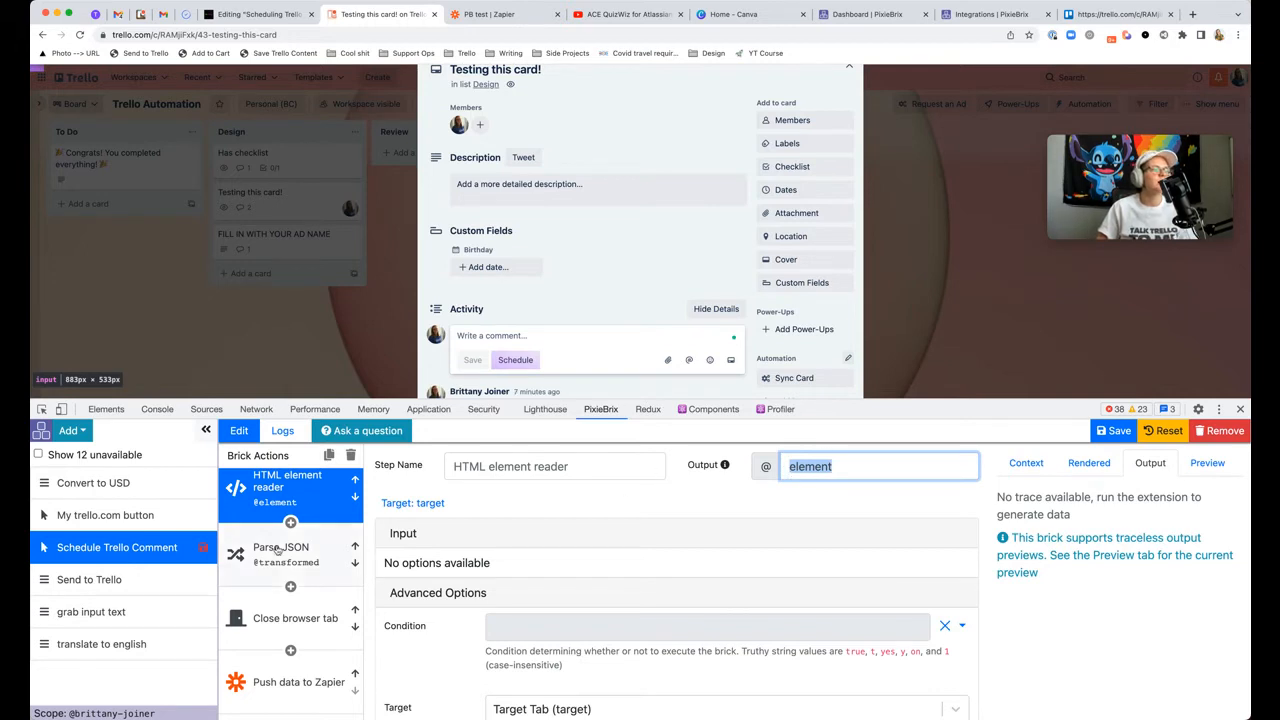
{"action": "left_click", "coordinate": [290, 553]}
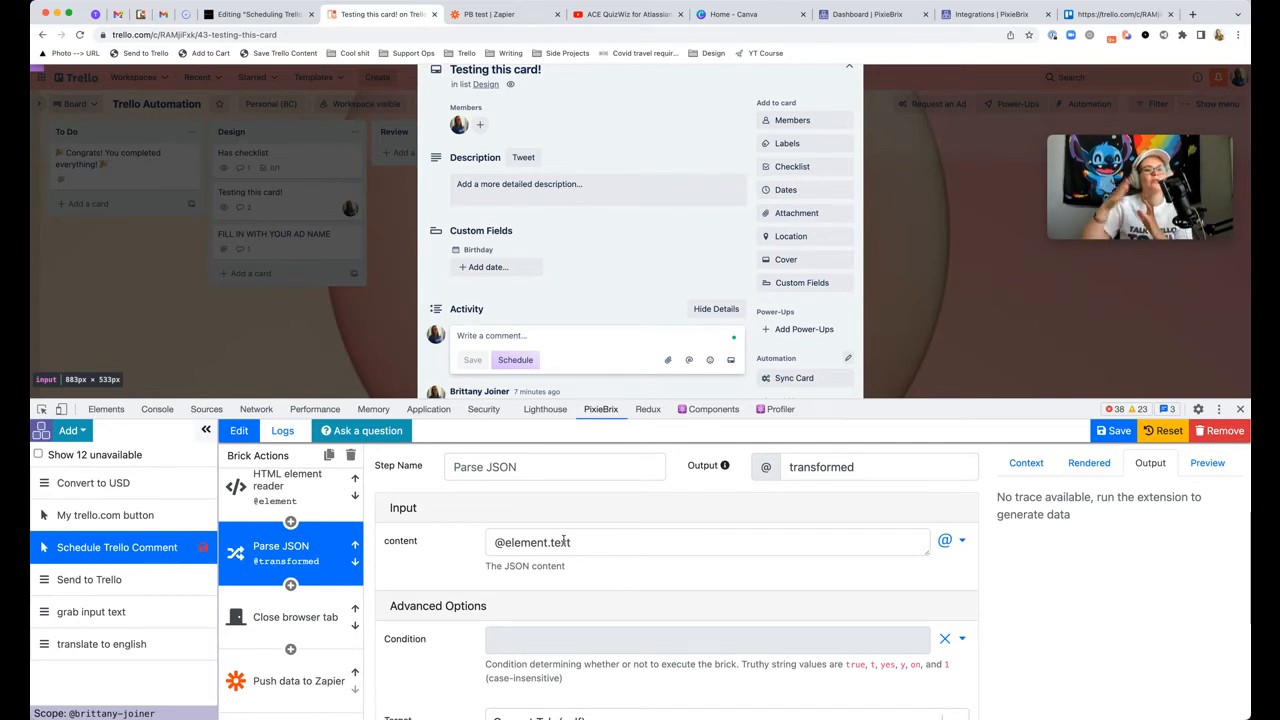
{"action": "mouse_move", "coordinate": [705, 393]}
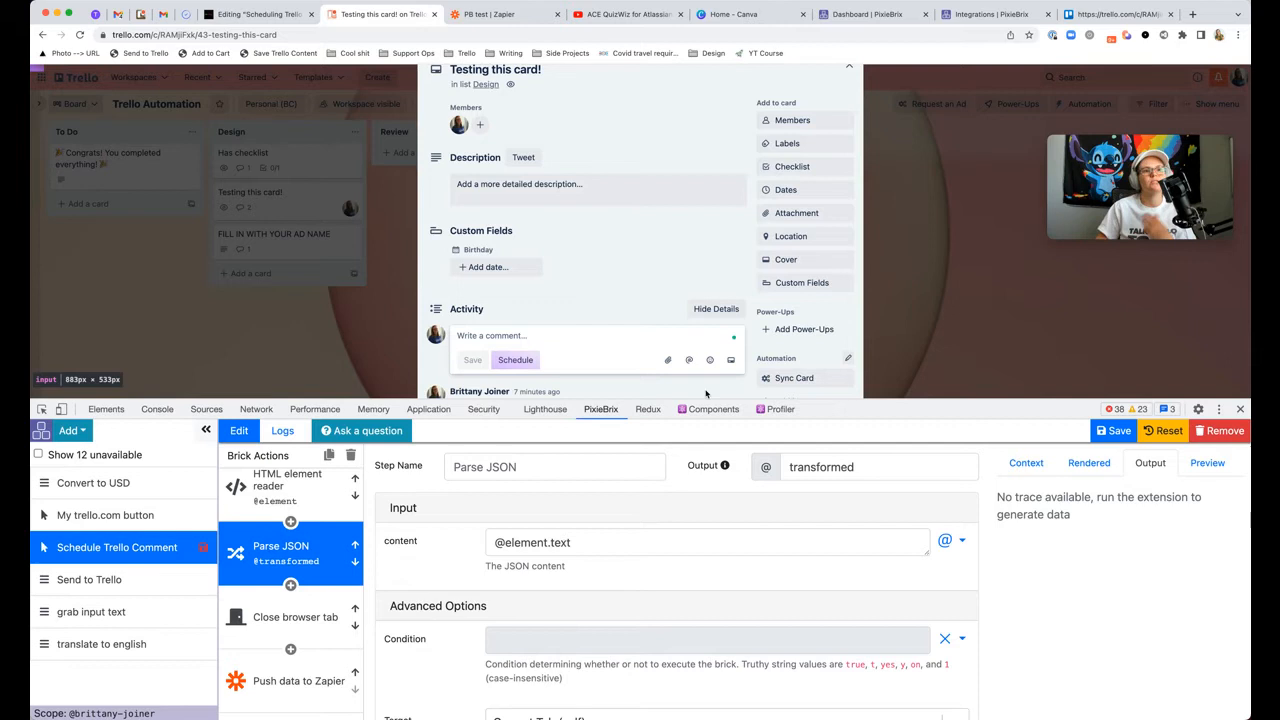
{"action": "scroll", "scroll_direction": "down", "scroll_amount": 3}
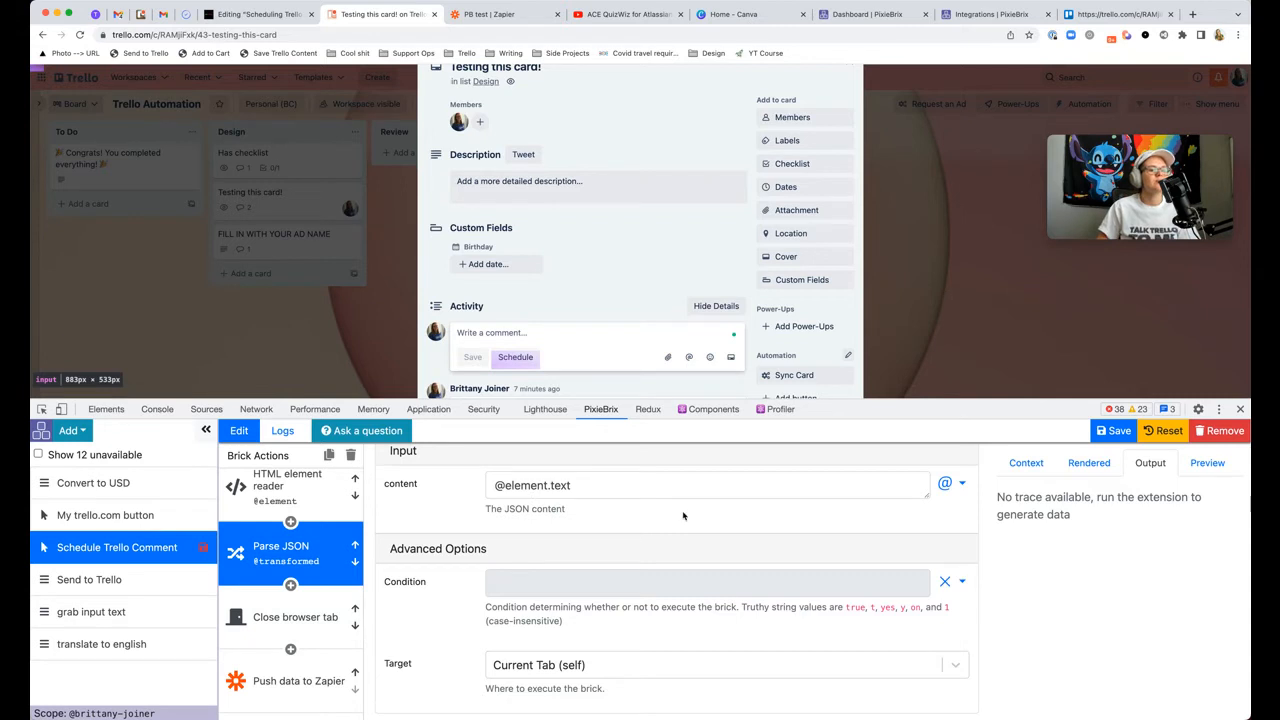
{"action": "left_click", "coordinate": [1088, 462]}
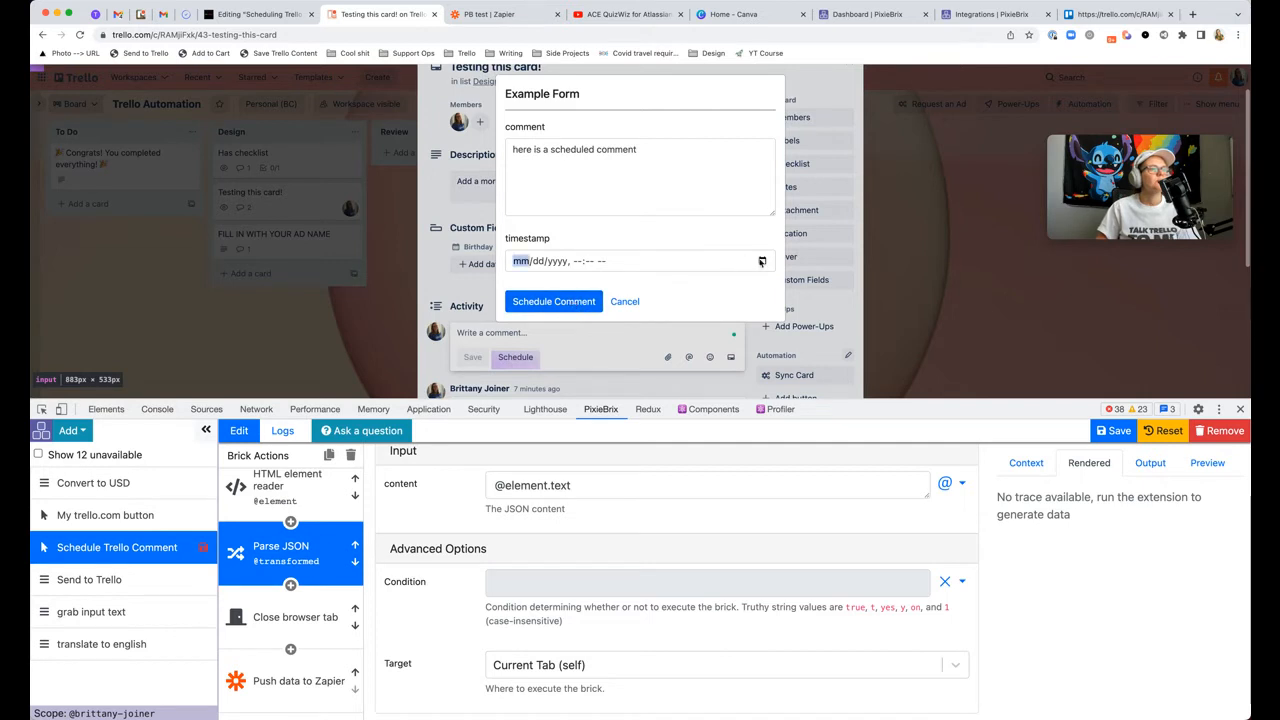
Step: Pick a PM date and hour for the timestamp and review the mod's step results
{"action": "left_click", "coordinate": [640, 260]}
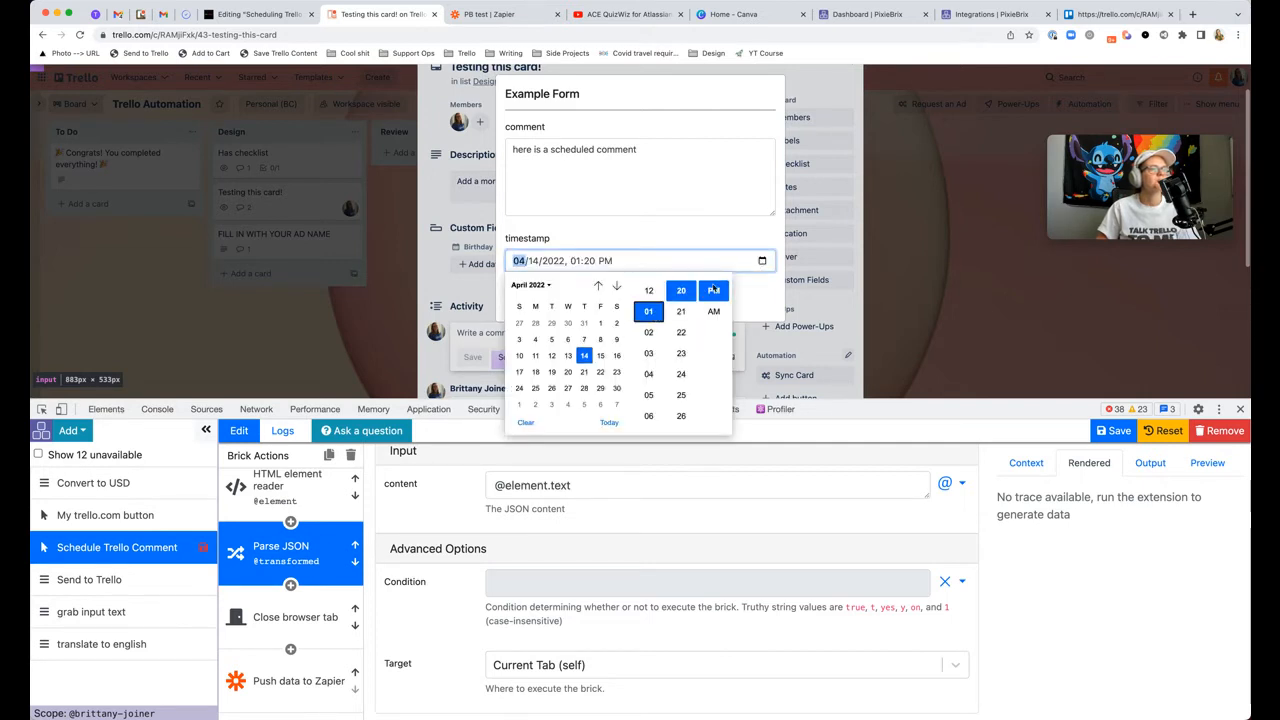
{"action": "left_click", "coordinate": [648, 290]}
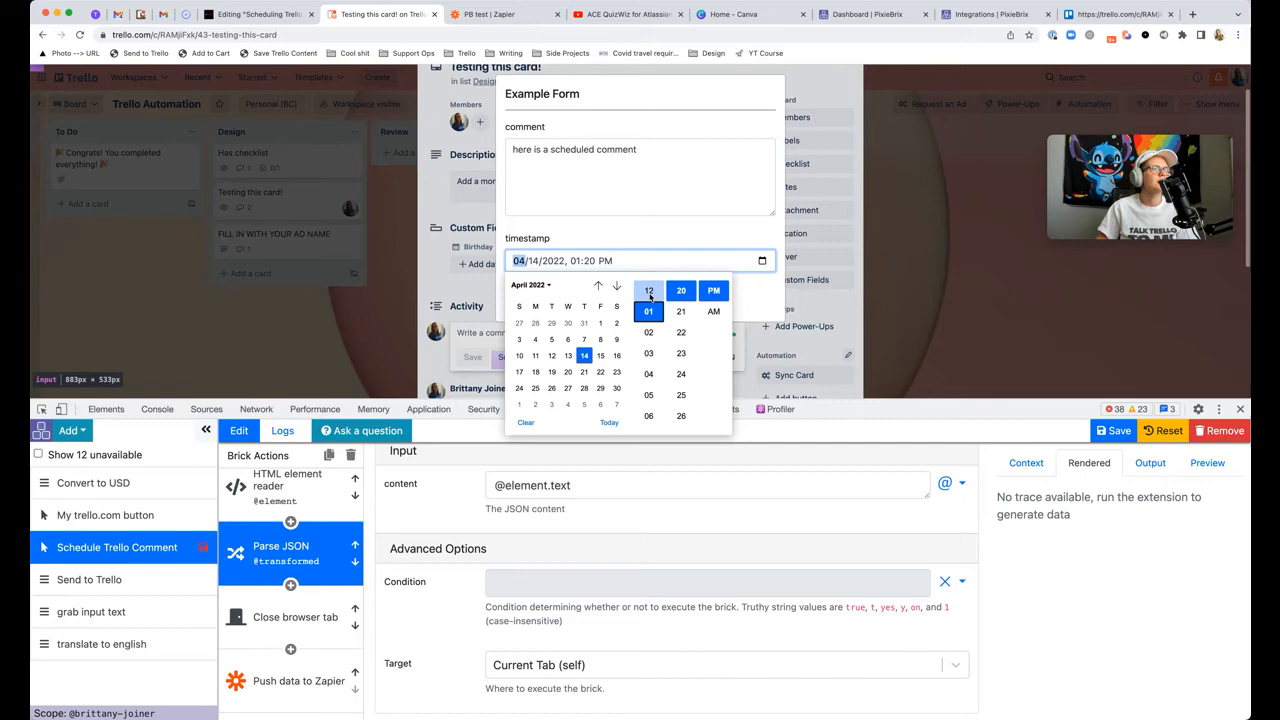
{"action": "left_click", "coordinate": [681, 311]}
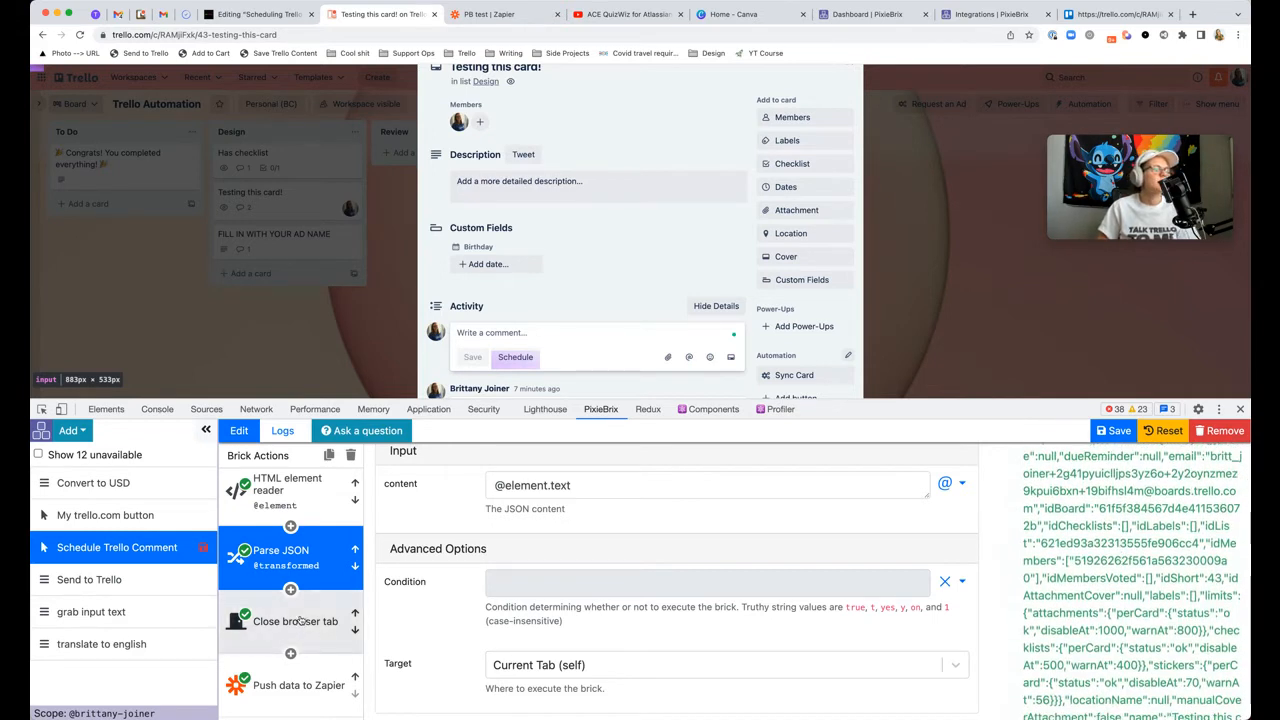
{"action": "left_click", "coordinate": [295, 621]}
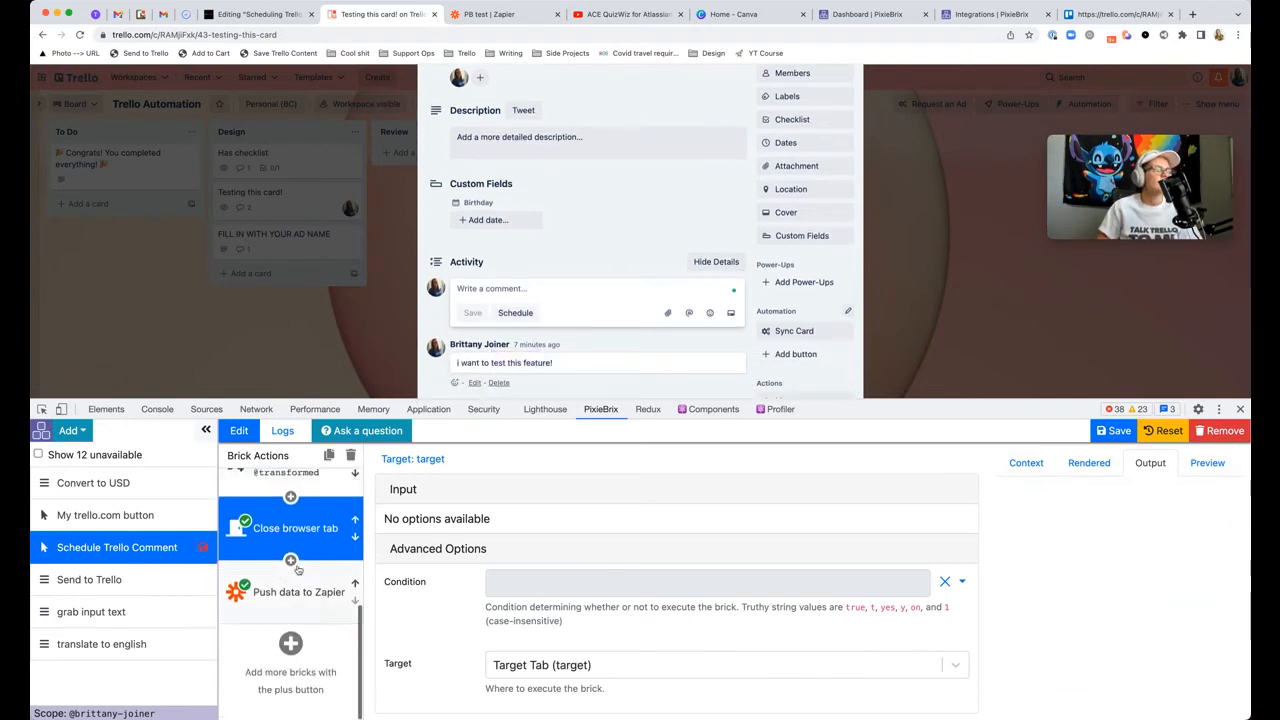
{"action": "left_click", "coordinate": [298, 591]}
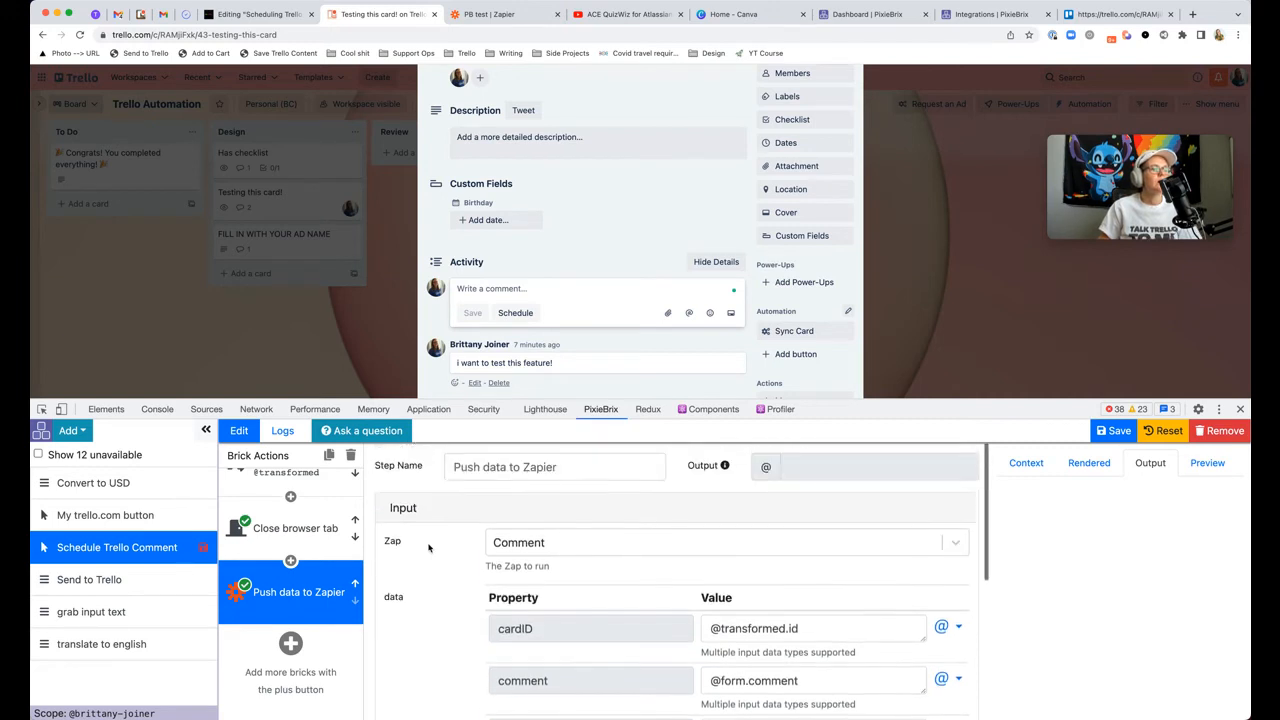
Step: Keep Comment as the target Zap and confirm it matches Zapier's Zap identifier
{"action": "left_click", "coordinate": [720, 542]}
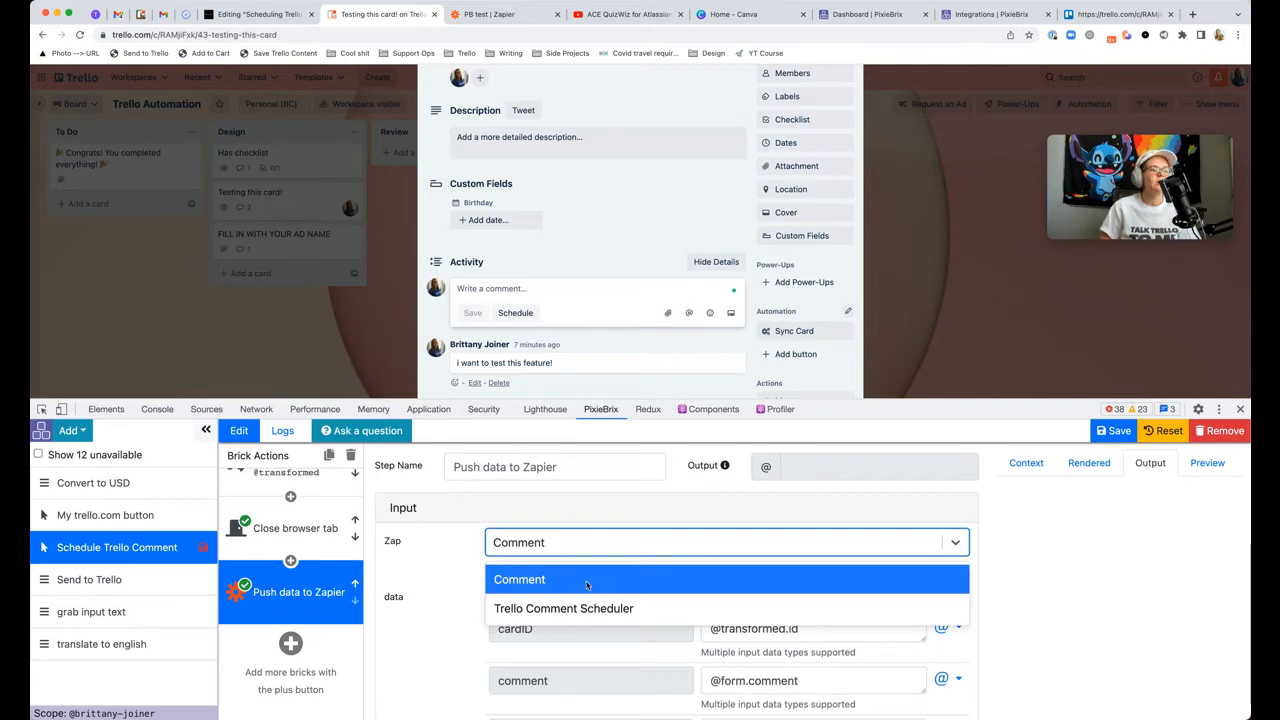
{"action": "left_click", "coordinate": [519, 579]}
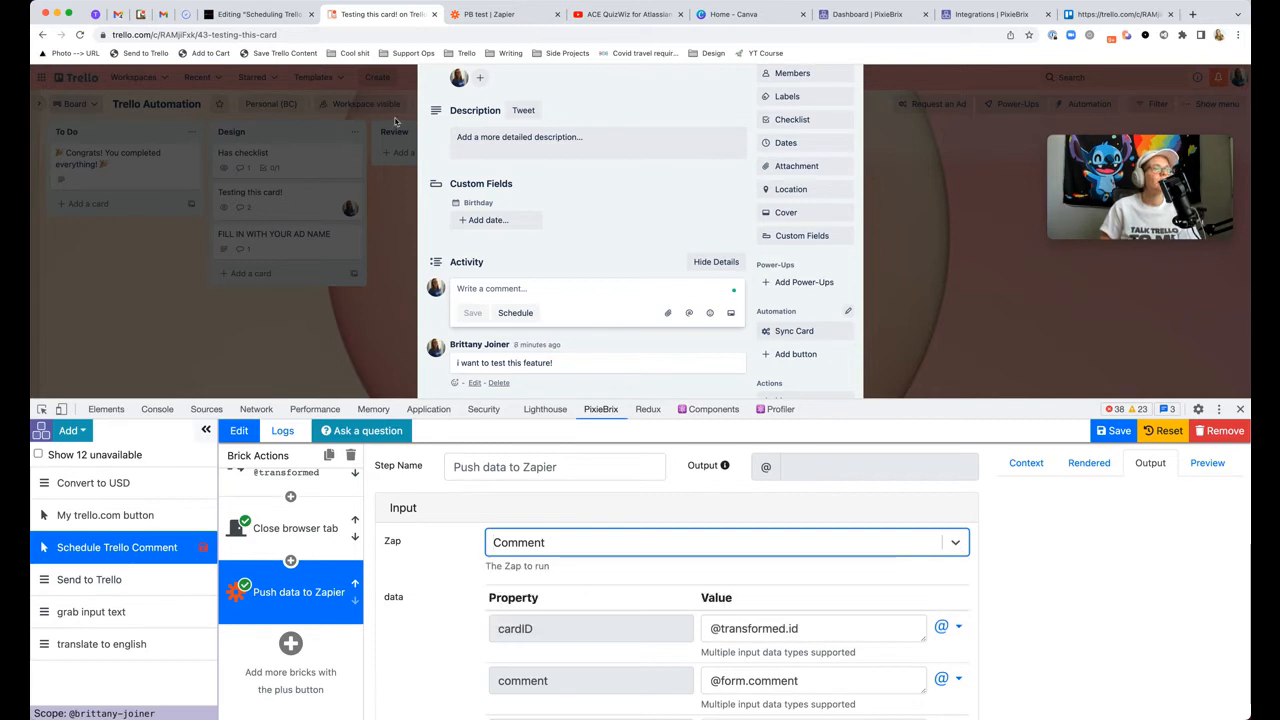
{"action": "left_click", "coordinate": [489, 14]}
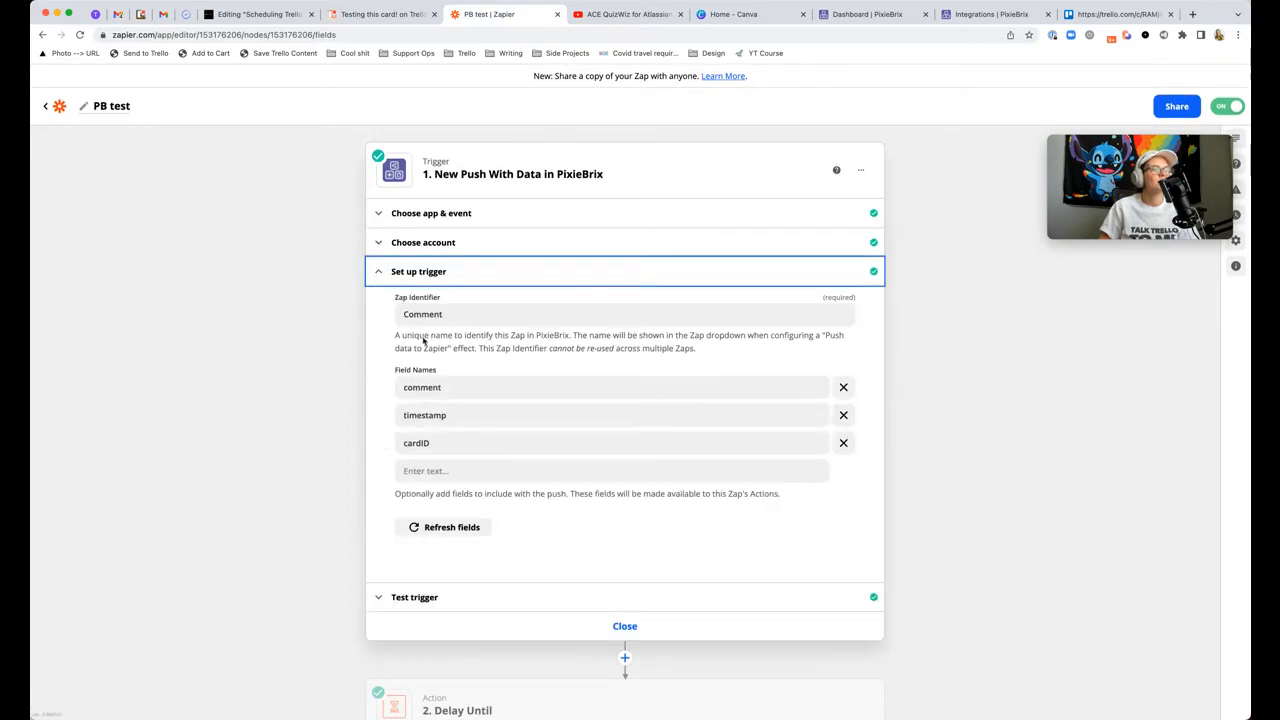
{"action": "left_click", "coordinate": [380, 14]}
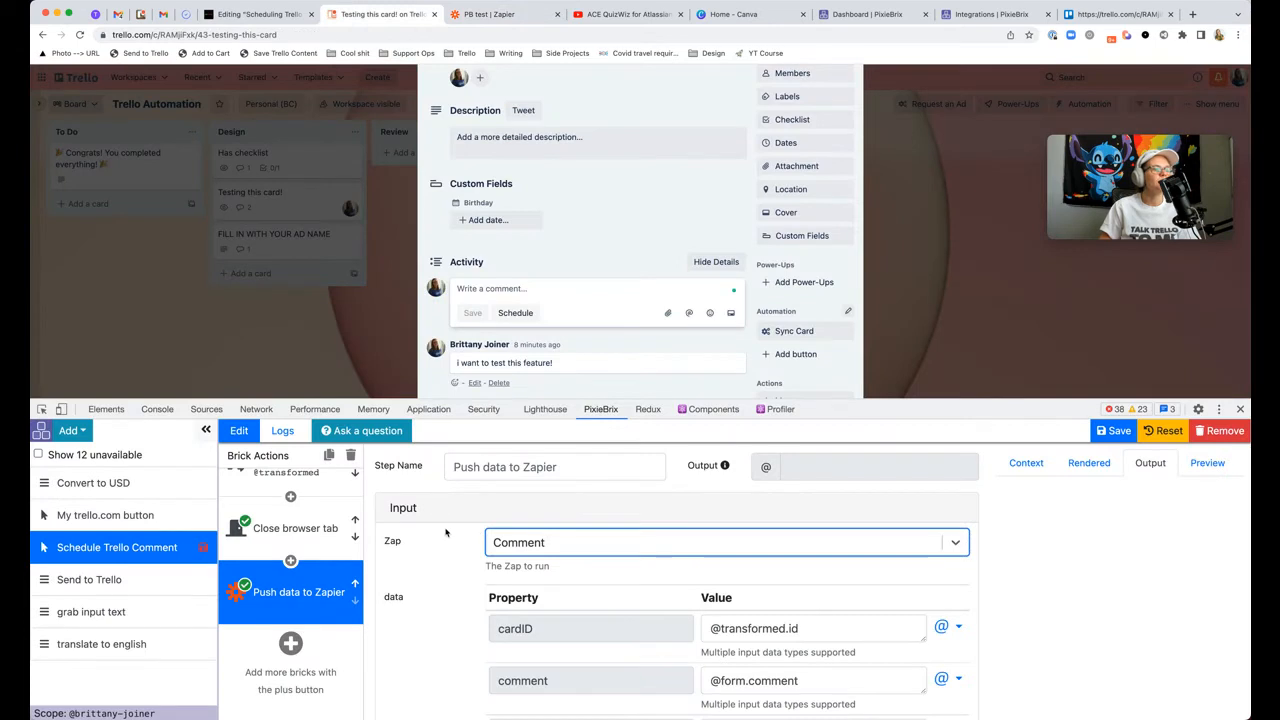
{"action": "scroll", "scroll_direction": "down", "scroll_amount": 3}
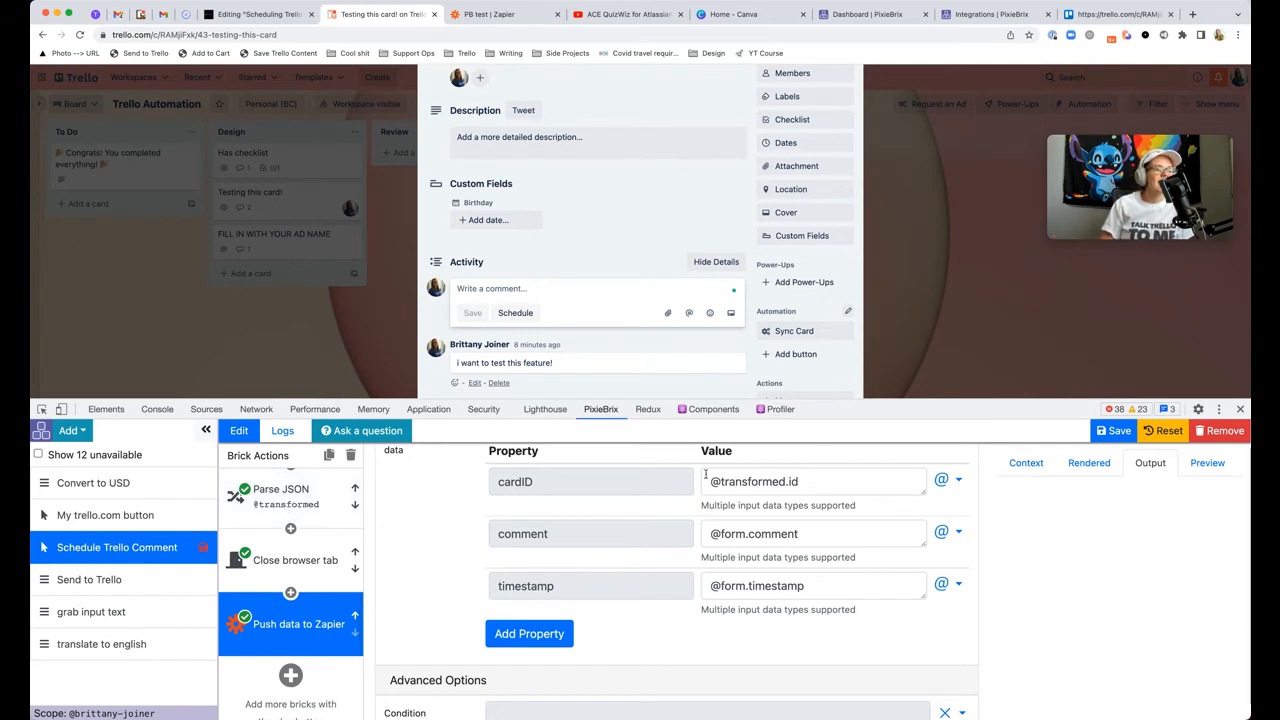
{"action": "left_click", "coordinate": [813, 481]}
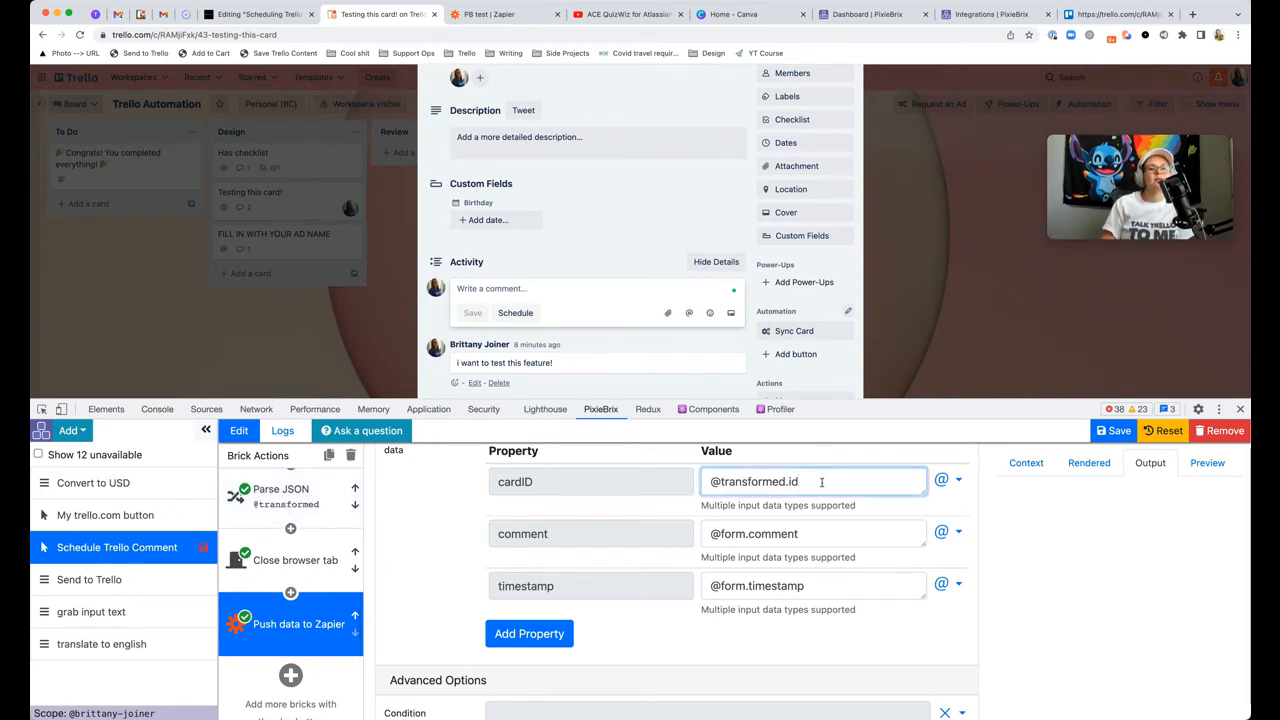
{"action": "left_click", "coordinate": [280, 495]}
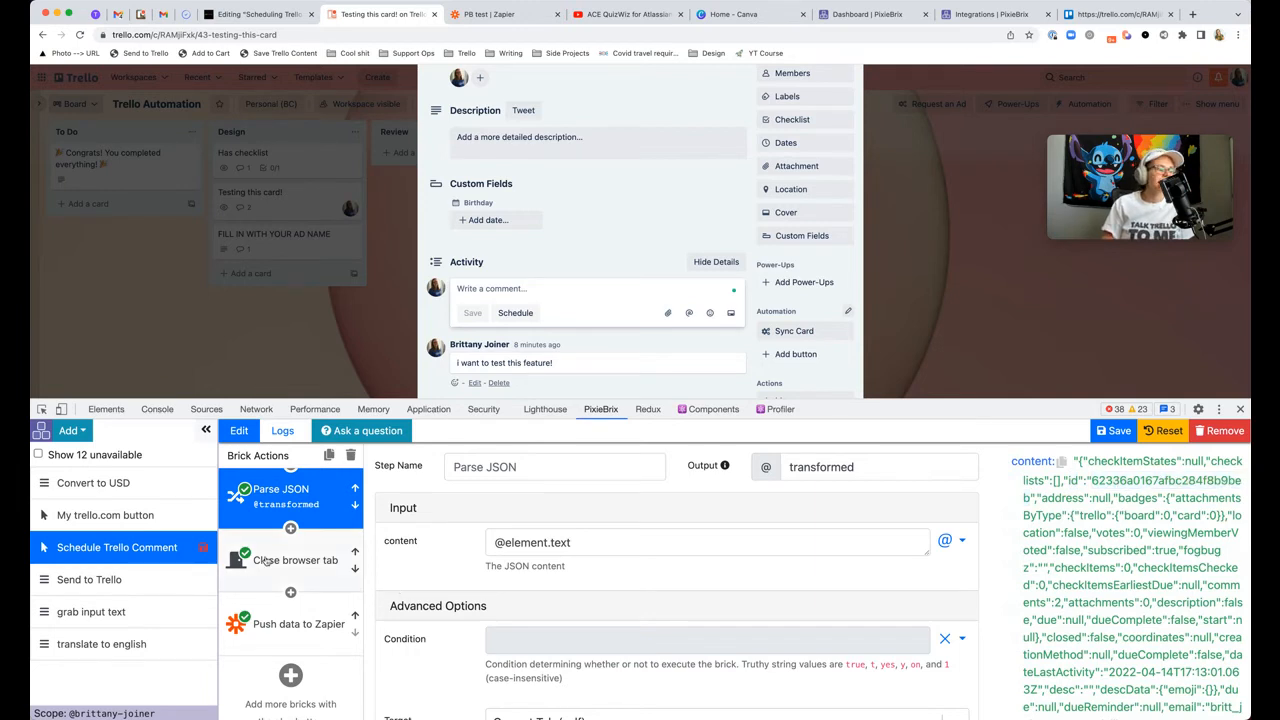
{"action": "left_click", "coordinate": [299, 623]}
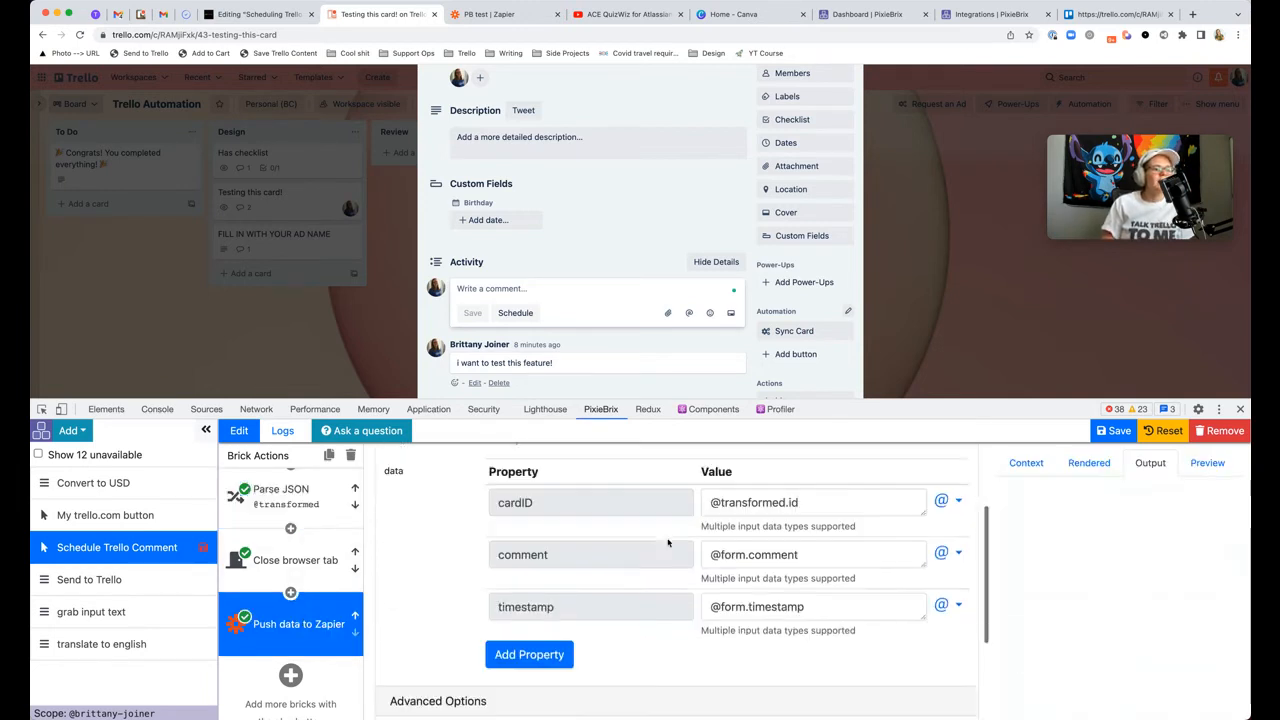
{"action": "scroll", "scroll_direction": "down", "scroll_amount": 3}
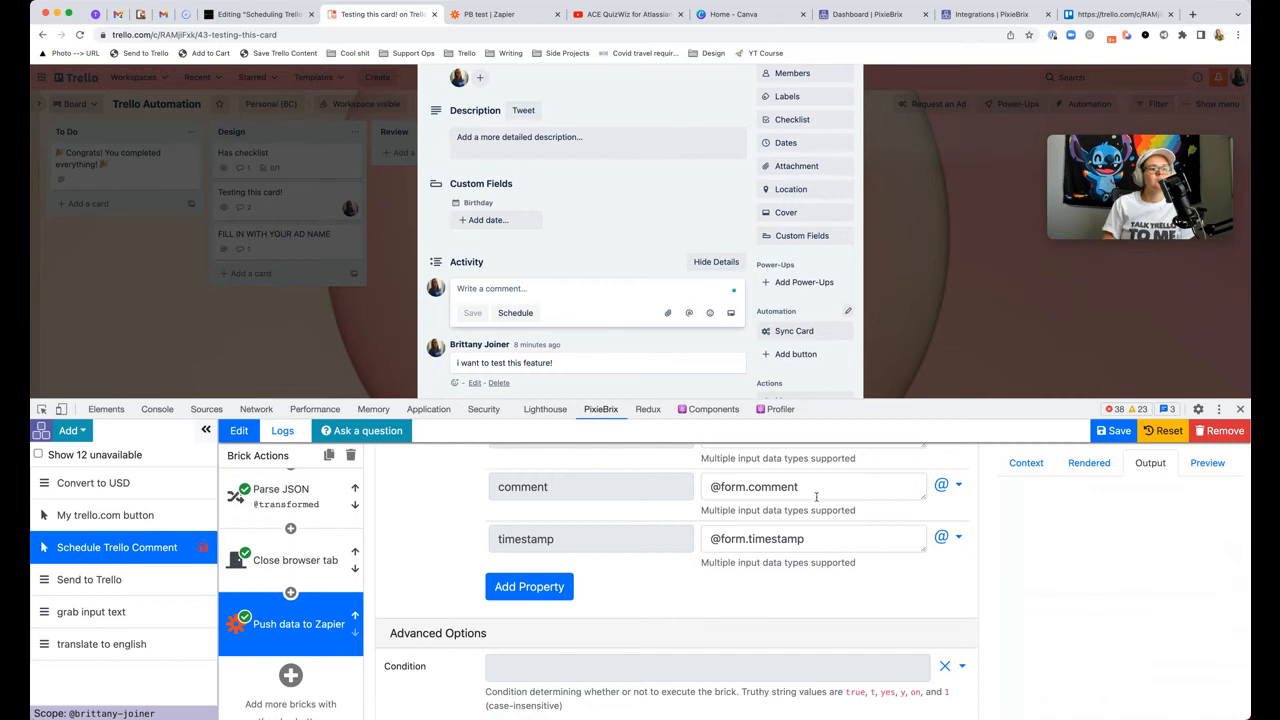
{"action": "double_click", "coordinate": [730, 487]}
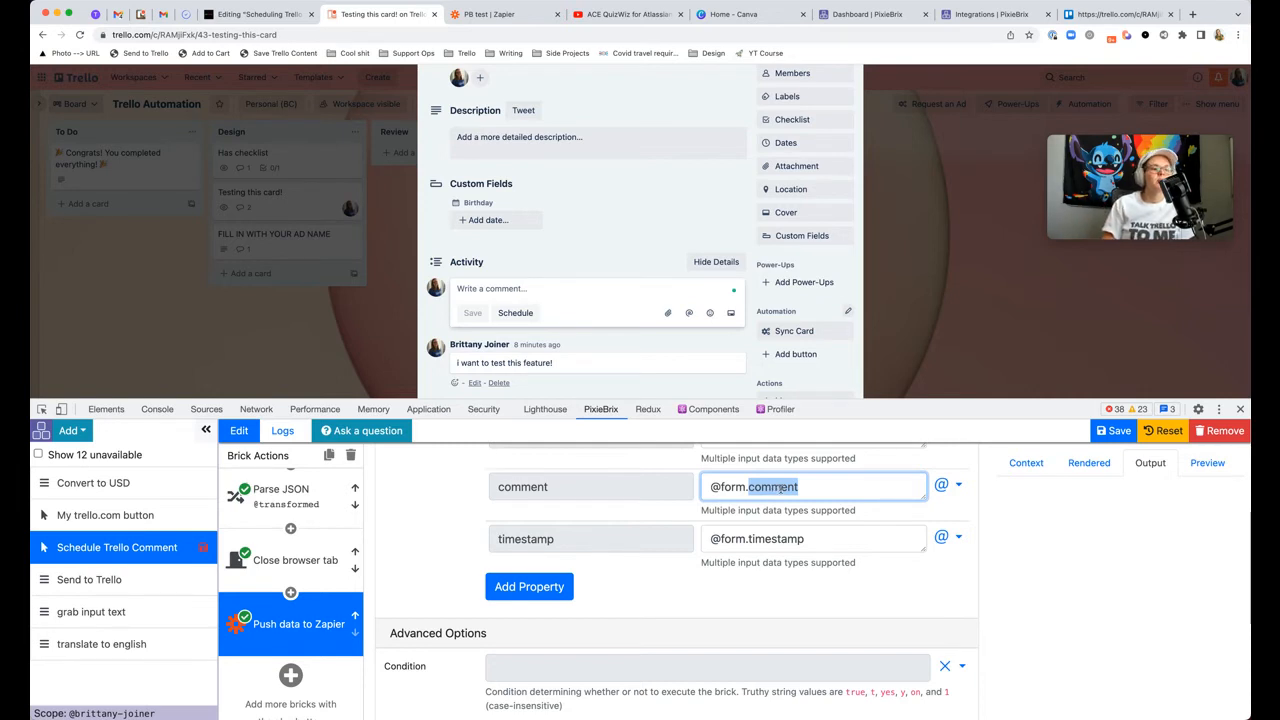
Step: Cancel a trial run of the scheduling Example Form and switch browser tabs
{"action": "scroll", "scroll_direction": "down", "scroll_amount": 3}
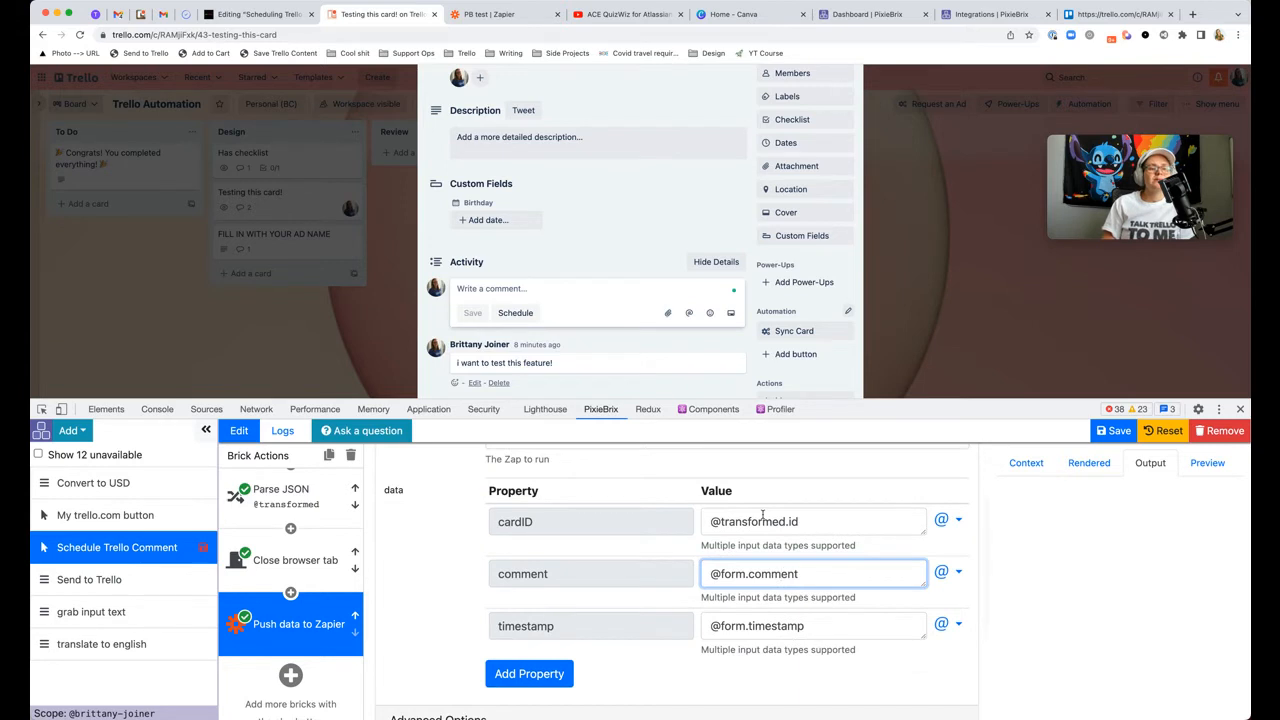
{"action": "scroll", "scroll_direction": "down", "scroll_amount": 3}
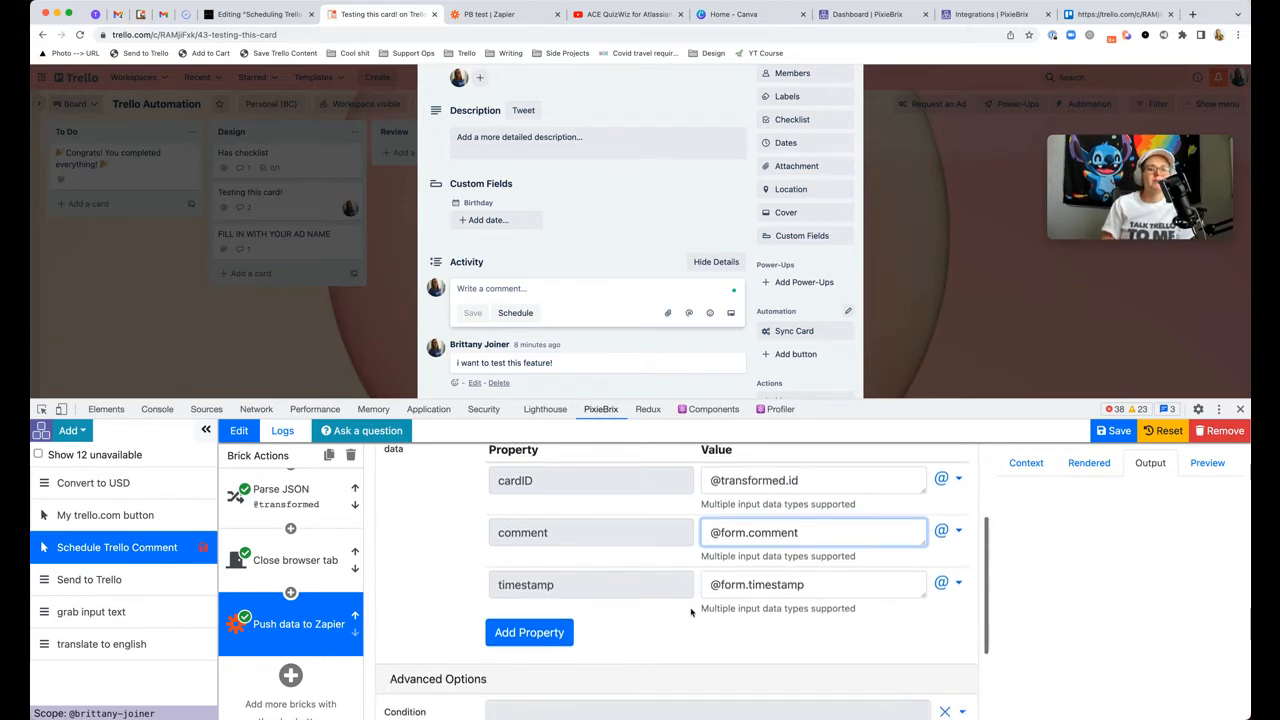
{"action": "scroll", "scroll_direction": "down", "scroll_amount": 3}
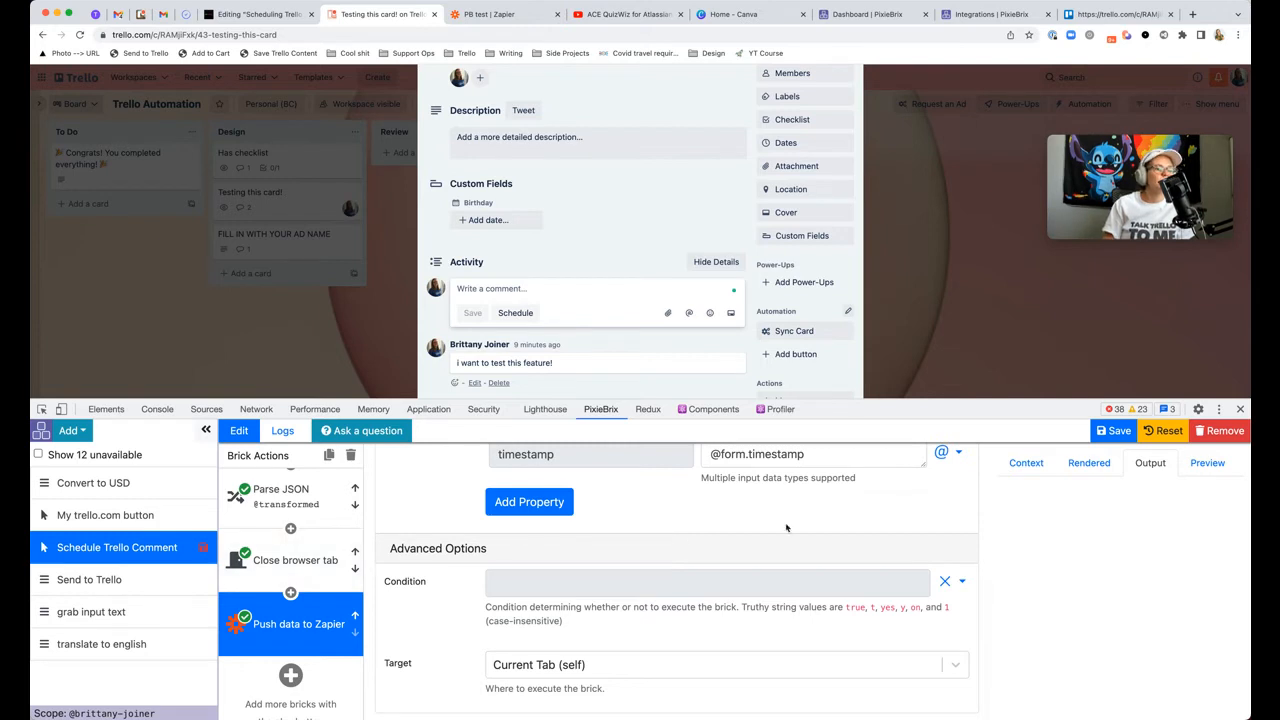
{"action": "mouse_move", "coordinate": [472, 328]}
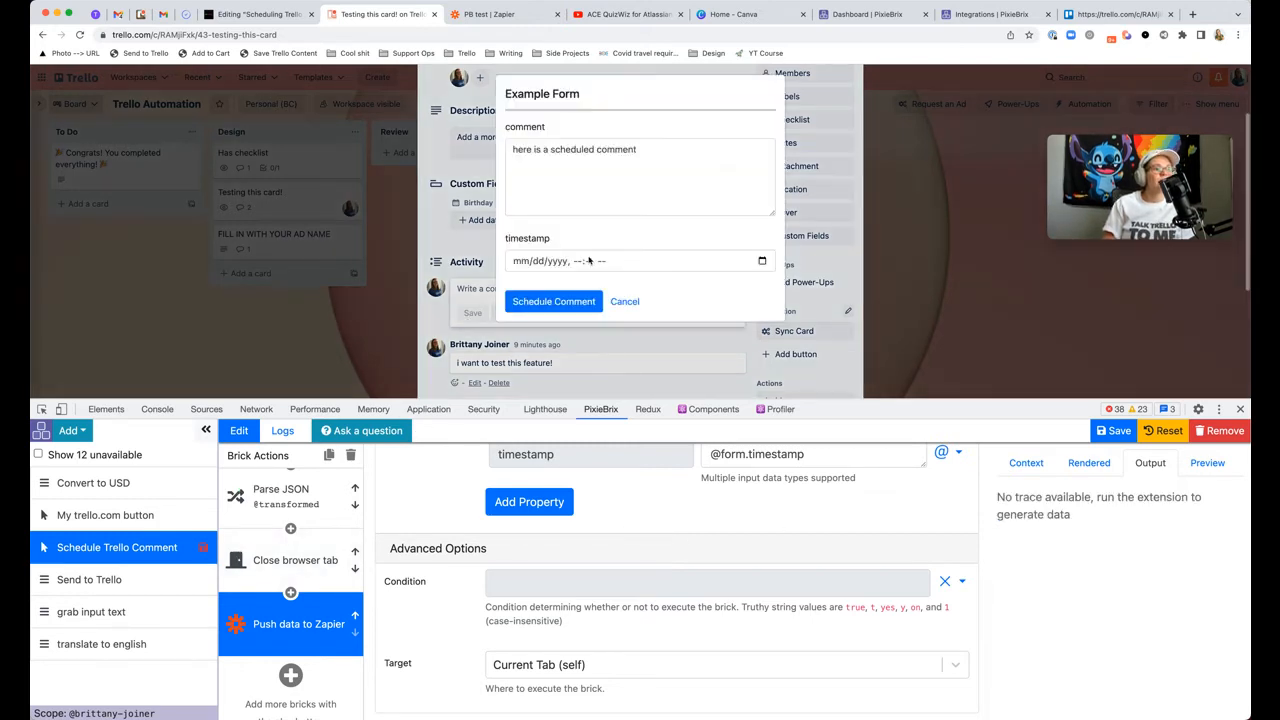
{"action": "left_click", "coordinate": [624, 301]}
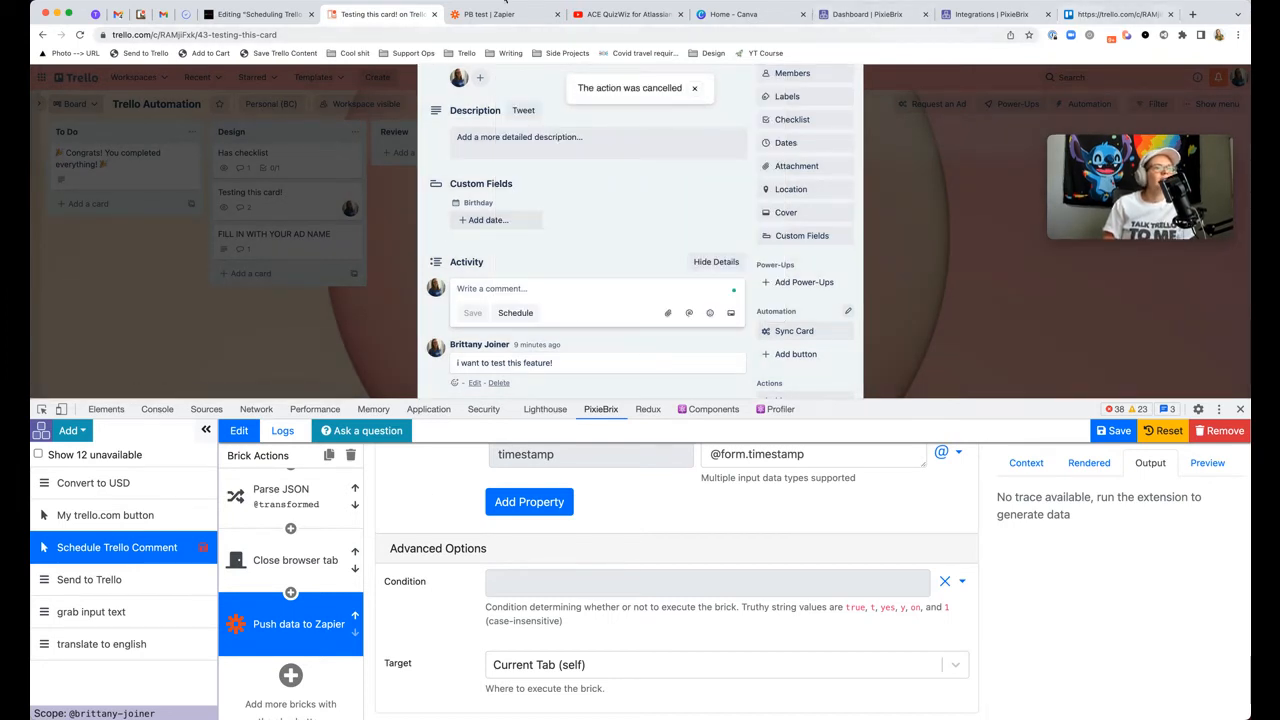
{"action": "left_click", "coordinate": [625, 14]}
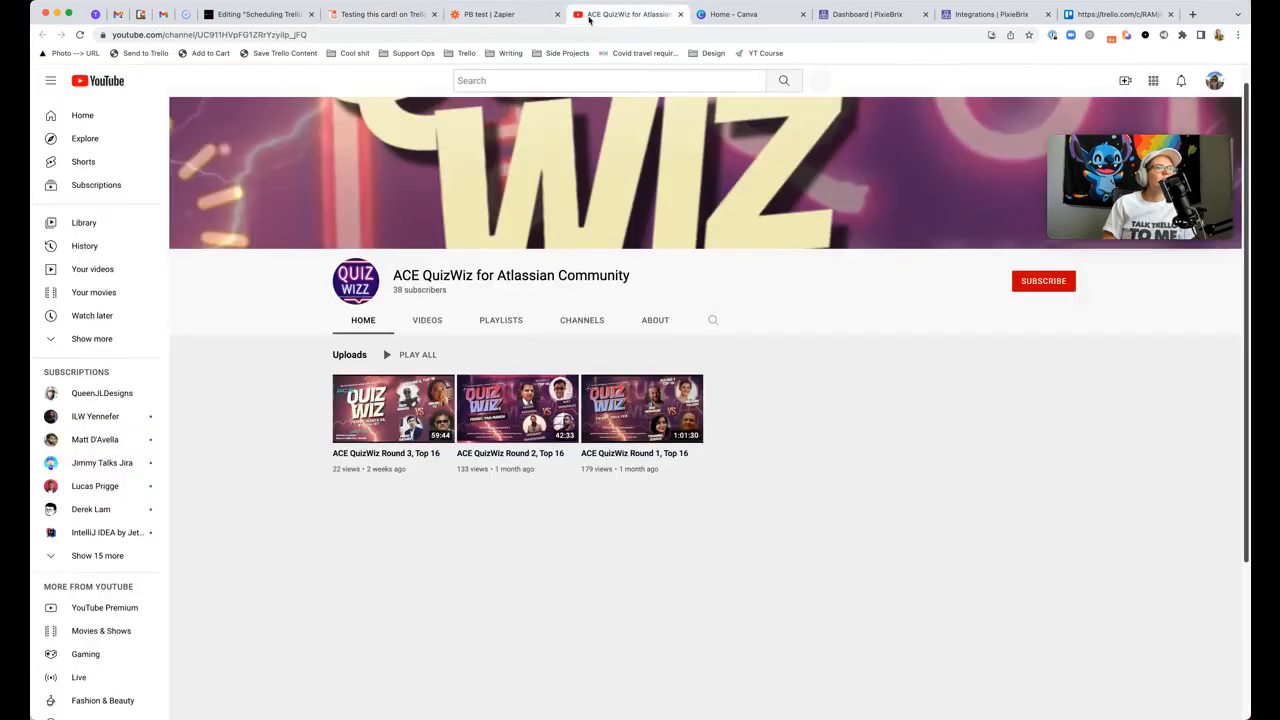
Step: Review the PixieBrix trigger with Zap Identifier Comment and fields comment, timestamp, cardID
{"action": "left_click", "coordinate": [489, 14]}
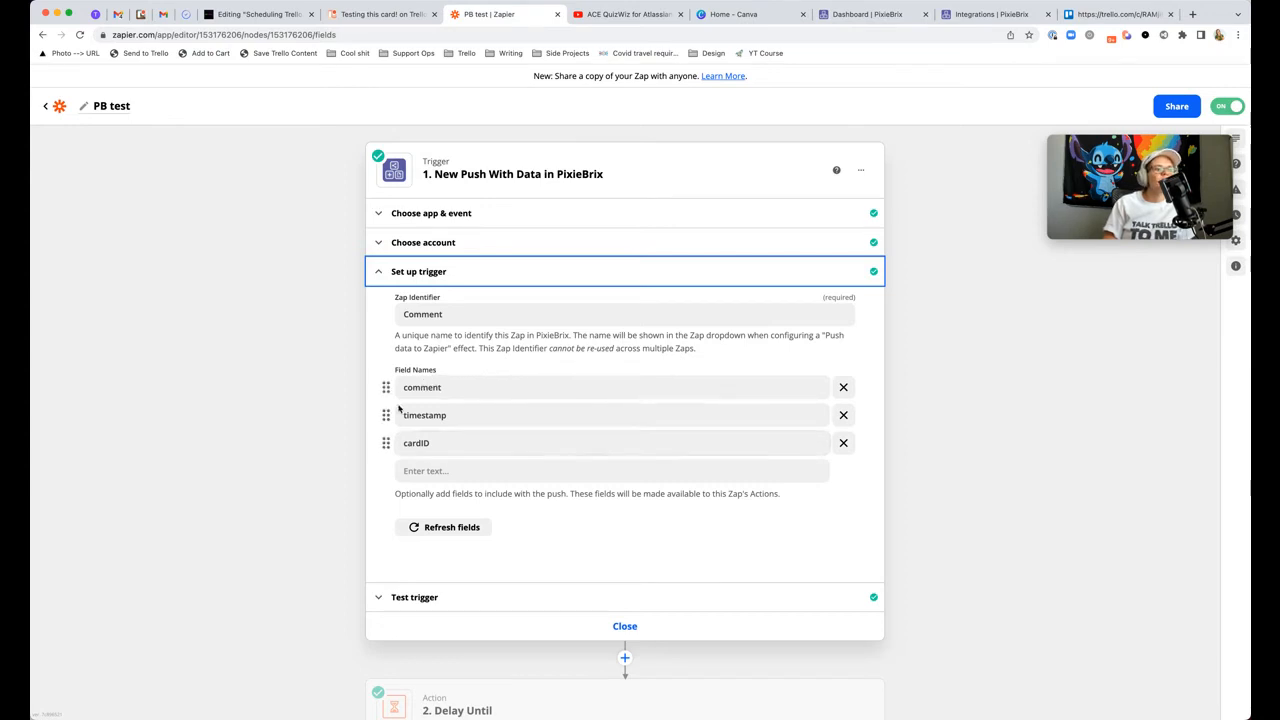
{"action": "scroll", "scroll_direction": "down", "scroll_amount": 3}
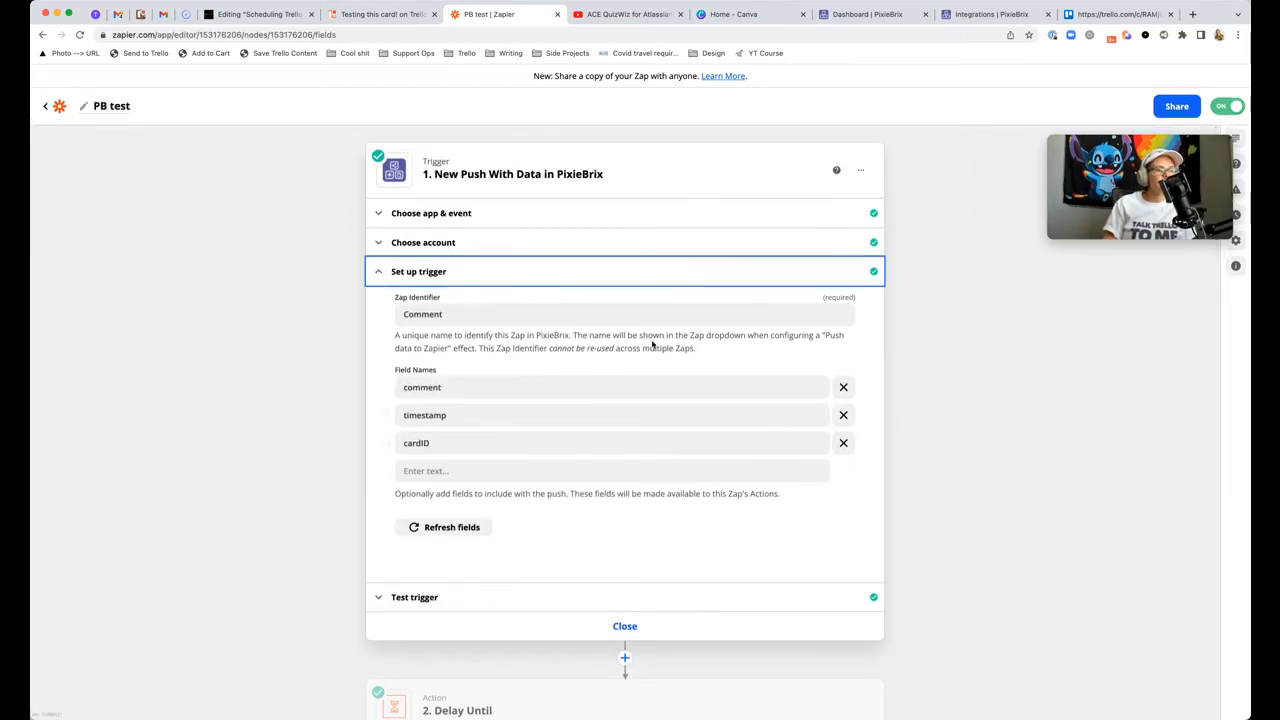
{"action": "scroll", "scroll_direction": "down", "scroll_amount": 3}
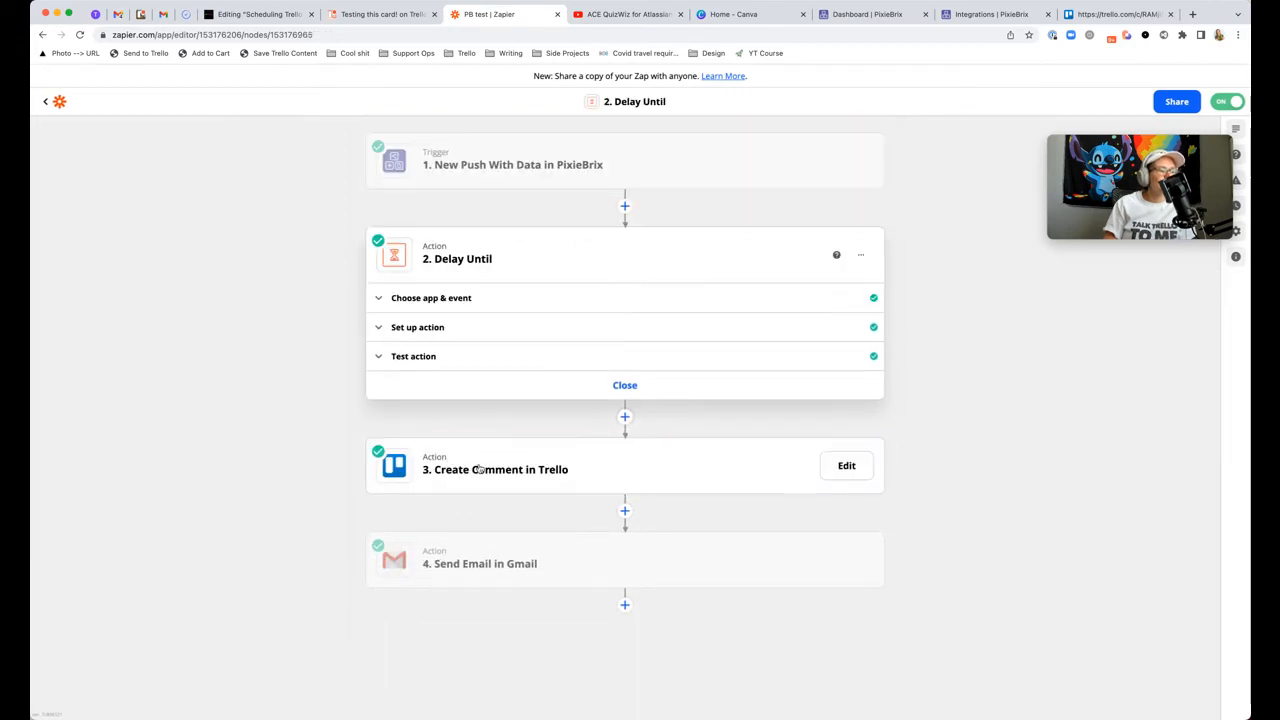
Step: Keep Delay Until as the event and map Date/Time Delayed Until to Timestamp
{"action": "left_click", "coordinate": [430, 297]}
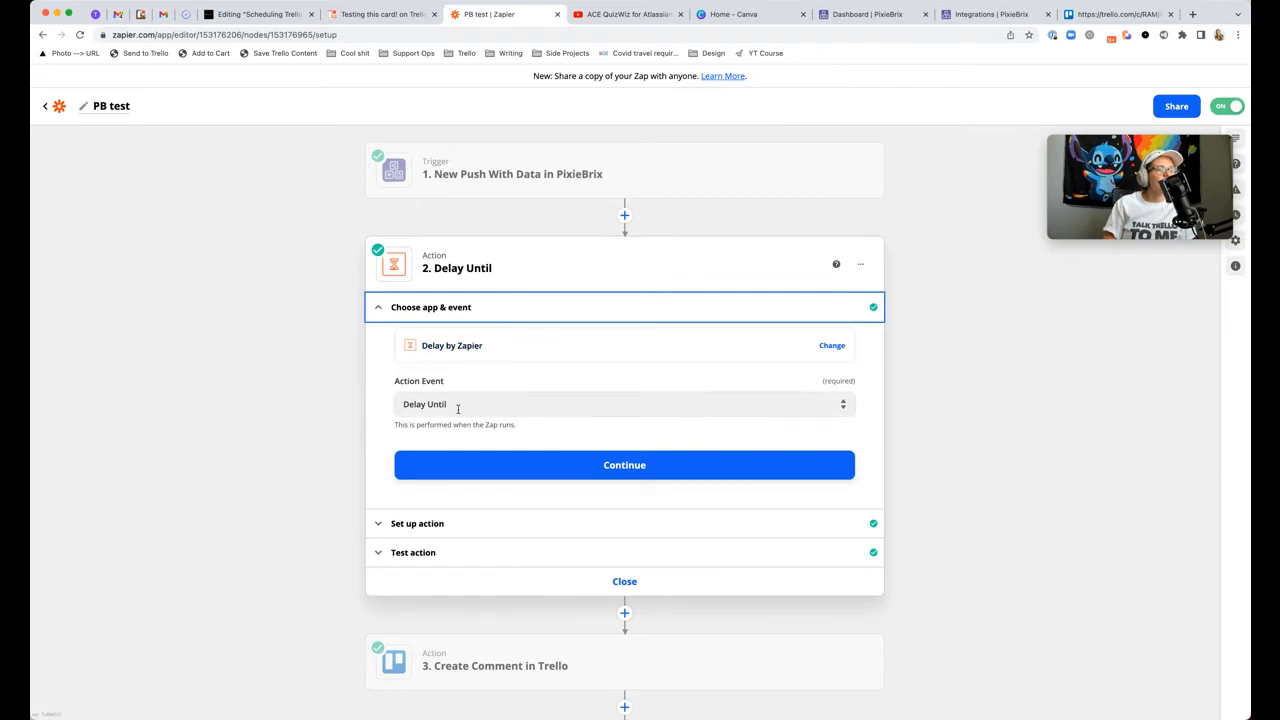
{"action": "left_click", "coordinate": [624, 404]}
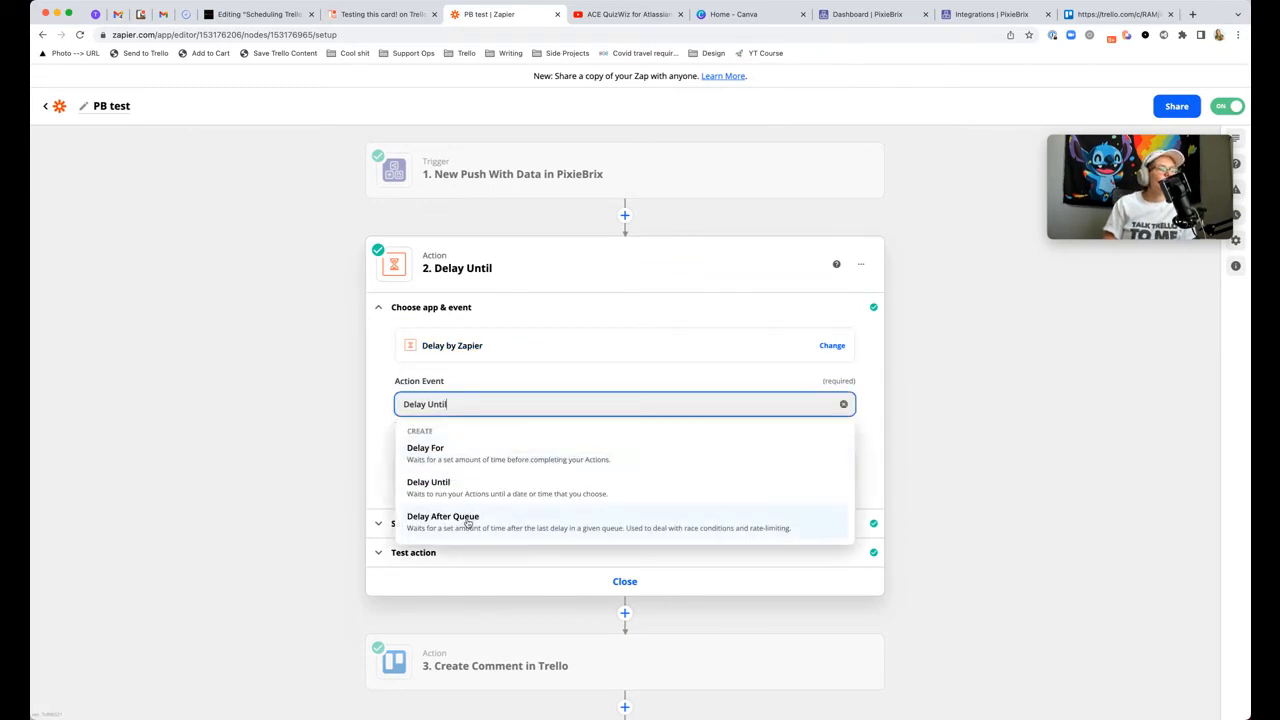
{"action": "mouse_move", "coordinate": [379, 420]}
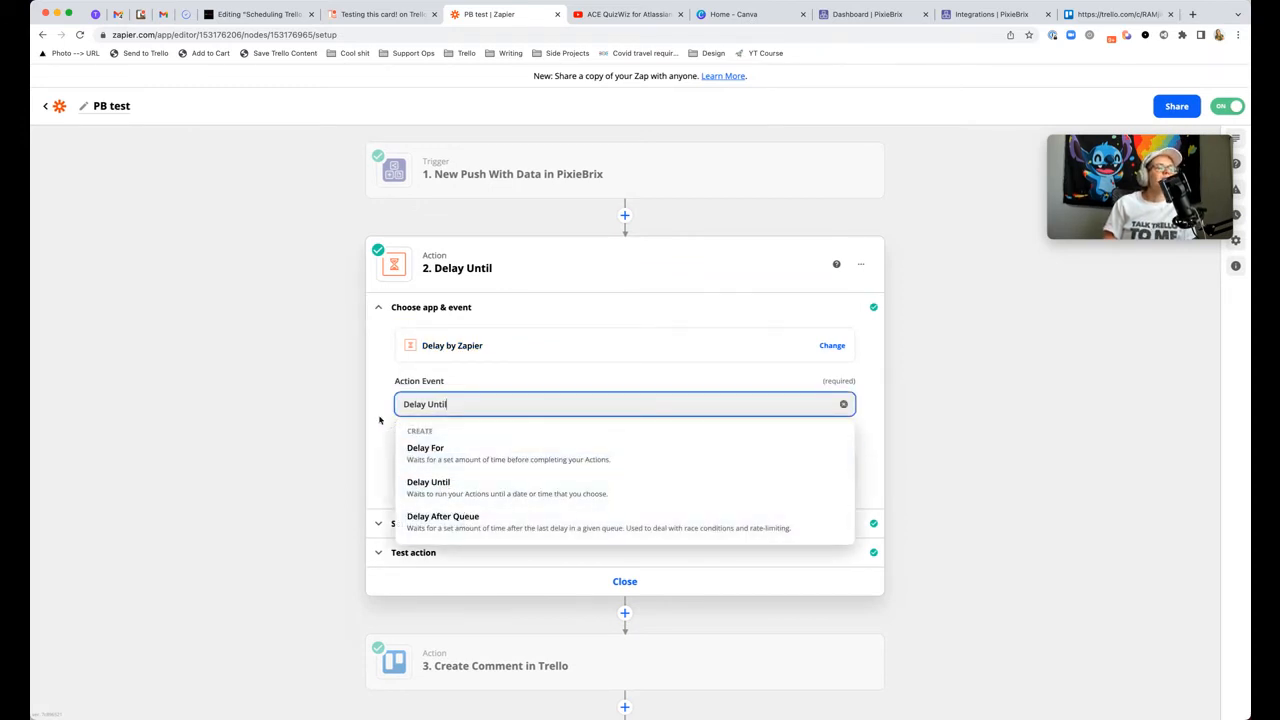
{"action": "left_click", "coordinate": [428, 482]}
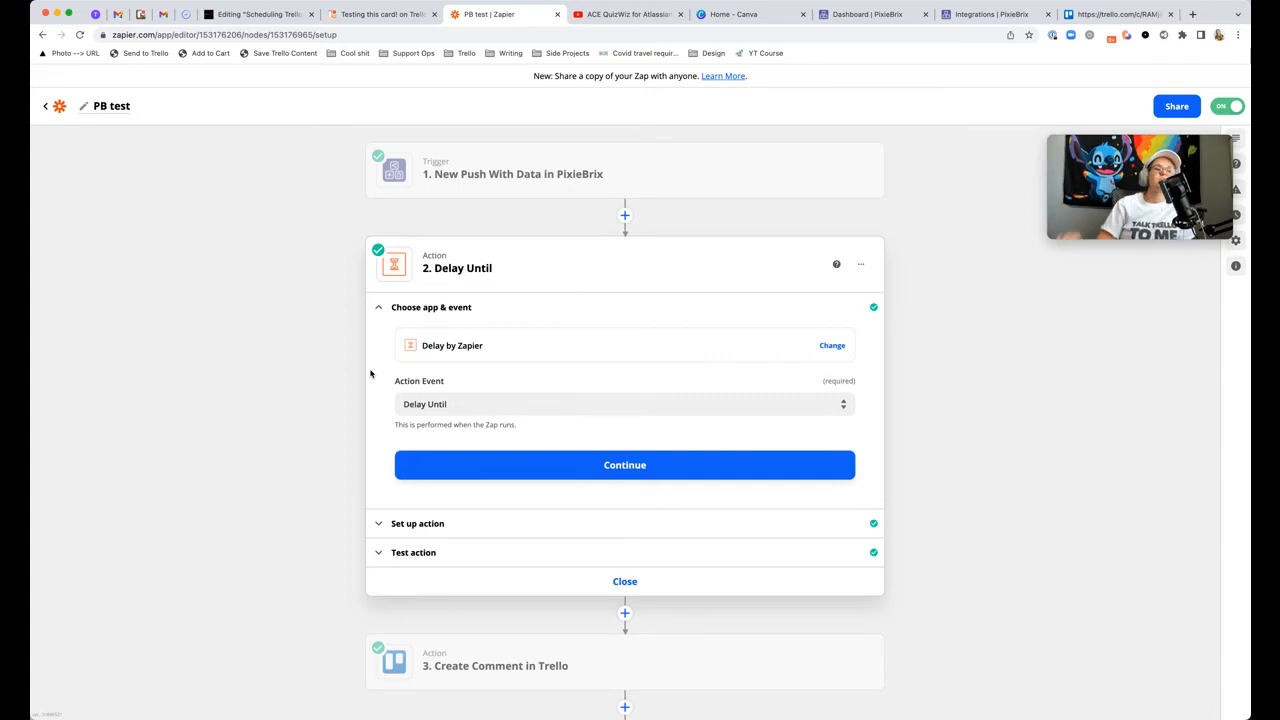
{"action": "left_click", "coordinate": [624, 464]}
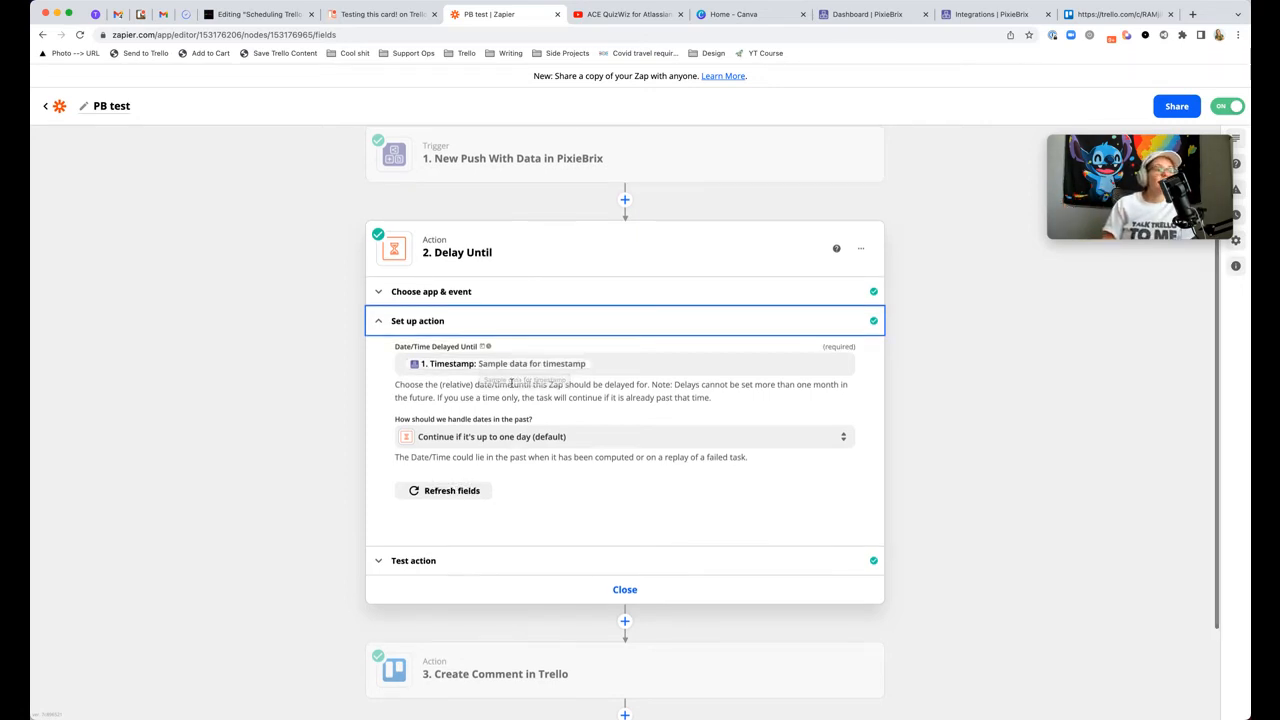
{"action": "scroll", "scroll_direction": "down", "scroll_amount": 3}
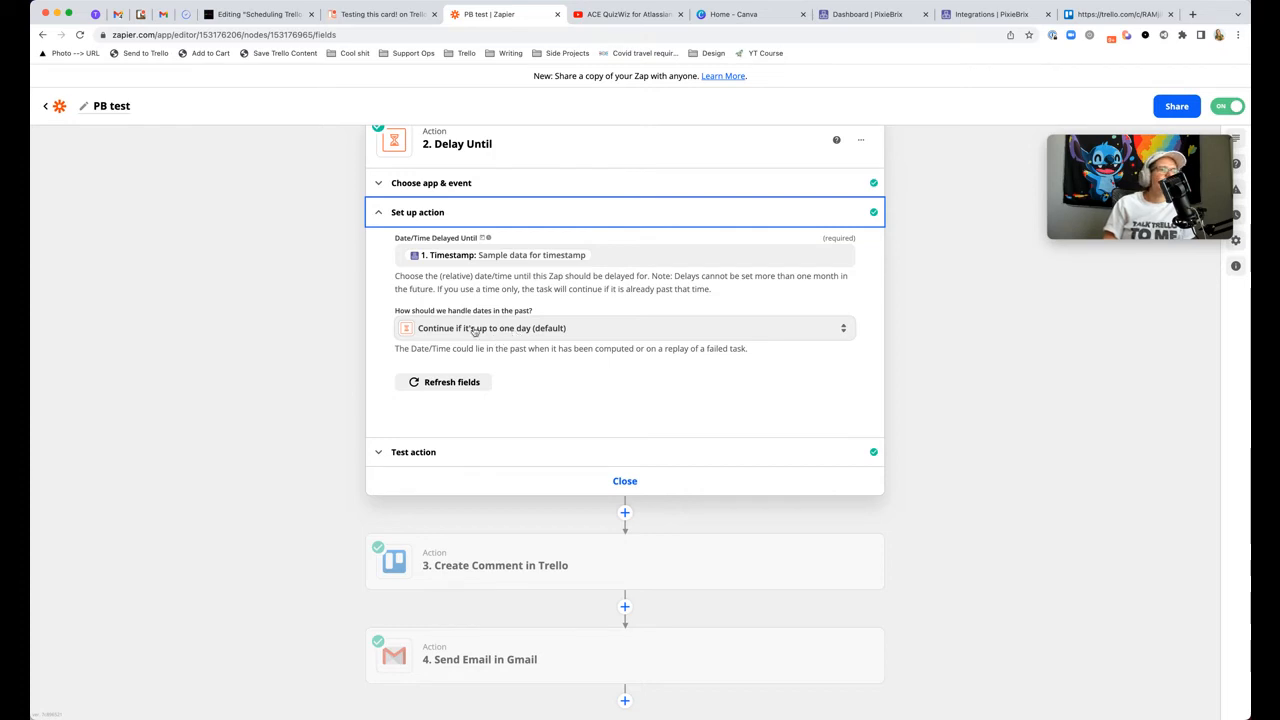
{"action": "left_click", "coordinate": [625, 328]}
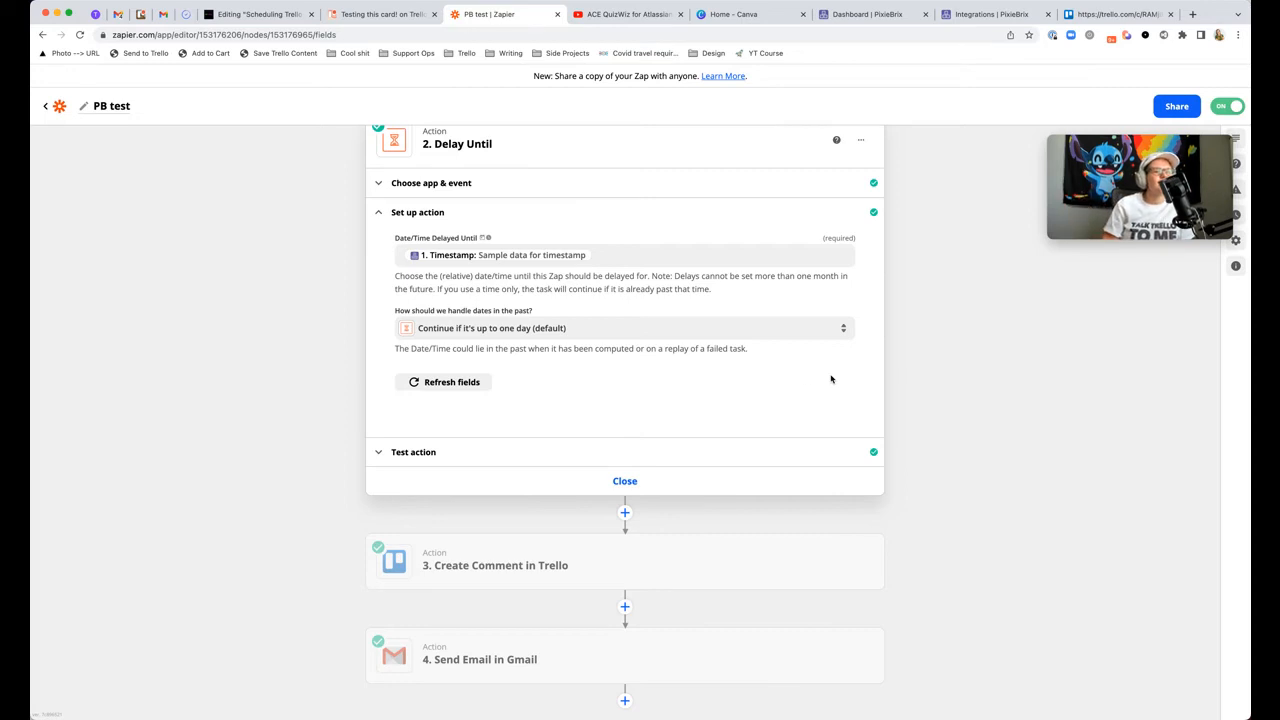
{"action": "mouse_move", "coordinate": [488, 432]}
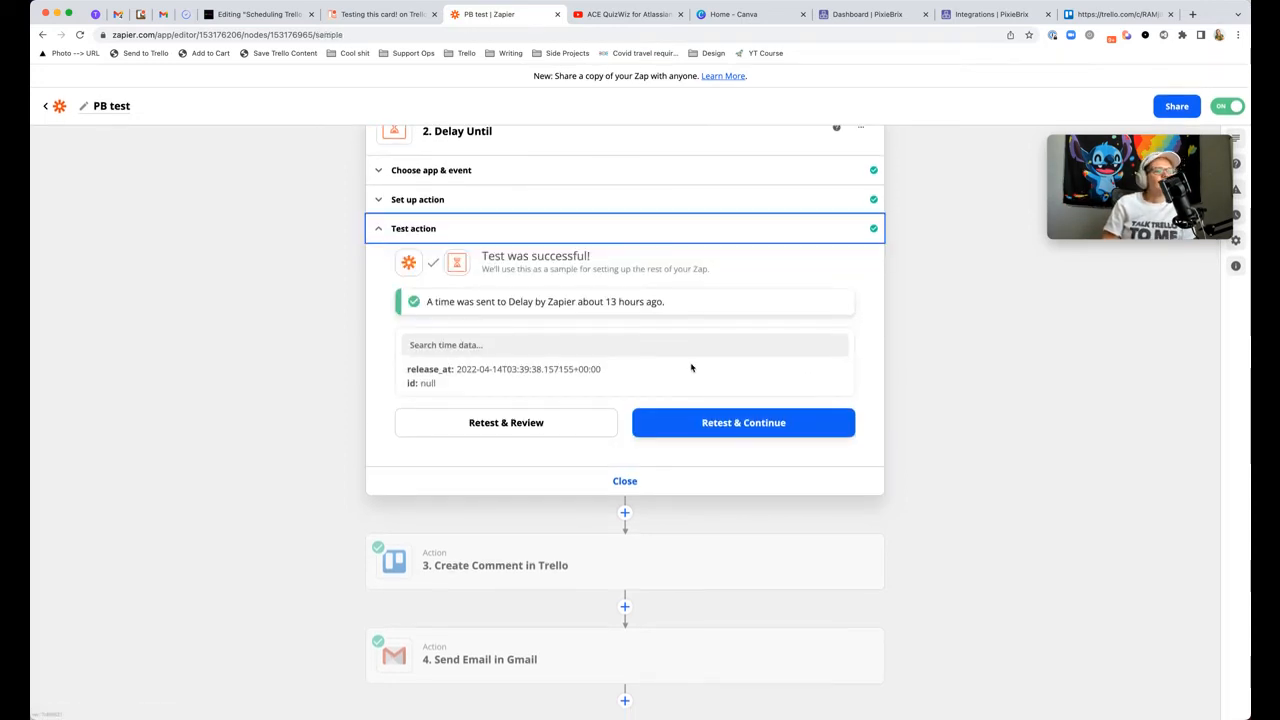
{"action": "mouse_move", "coordinate": [820, 326]}
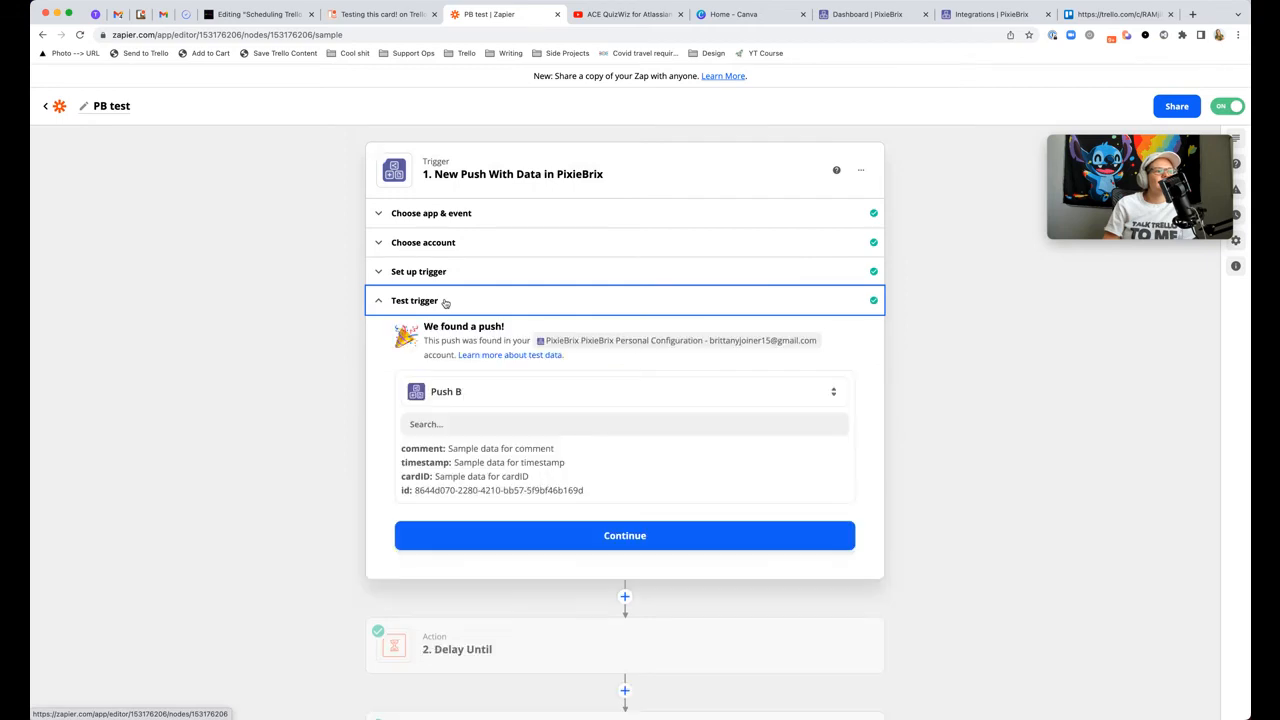
Step: Review the Delay Until test release time and sample timestamp, then open Create Comment in Trello
{"action": "left_click_drag", "start_coordinate": [449, 448], "coordinate": [552, 483]}
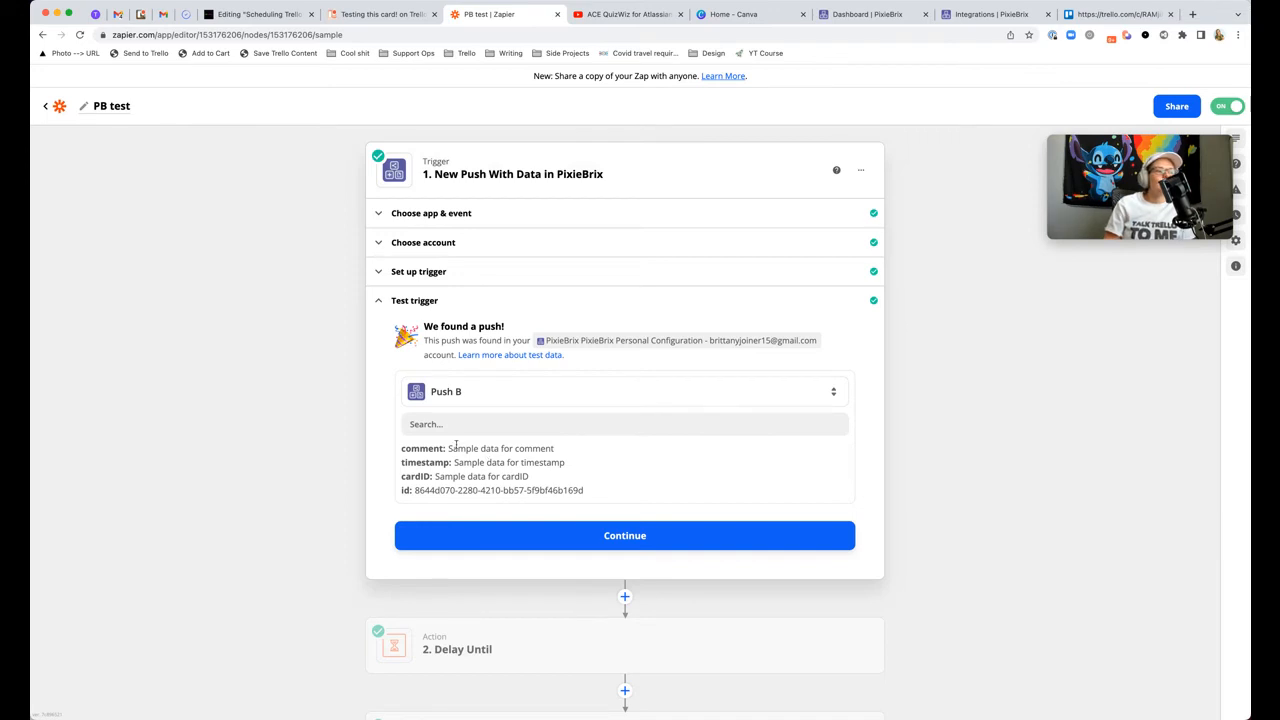
{"action": "double_click", "coordinate": [508, 462]}
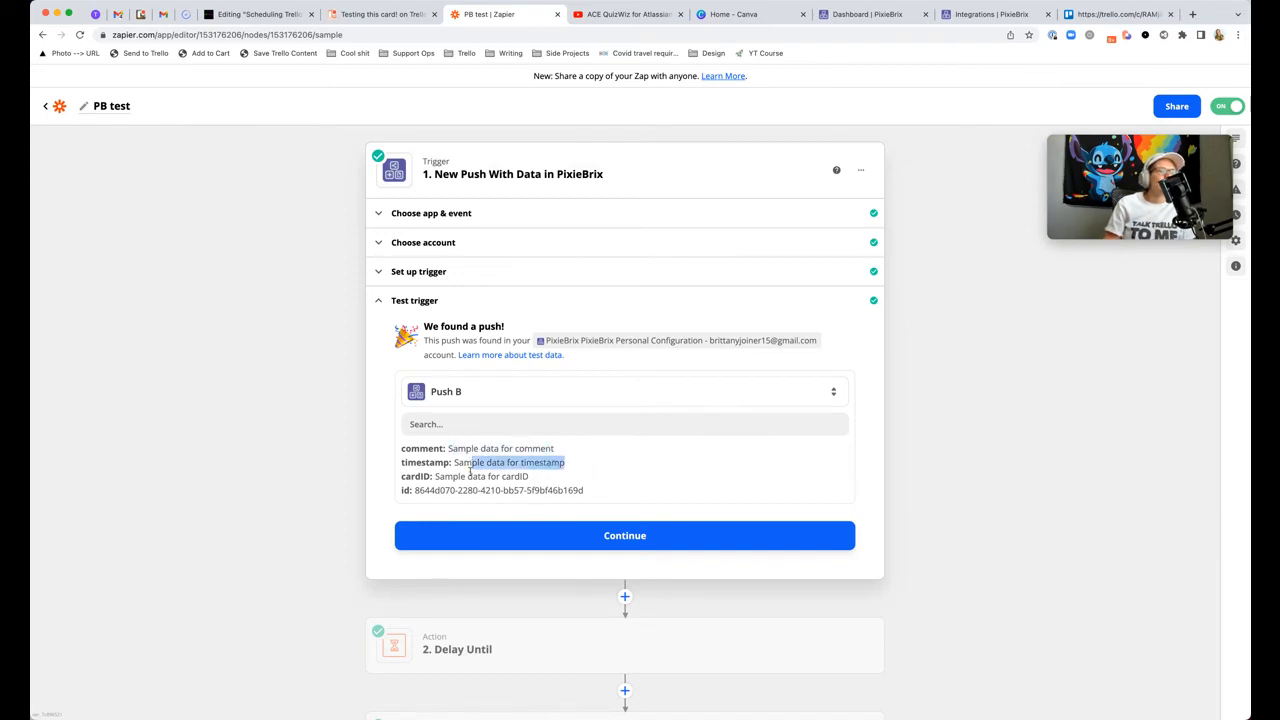
{"action": "scroll", "scroll_direction": "down", "scroll_amount": 3}
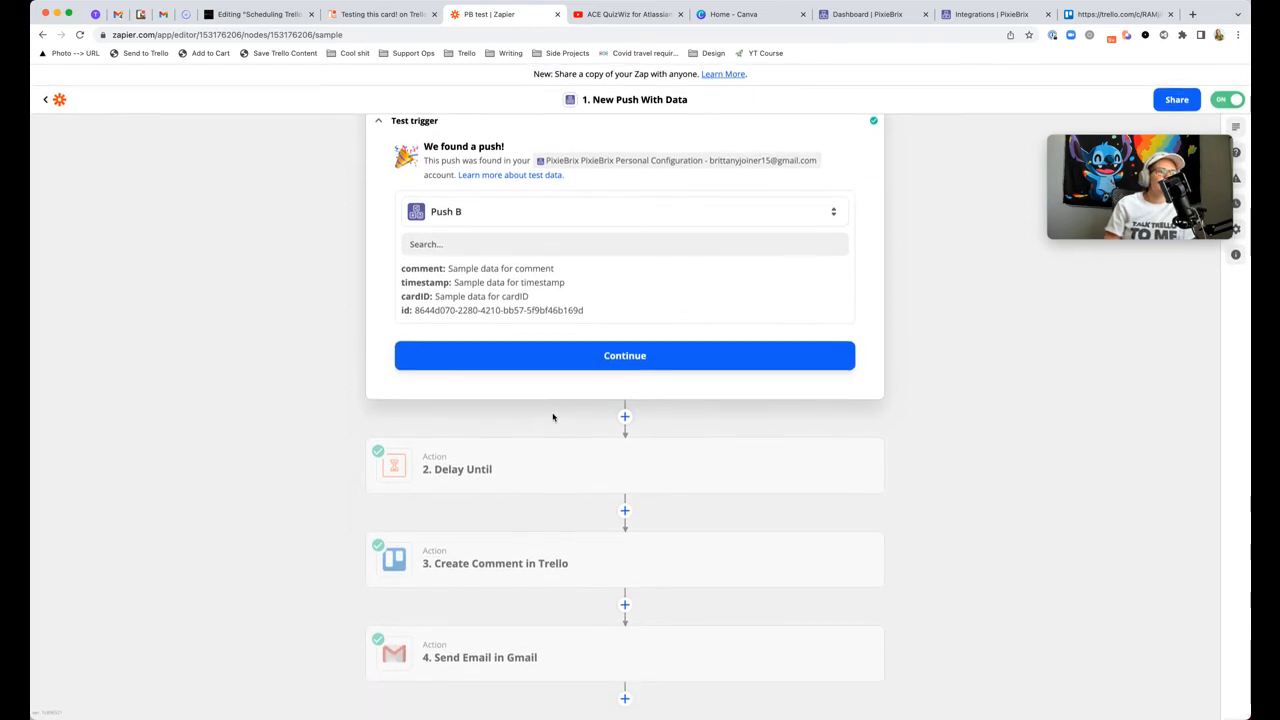
{"action": "left_click", "coordinate": [624, 355]}
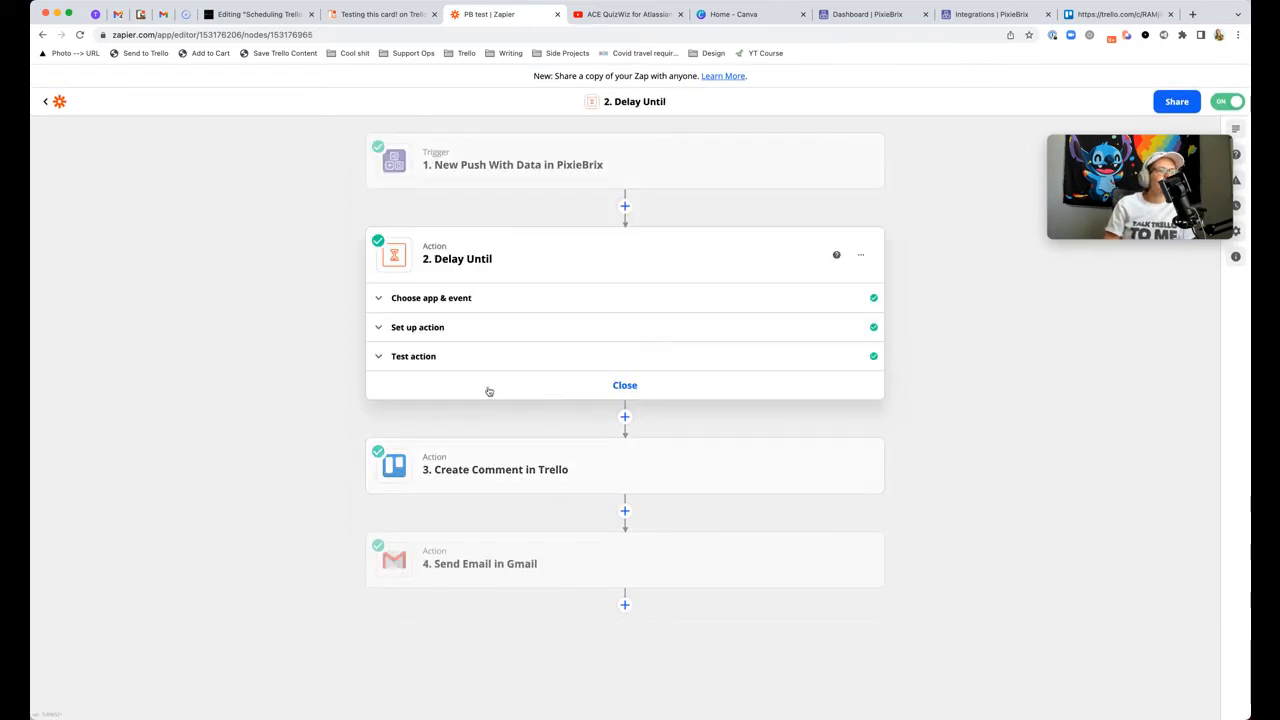
{"action": "mouse_move", "coordinate": [536, 378]}
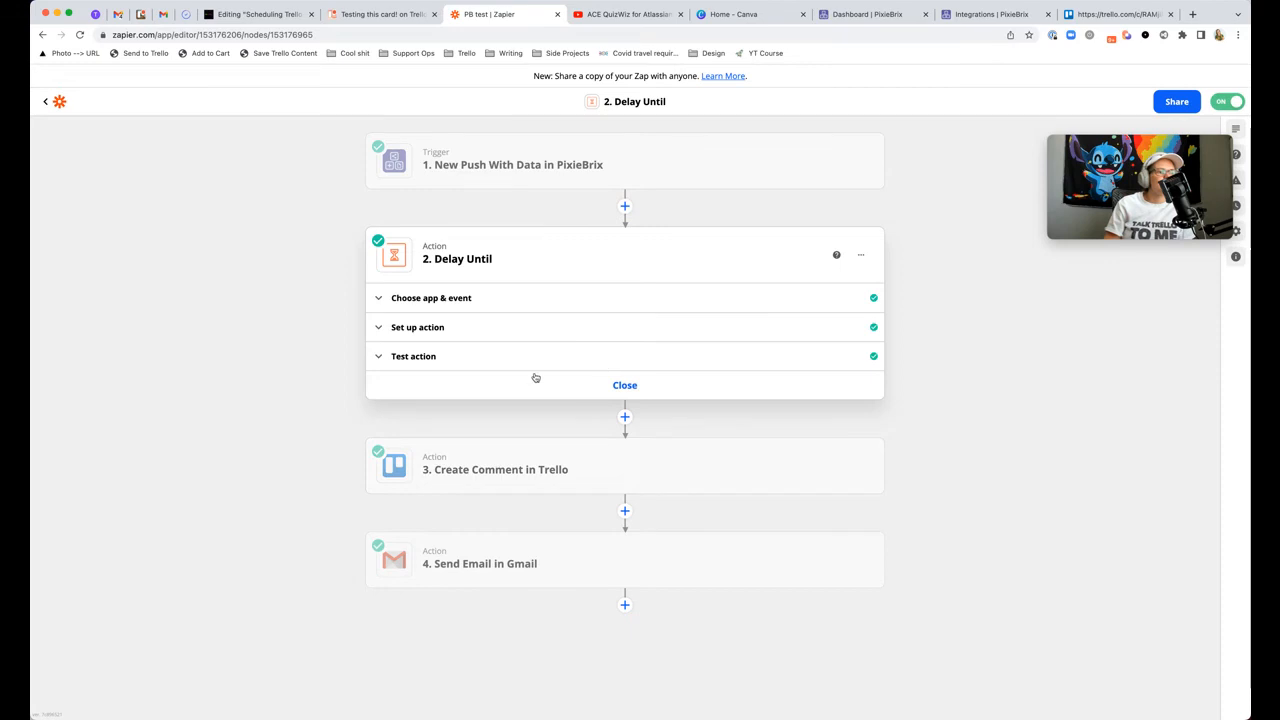
{"action": "left_click", "coordinate": [413, 356]}
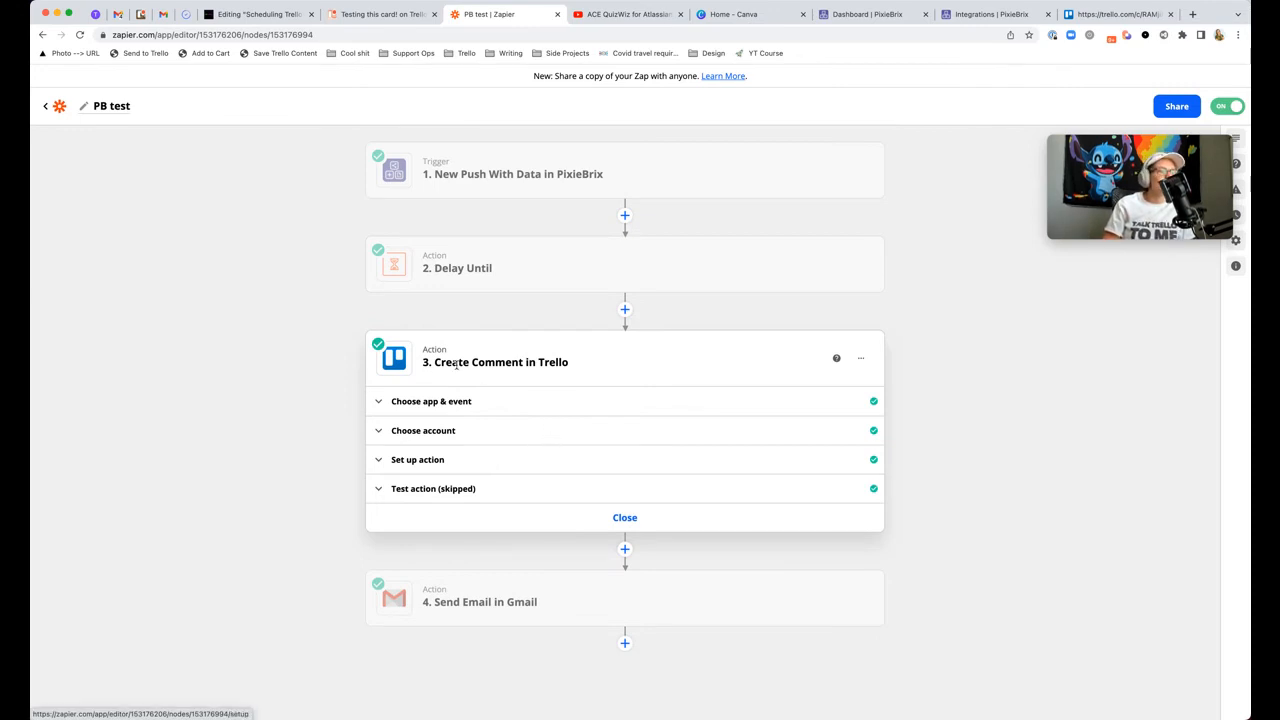
{"action": "mouse_move", "coordinate": [548, 347]}
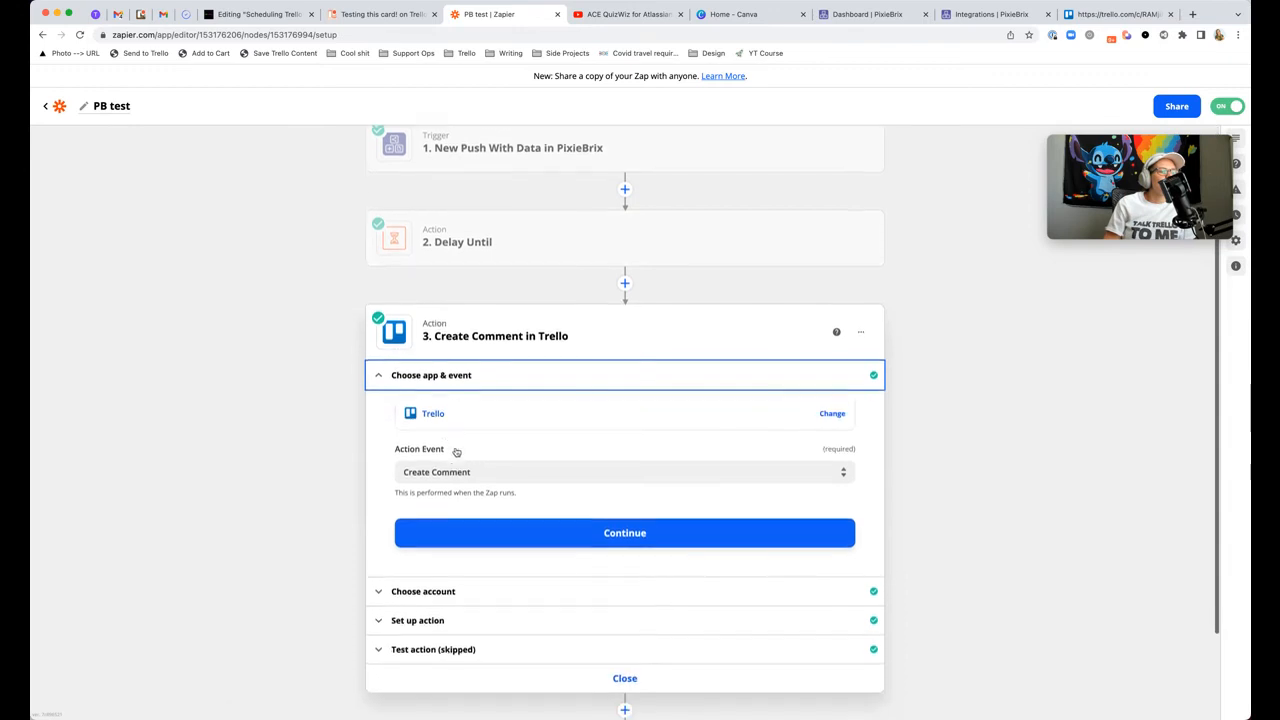
Step: Map the Card field to the card ID pushed from PixieBrix
{"action": "scroll", "scroll_direction": "down", "scroll_amount": 3}
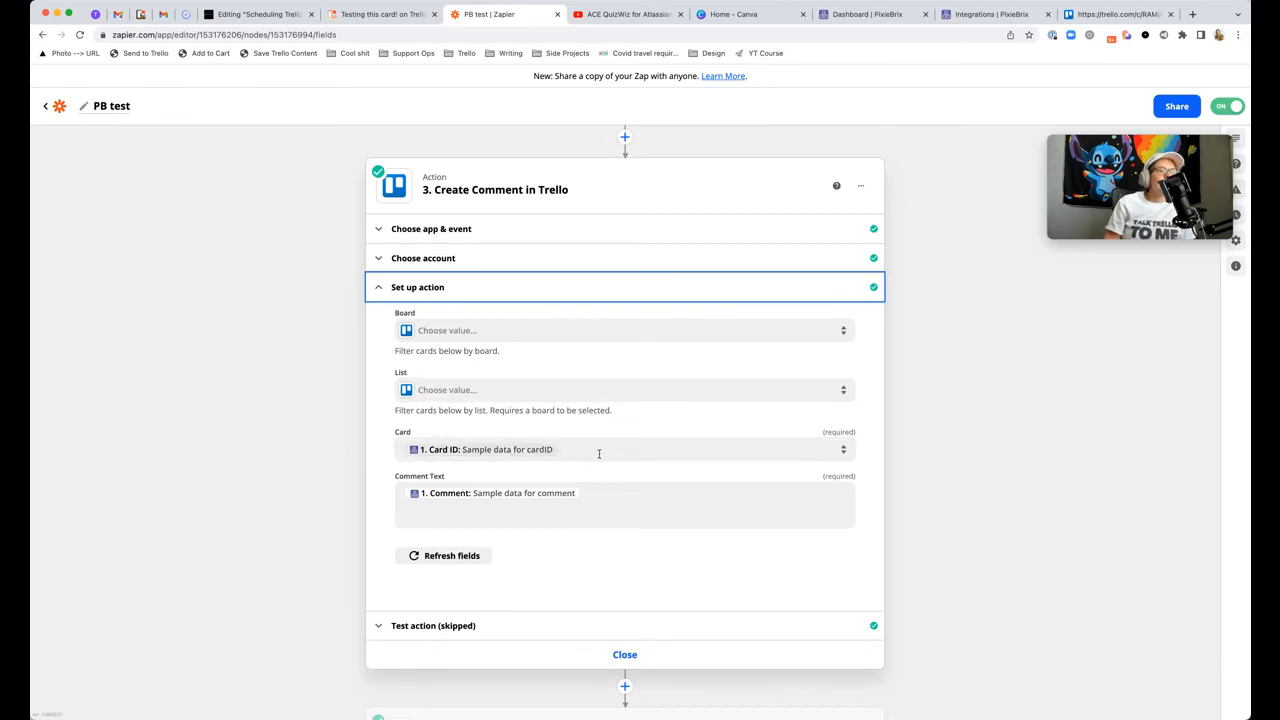
{"action": "left_click", "coordinate": [624, 449]}
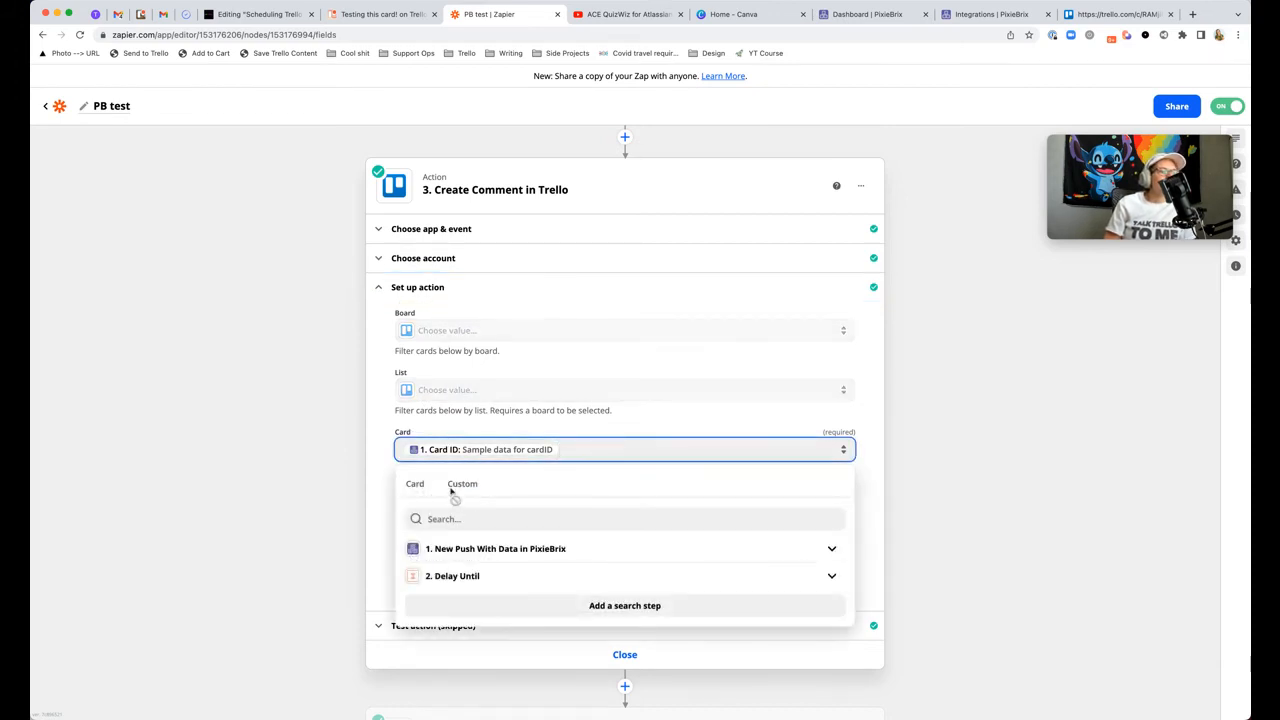
{"action": "left_click", "coordinate": [495, 548]}
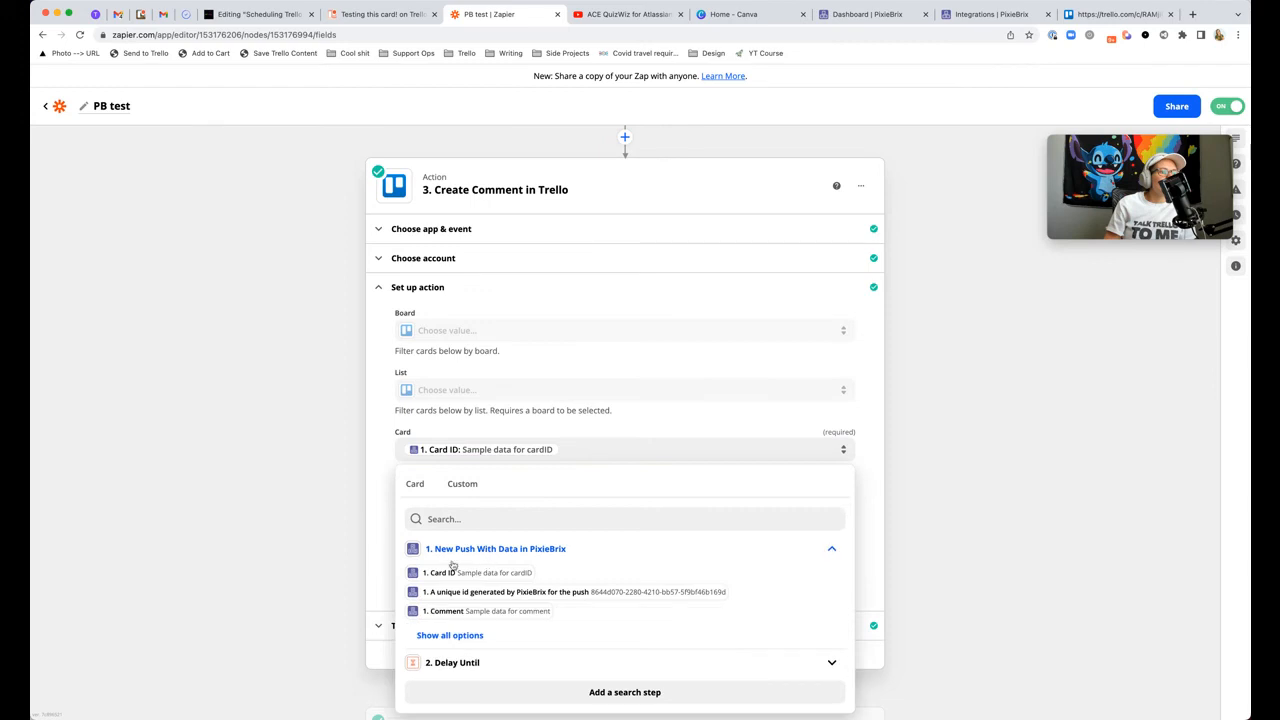
{"action": "left_click", "coordinate": [462, 483]}
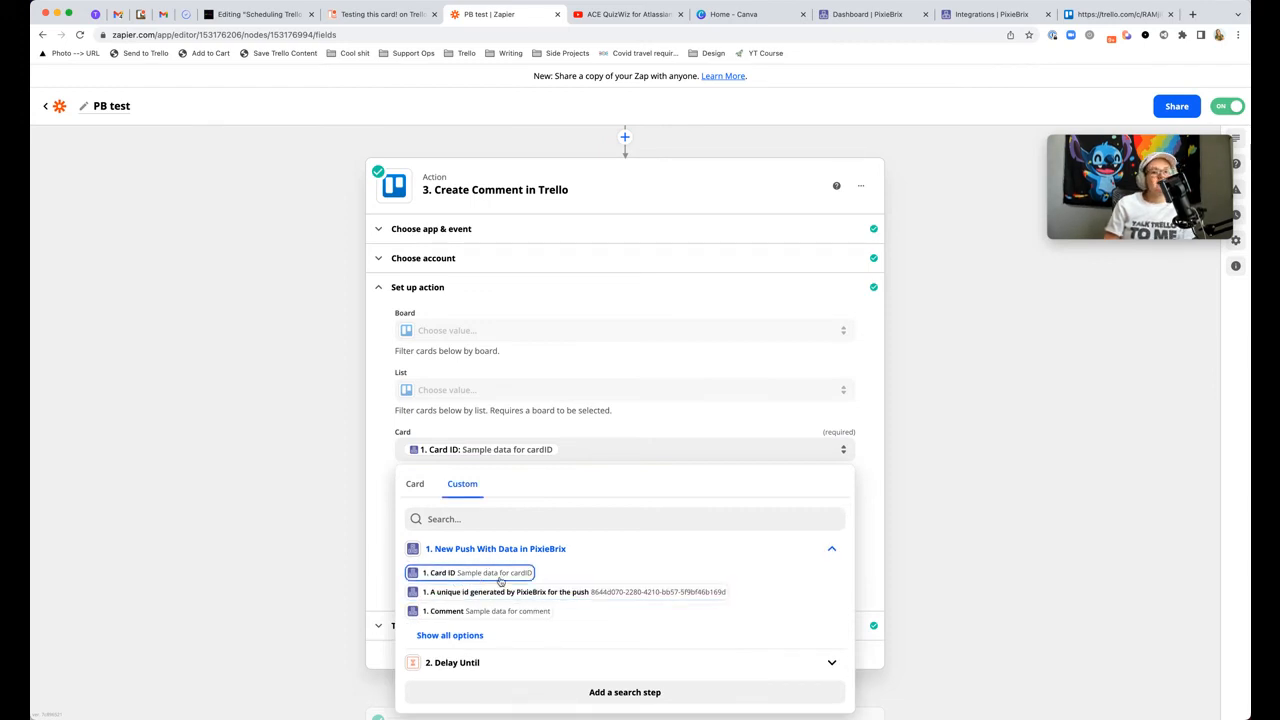
{"action": "mouse_move", "coordinate": [576, 477]}
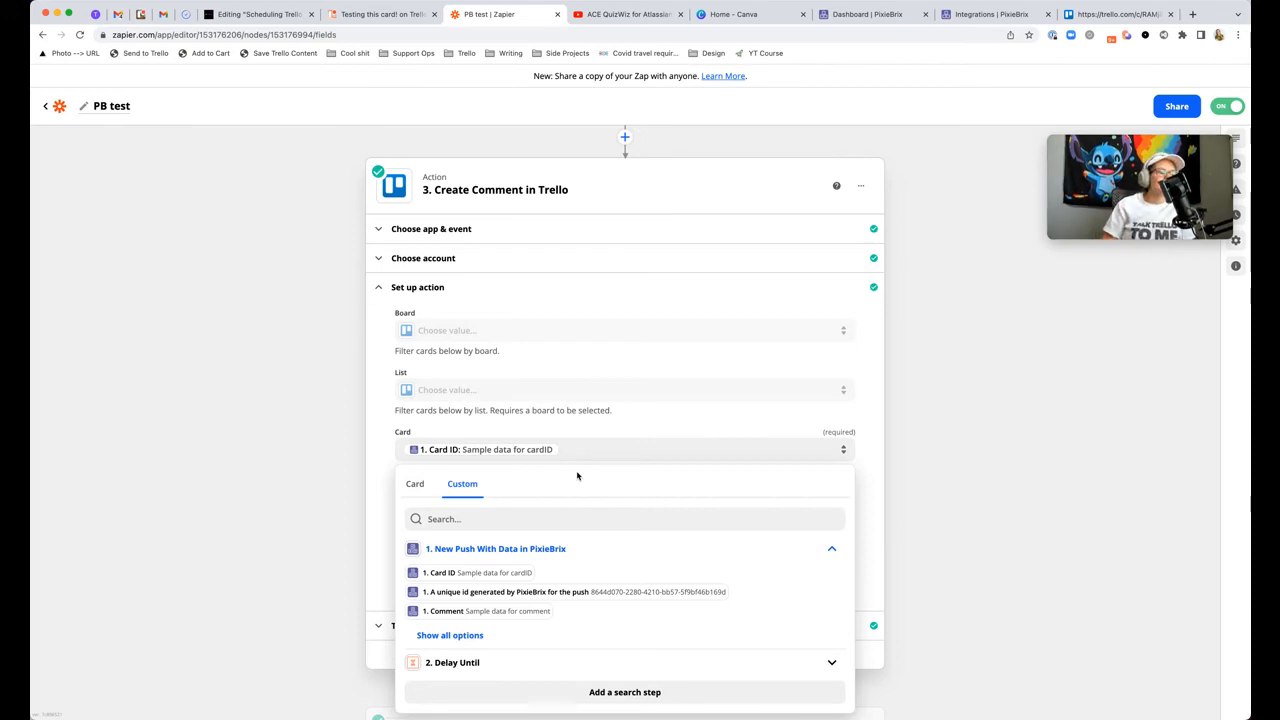
{"action": "left_click", "coordinate": [485, 611]}
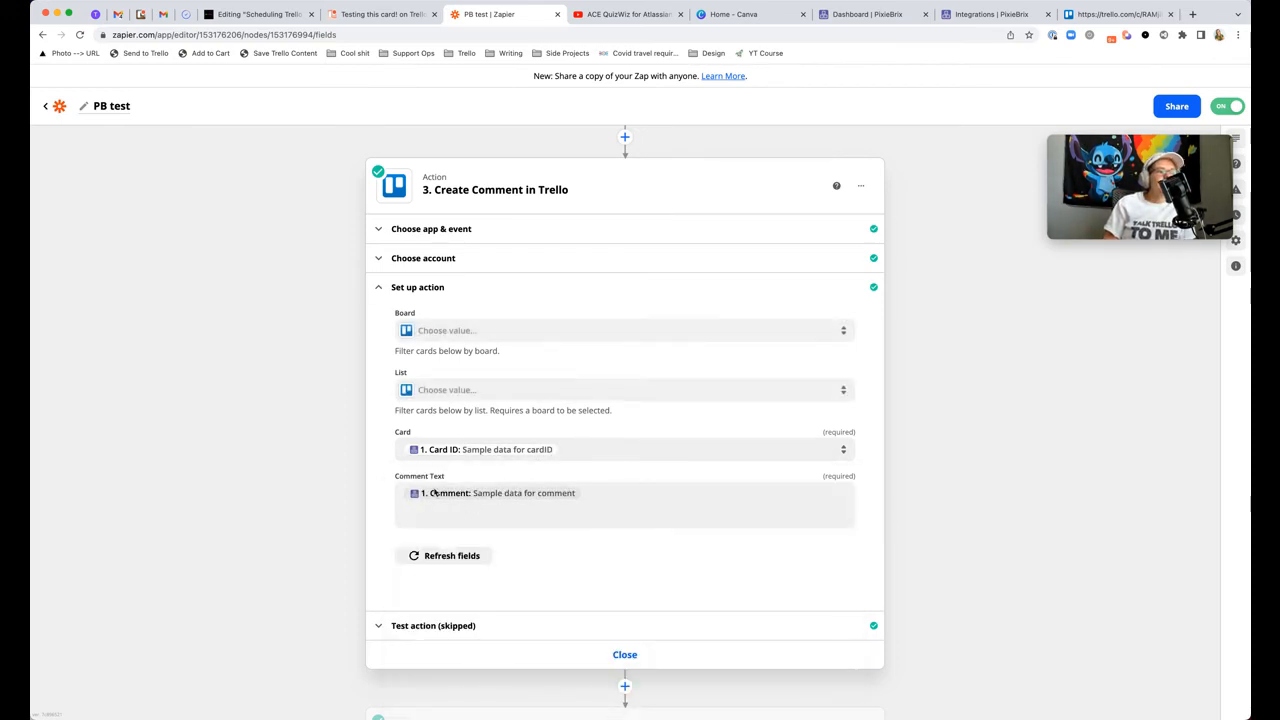
Step: Try appending '- posted by Zapier' to Comment Text, then remove it
{"action": "left_click", "coordinate": [624, 505]}
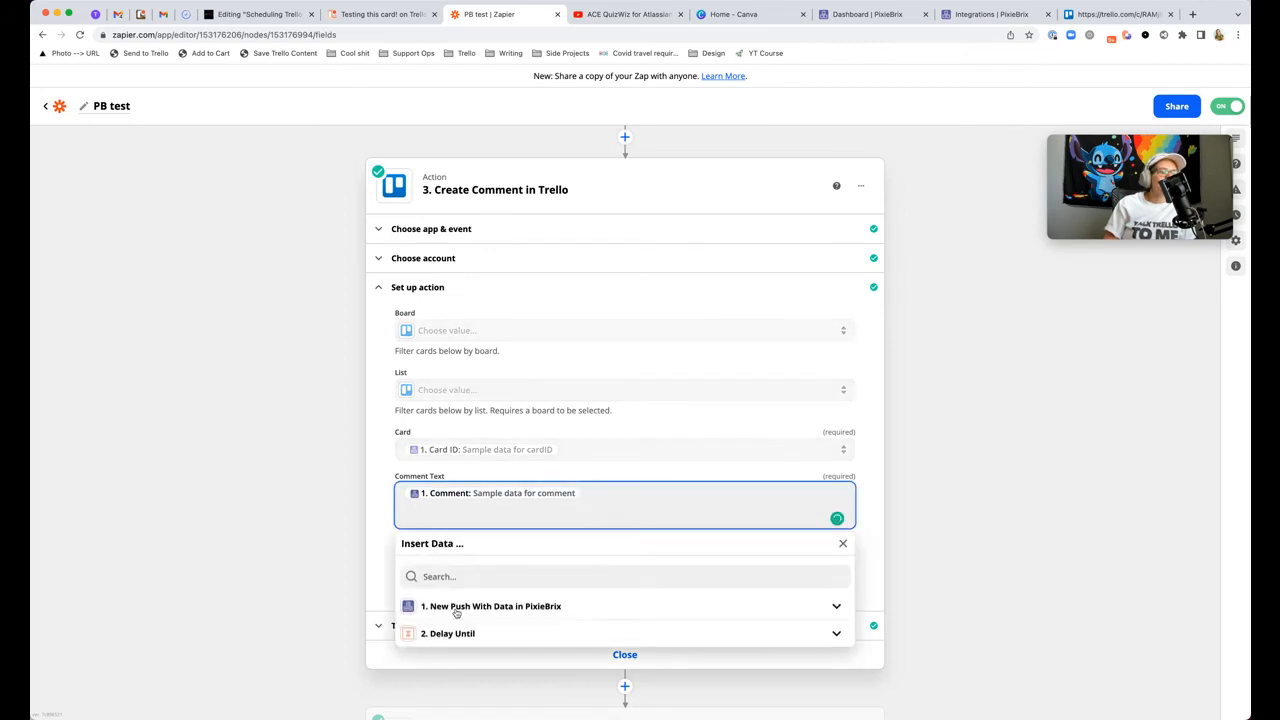
{"action": "left_click", "coordinate": [490, 606]}
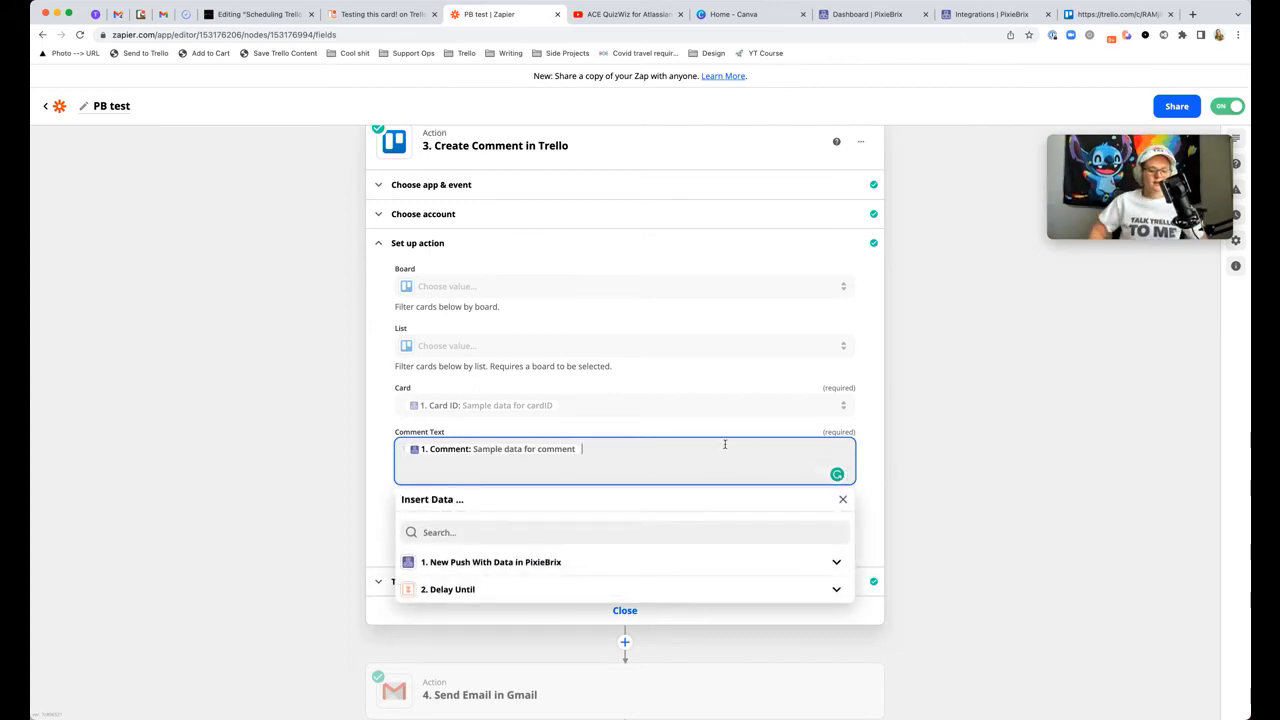
{"action": "type", "text": "- posted"}
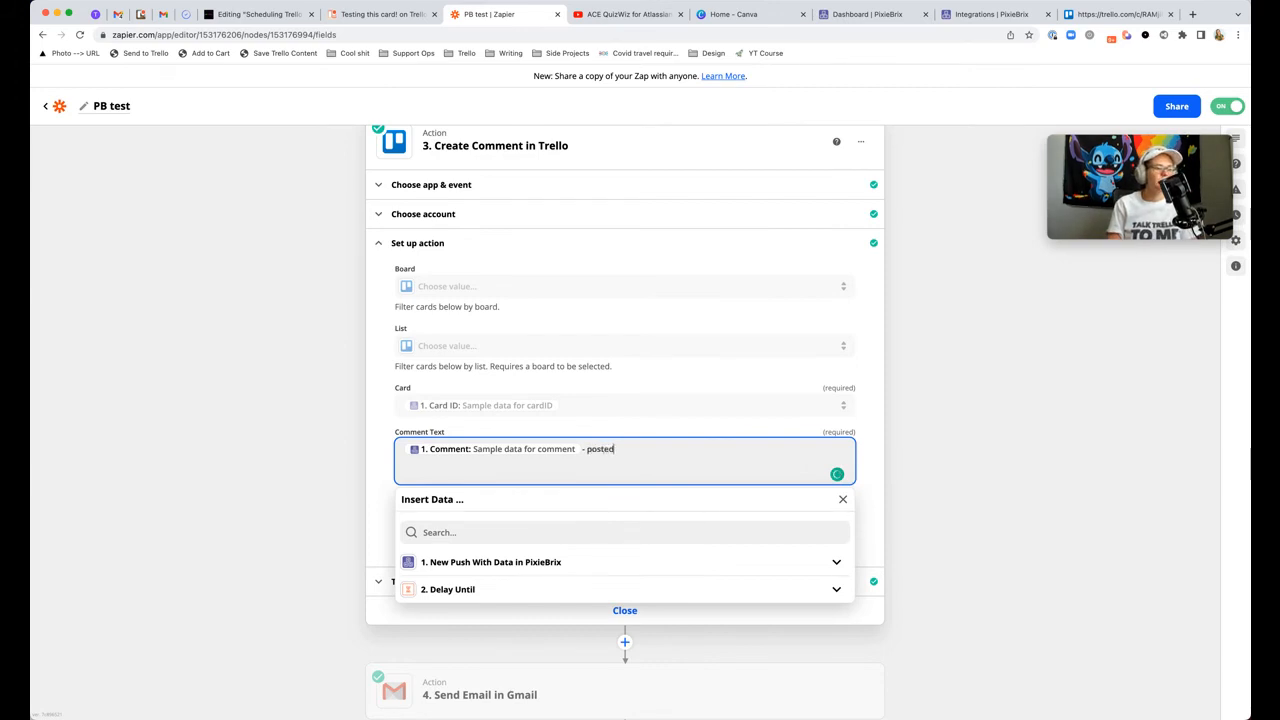
{"action": "type", "text": "by Zapier"}
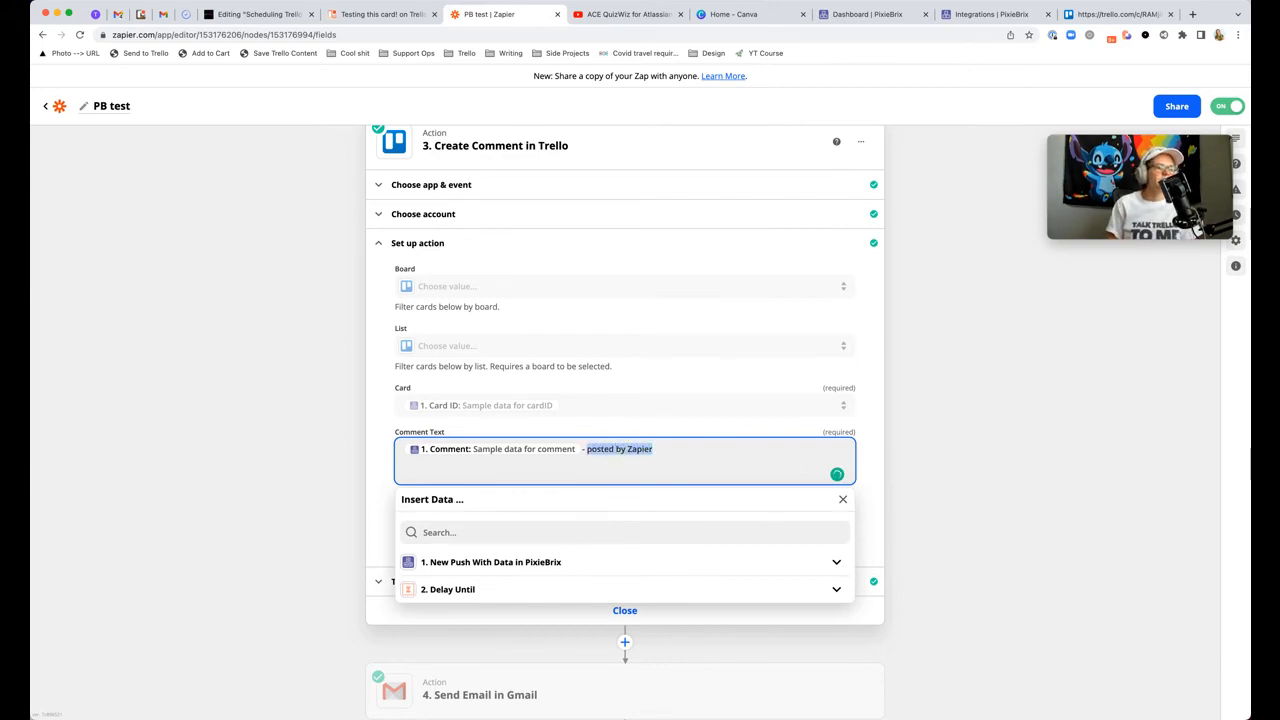
{"action": "type", "text": "scheduled"}
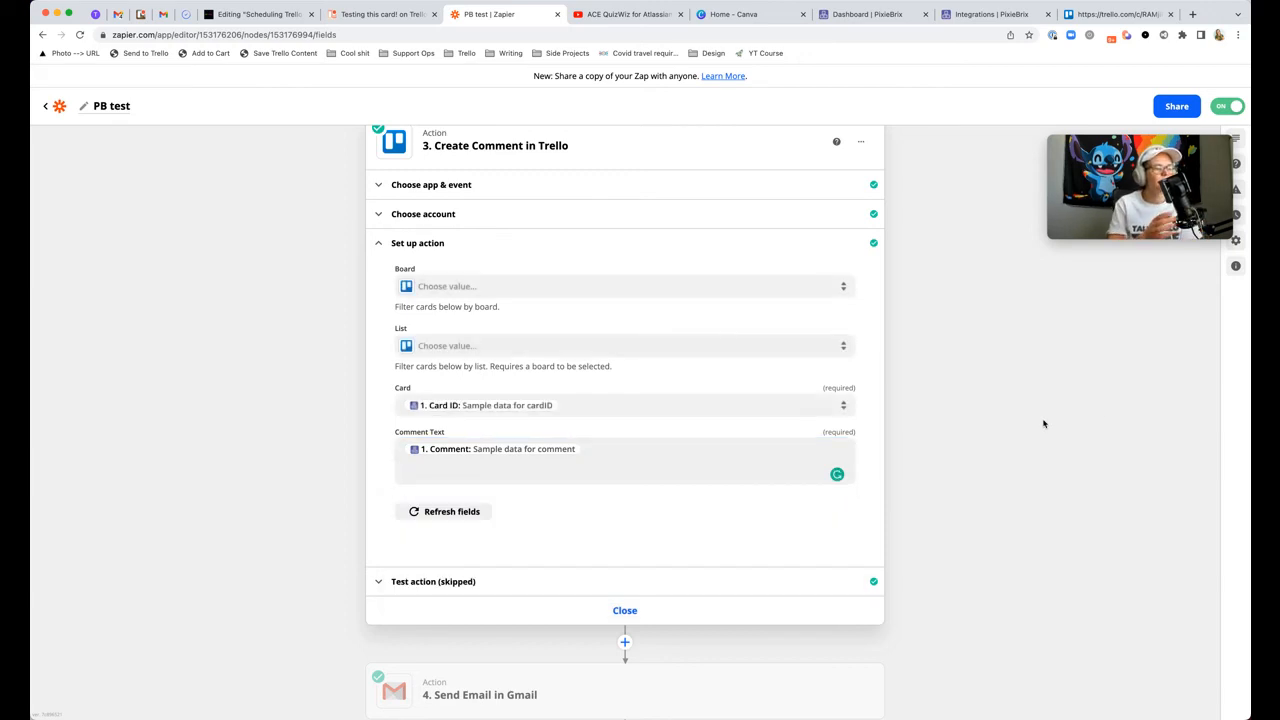
{"action": "scroll", "scroll_direction": "down", "scroll_amount": 3}
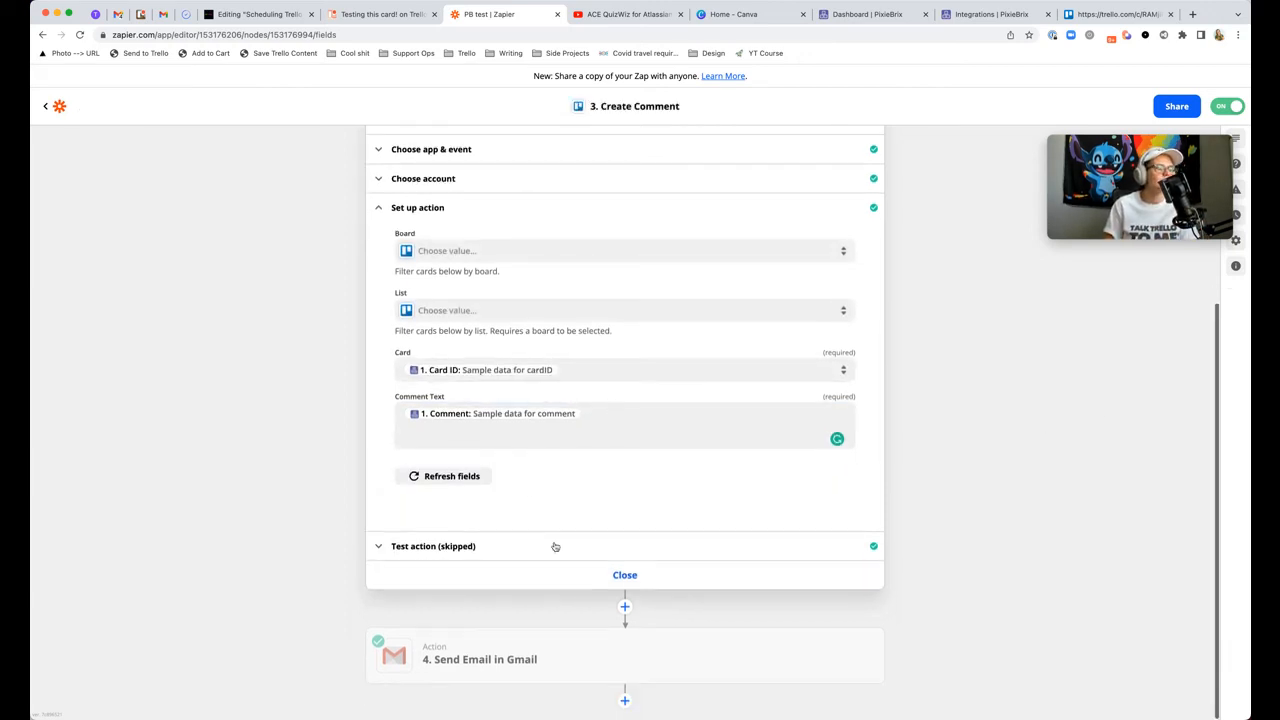
Step: Close the Trello comment step with its test skipped and return to the Trello card
{"action": "left_click", "coordinate": [433, 546]}
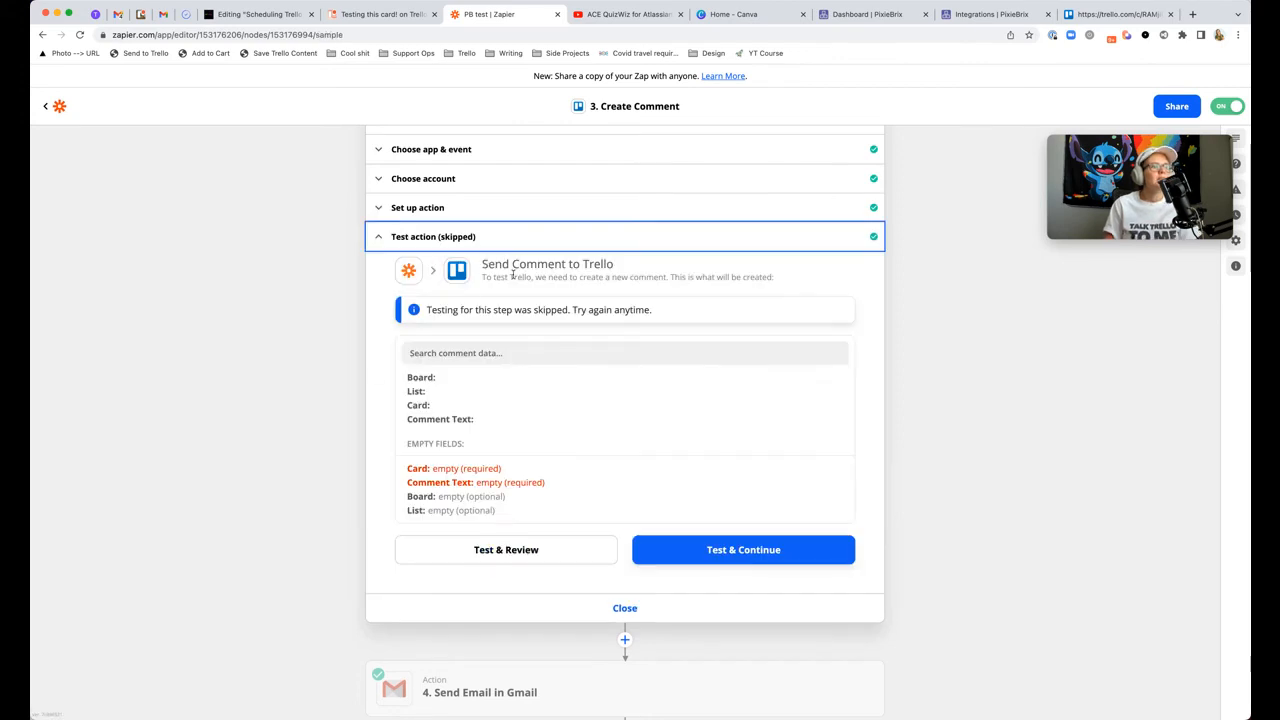
{"action": "mouse_move", "coordinate": [513, 454]}
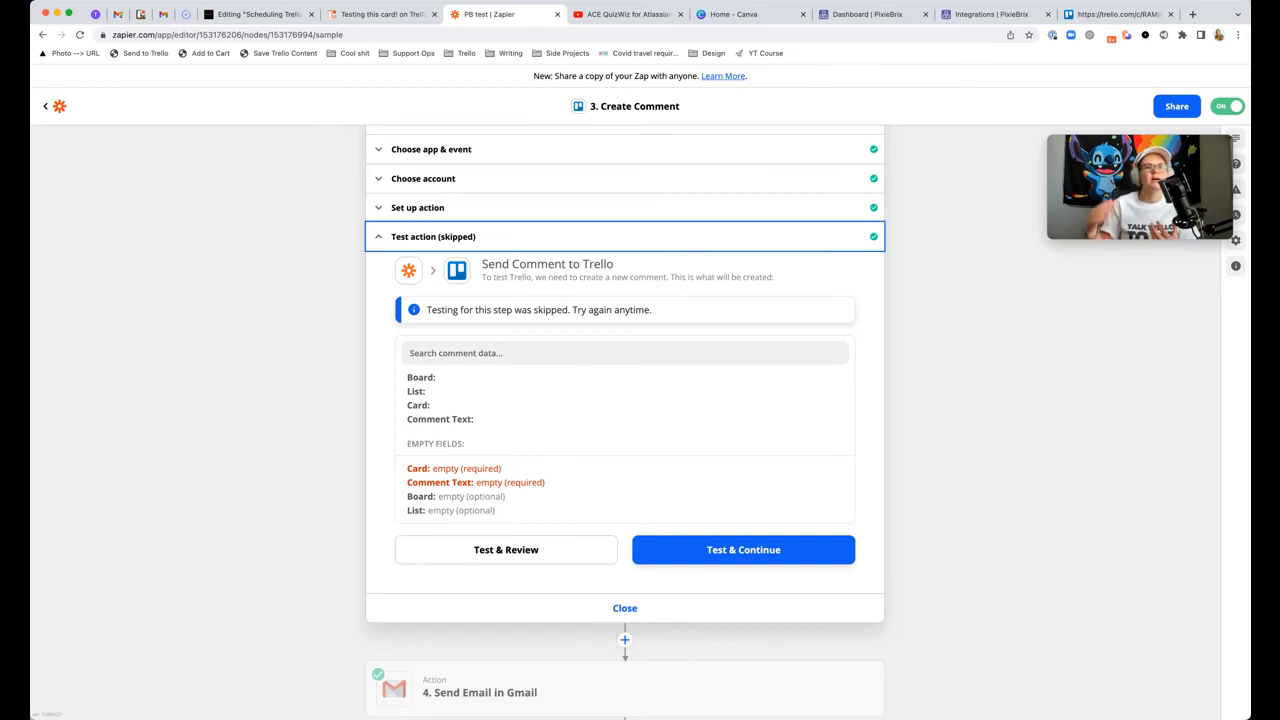
{"action": "scroll", "scroll_direction": "down", "scroll_amount": 3}
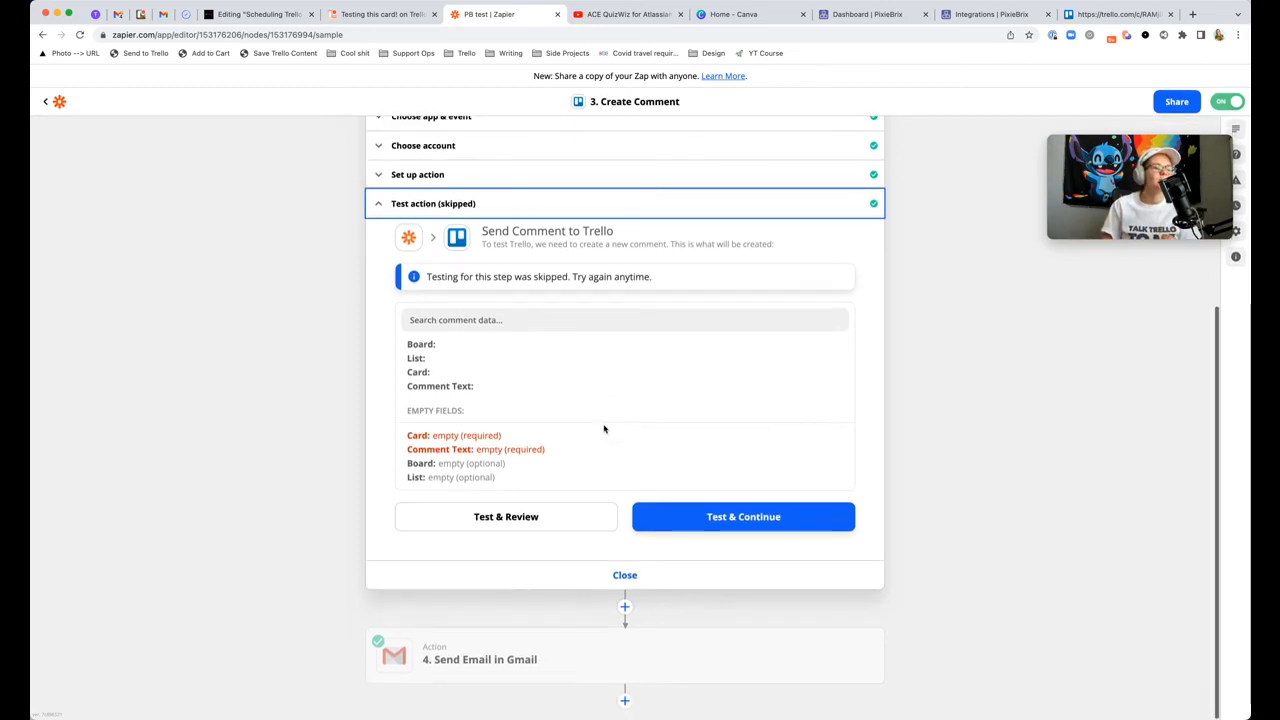
{"action": "left_click", "coordinate": [624, 574]}
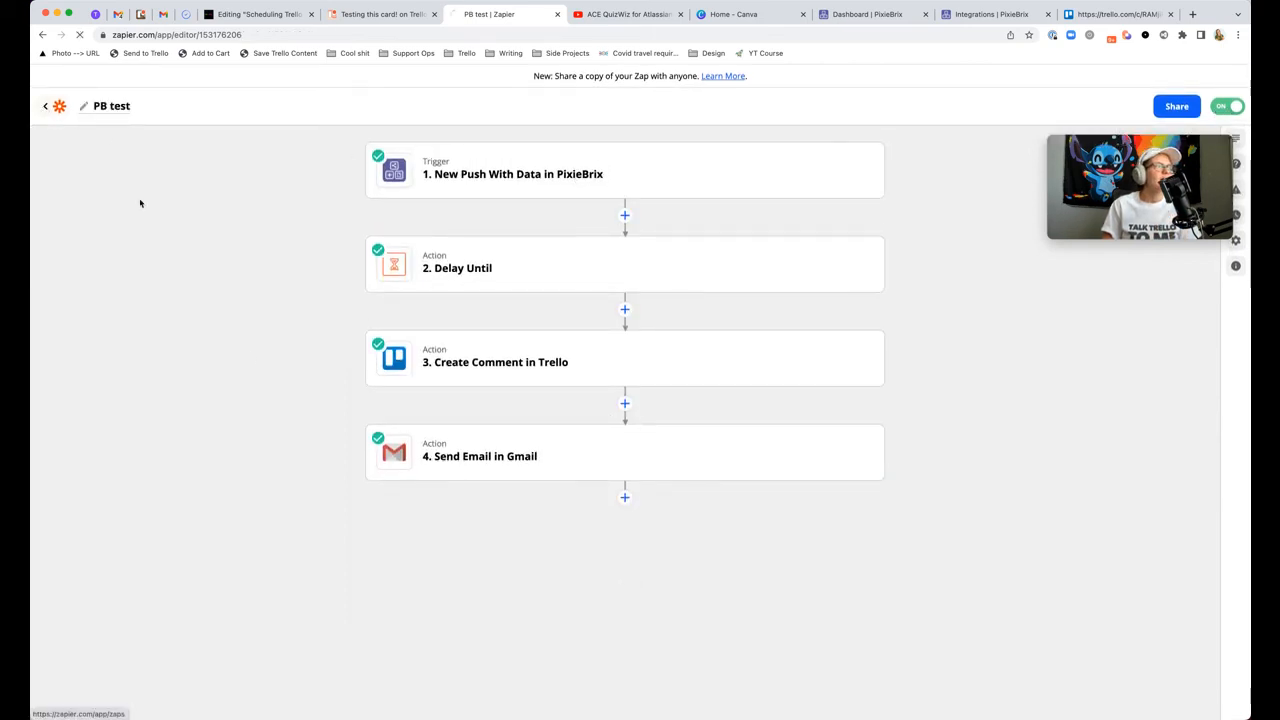
{"action": "left_click", "coordinate": [380, 14]}
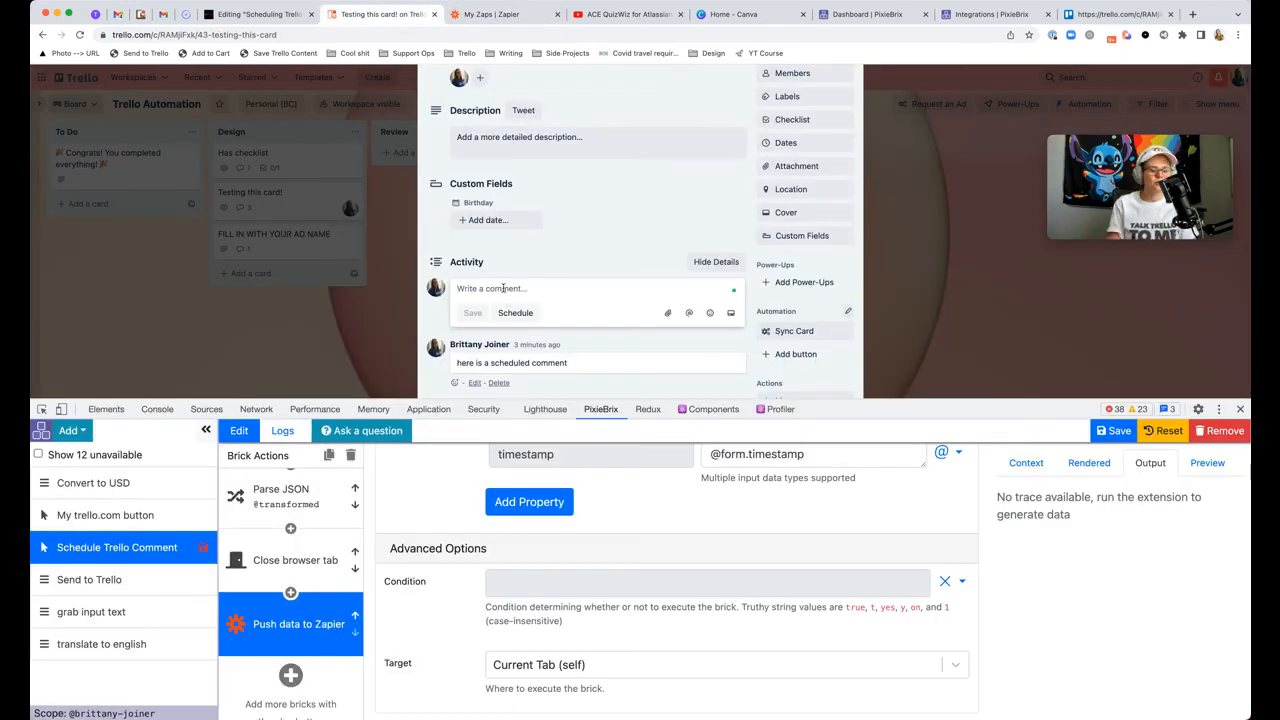
Step: Schedule the comment 'one more example just for fun!' through the PixieBrix Example Form
{"action": "type", "text": "one more example just for fun!"}
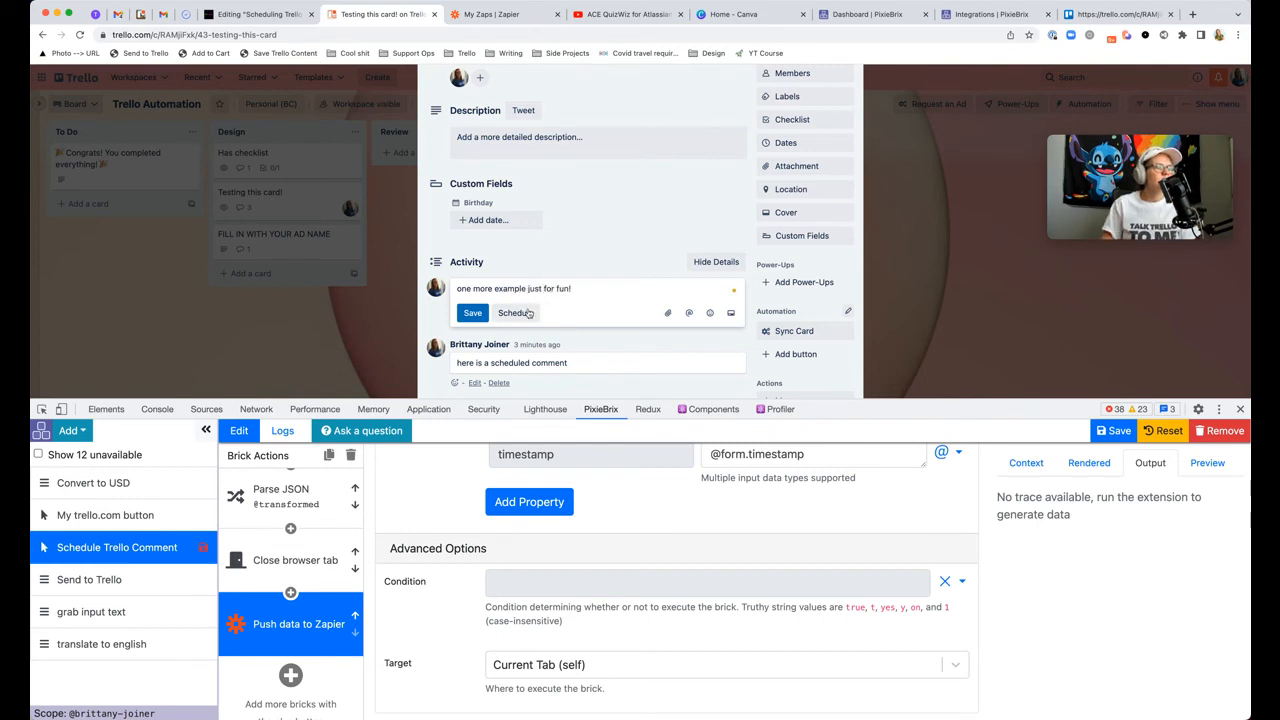
{"action": "double_click", "coordinate": [512, 288]}
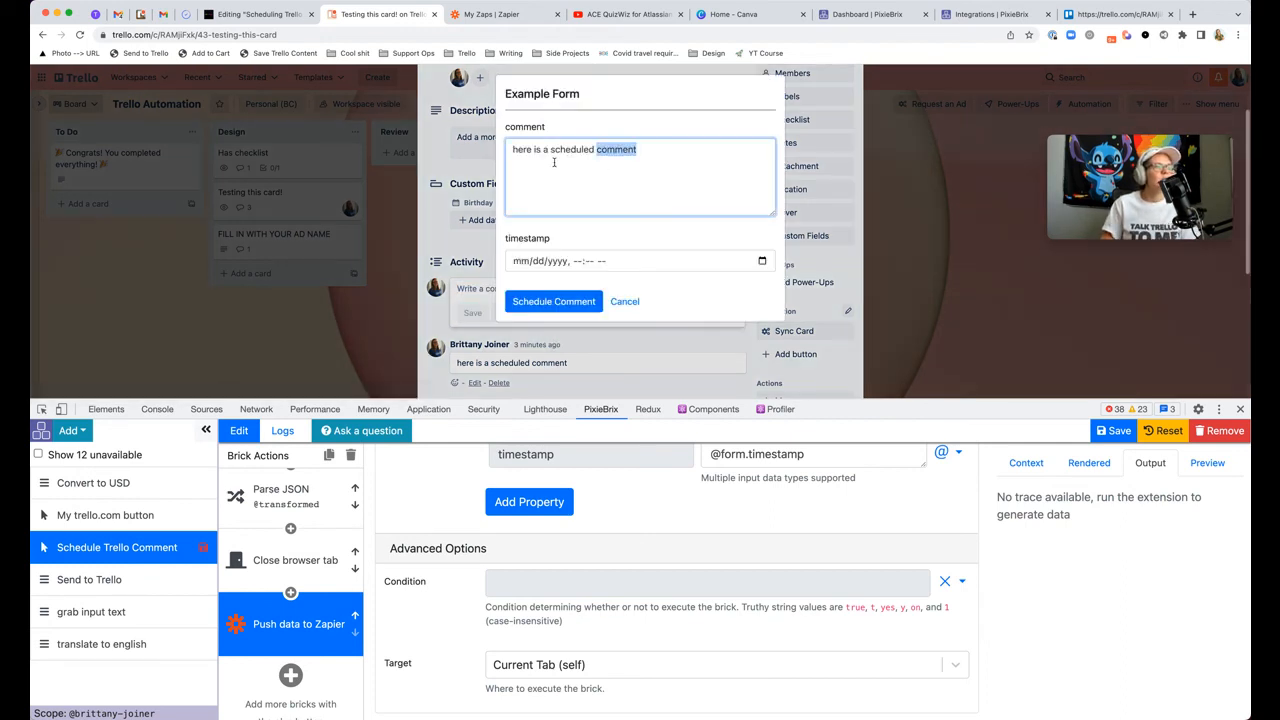
{"action": "type", "text": "one more example just for fun!"}
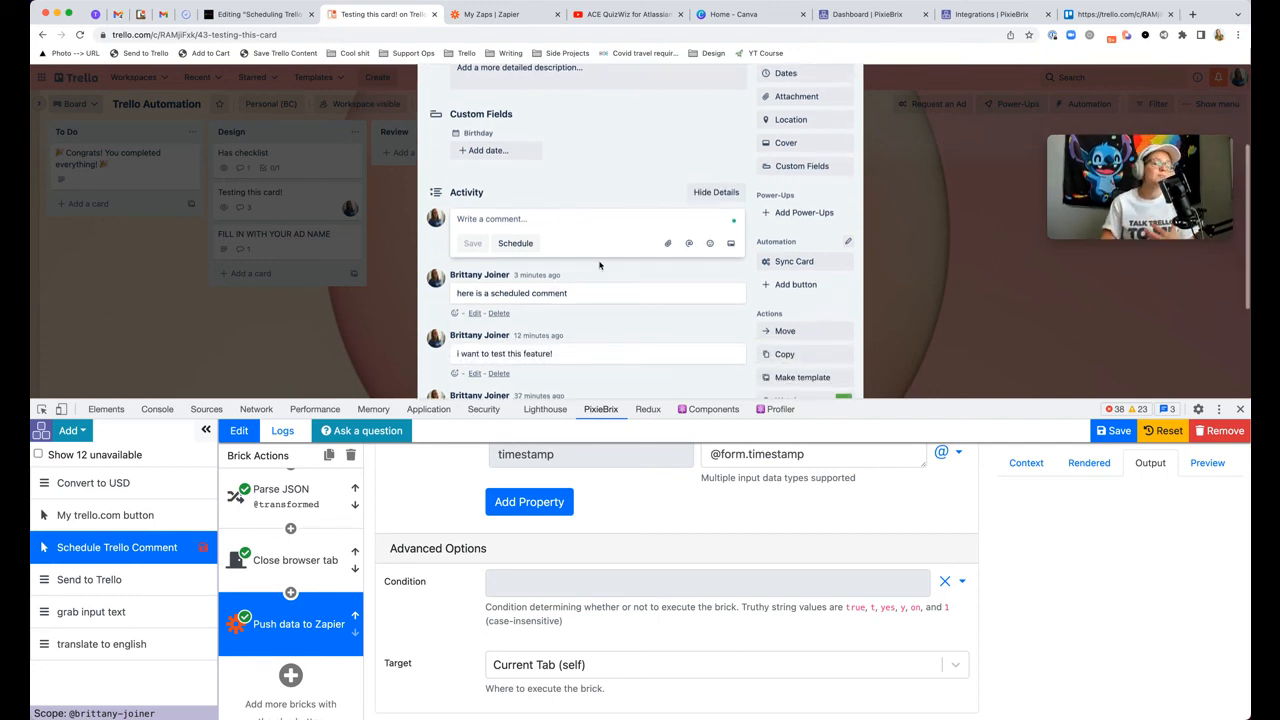
{"action": "mouse_move", "coordinate": [575, 236]}
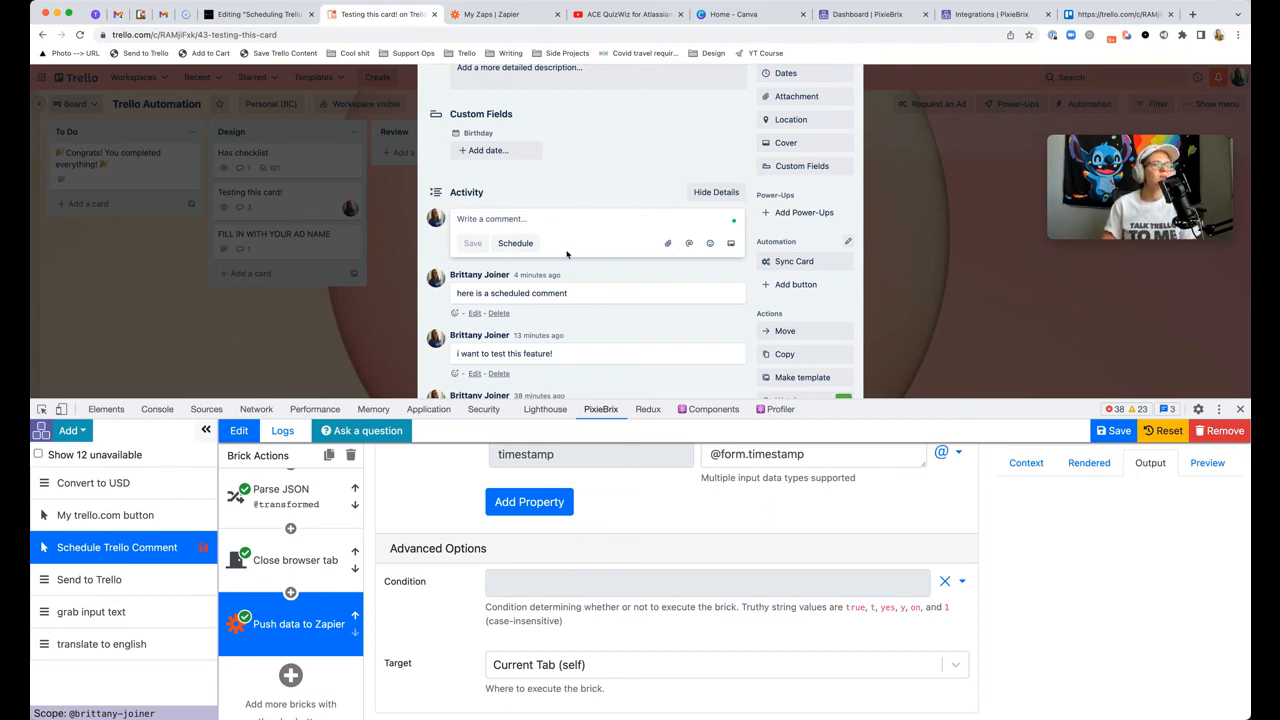
{"action": "left_click", "coordinate": [505, 14]}
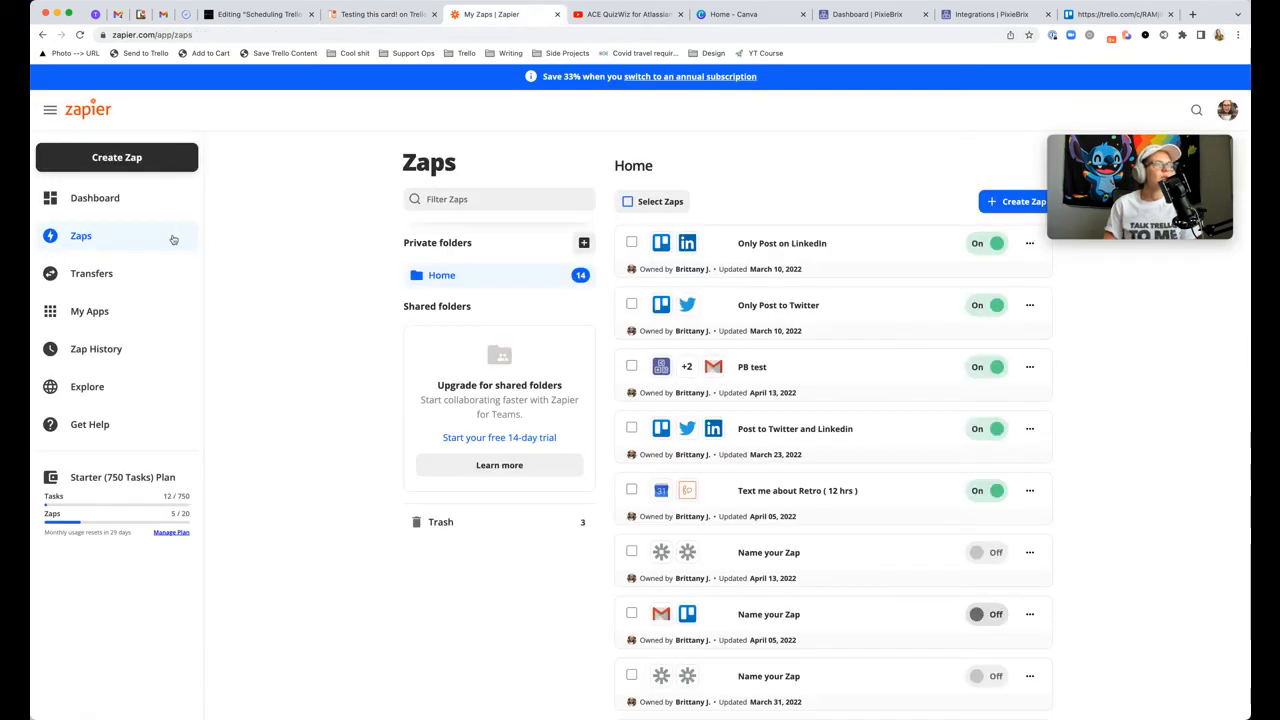
Step: Filter PB test's Zap history to April 14 and check the Trello card for the comment
{"action": "left_click", "coordinate": [752, 367]}
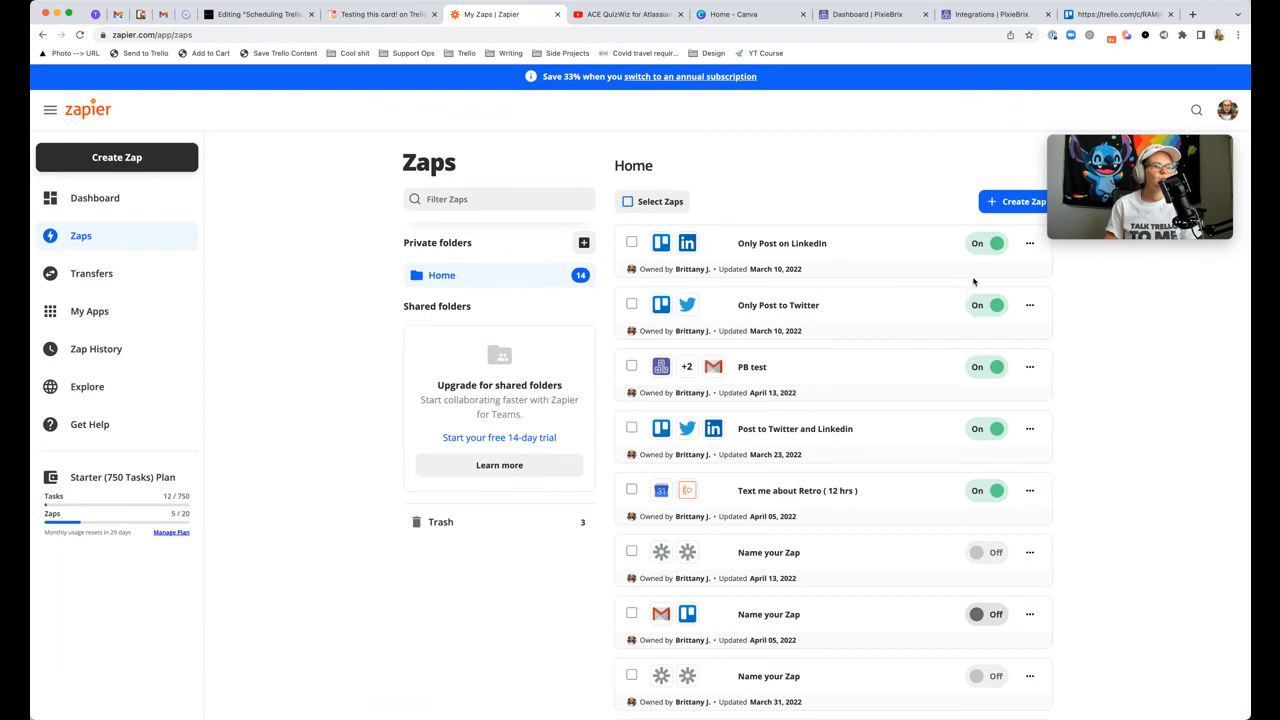
{"action": "left_click", "coordinate": [1029, 366]}
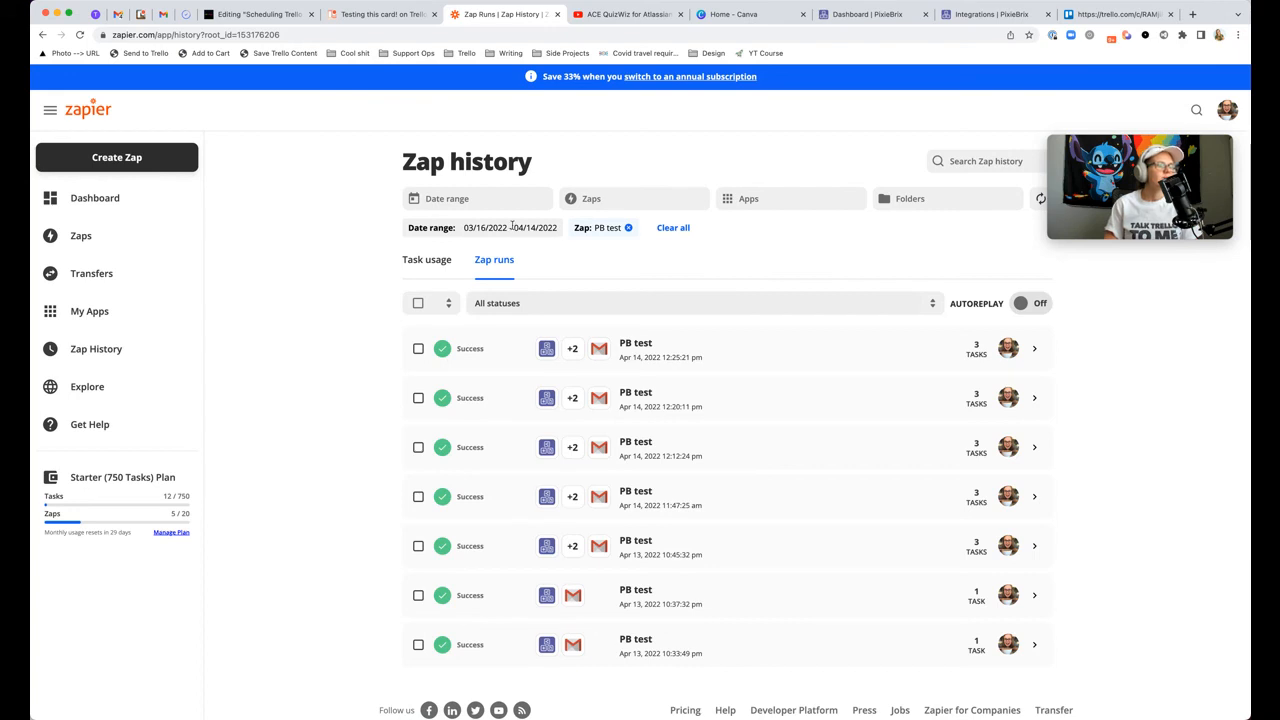
{"action": "left_click", "coordinate": [478, 198]}
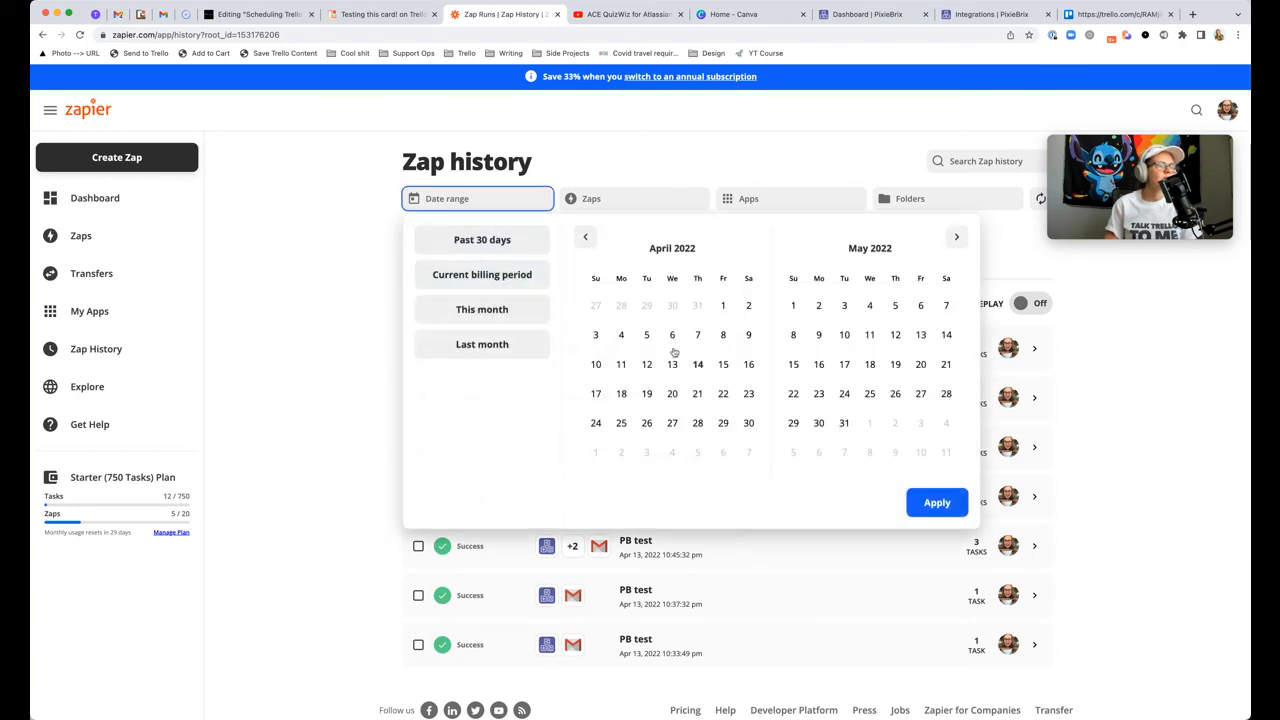
{"action": "left_click", "coordinate": [936, 502]}
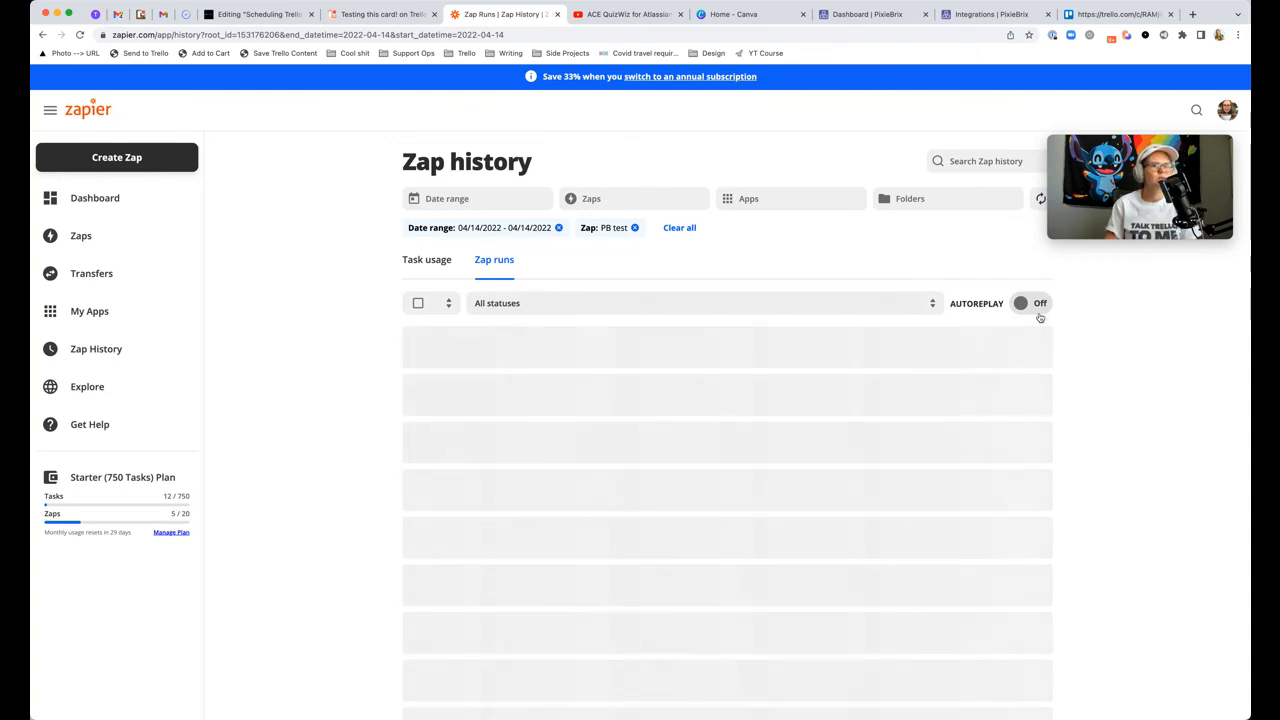
{"action": "left_click", "coordinate": [380, 14]}
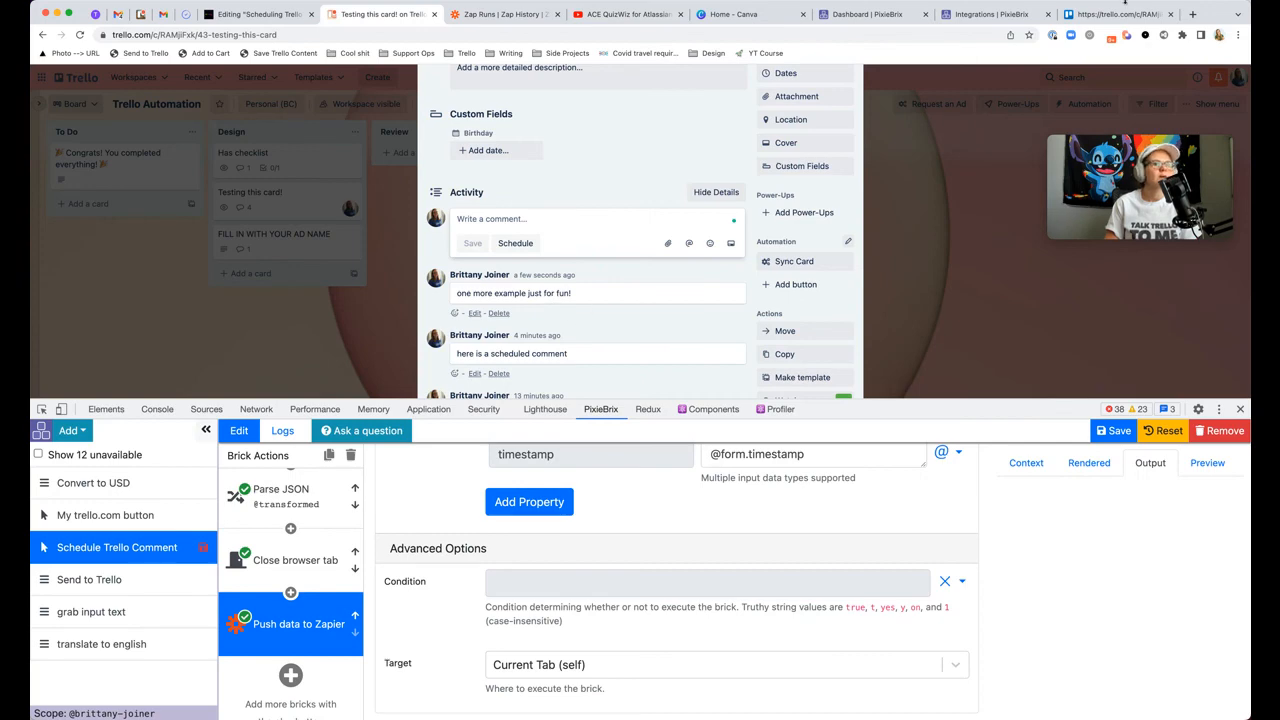
{"action": "left_click", "coordinate": [490, 14]}
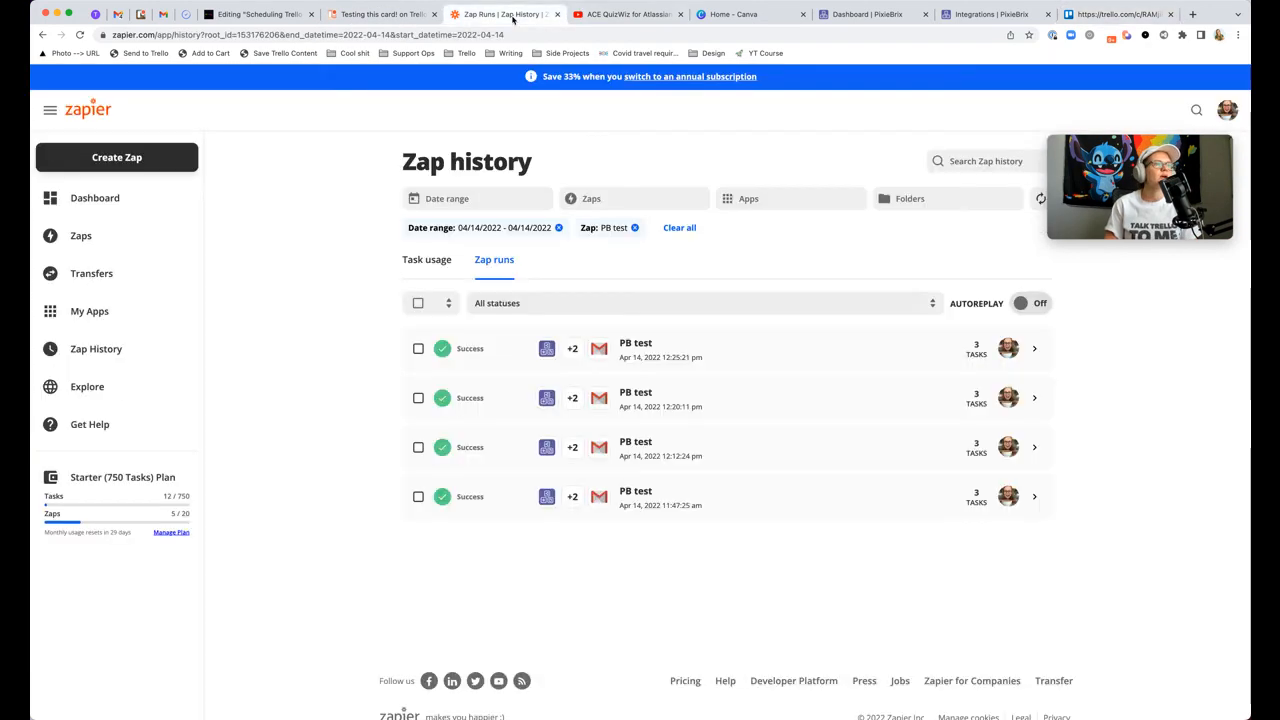
{"action": "mouse_move", "coordinate": [657, 258]}
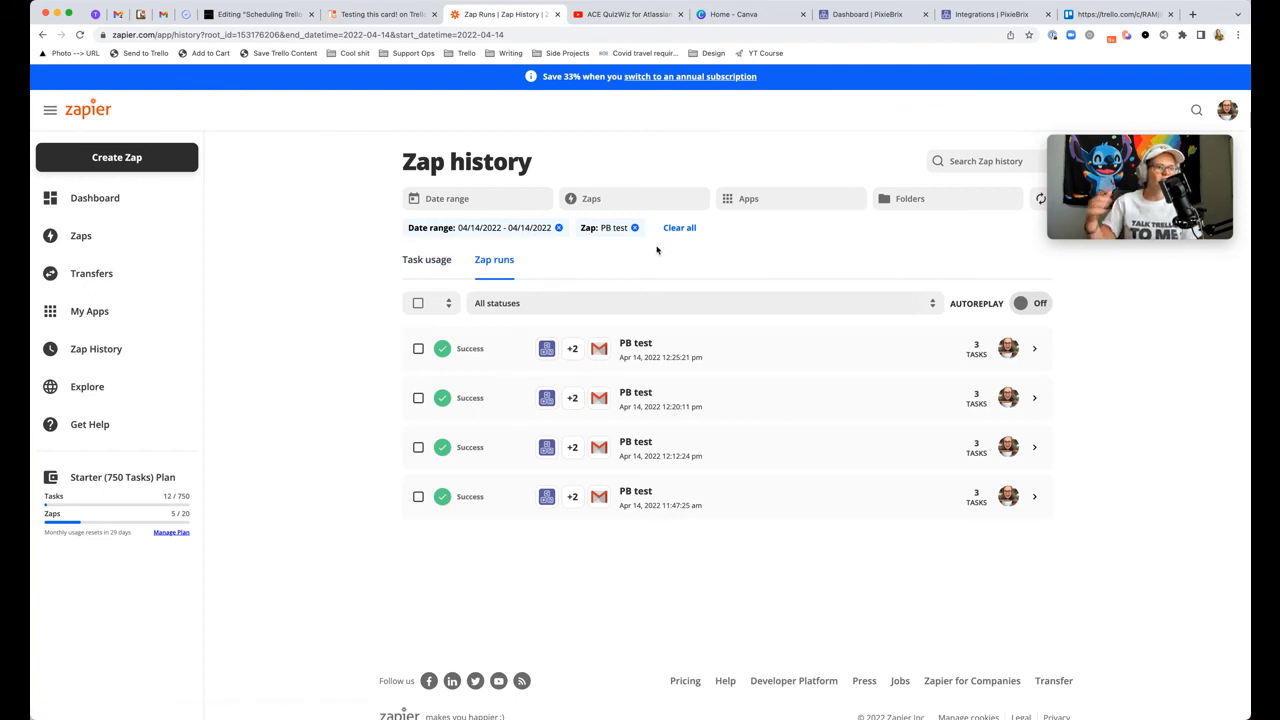
{"action": "mouse_move", "coordinate": [731, 237]}
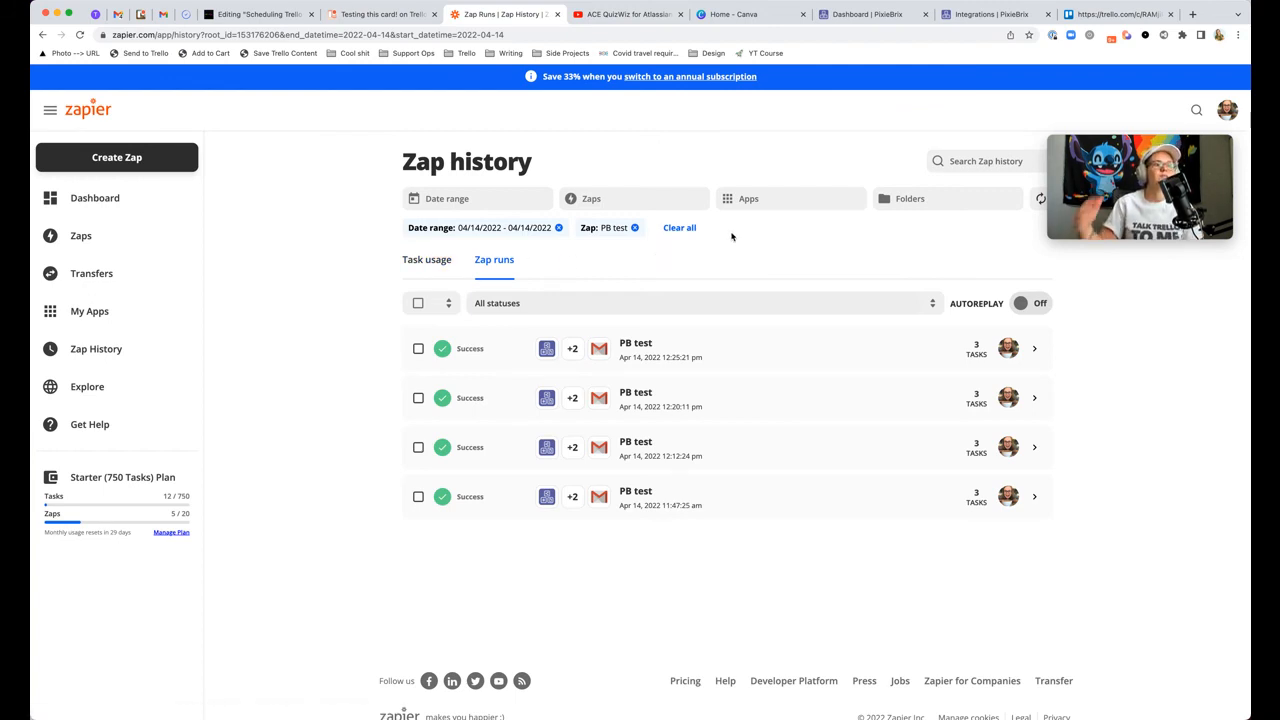